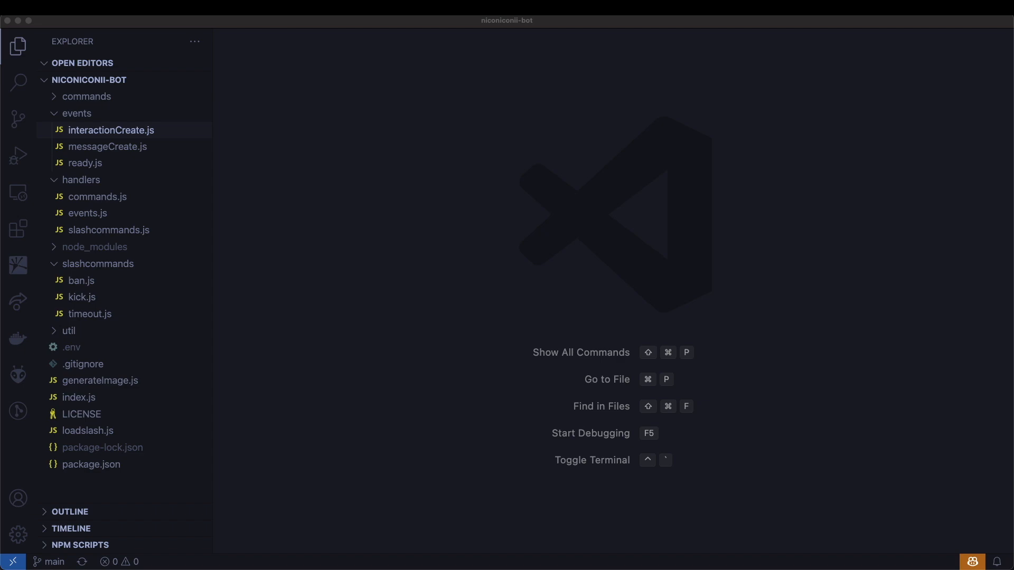
mouse_move(292, 224)
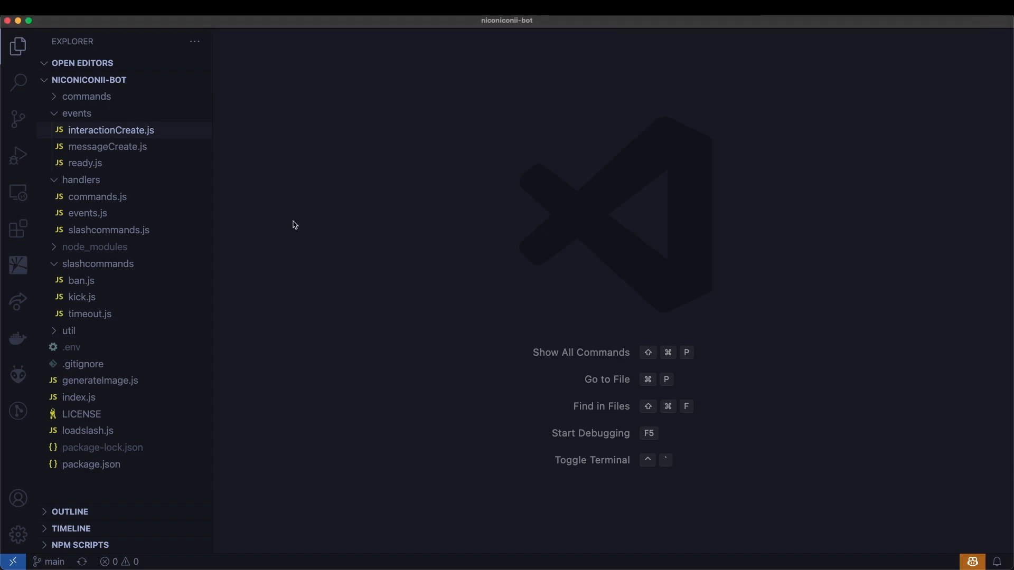
mouse_move(306, 265)
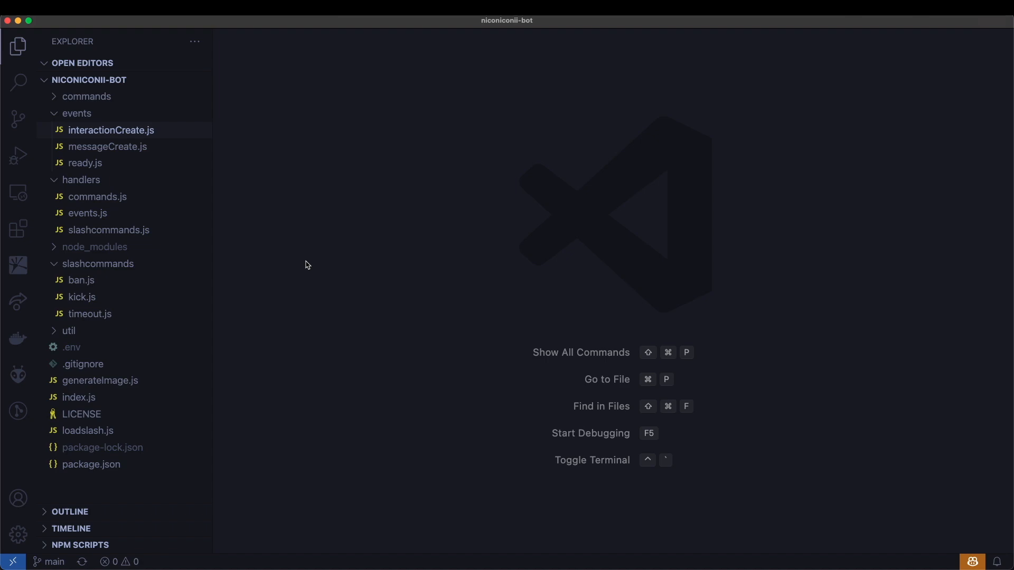
mouse_move(394, 276)
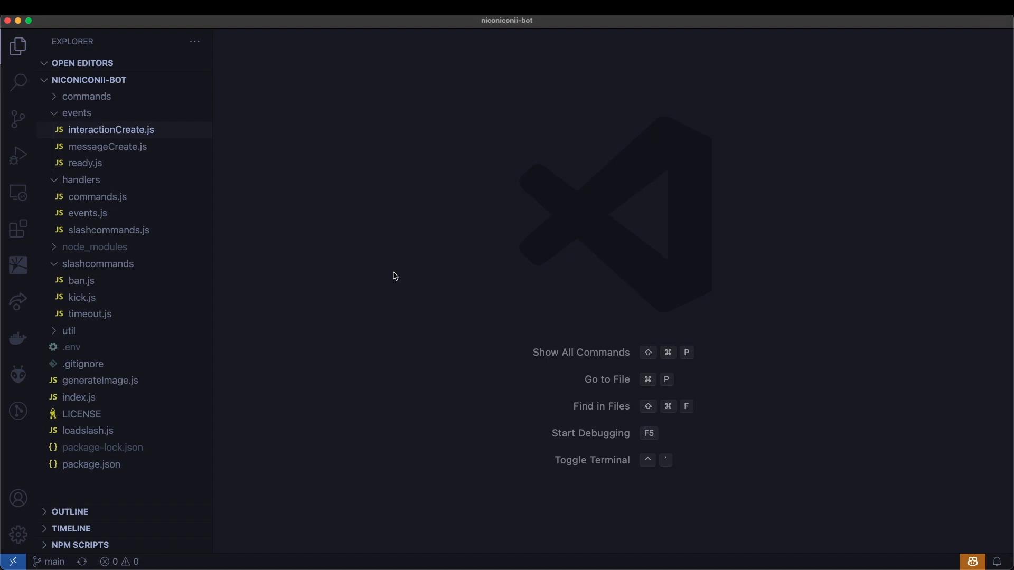
mouse_move(110, 130)
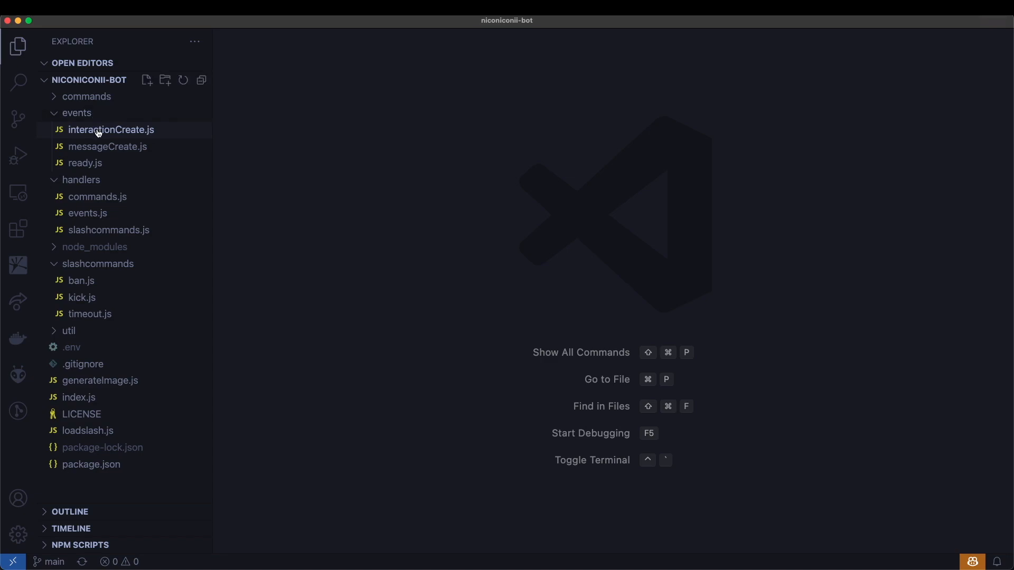
Open events/interactionCreate.js and inspect the interaction.isCommand() guard in run.
left_click(111, 129)
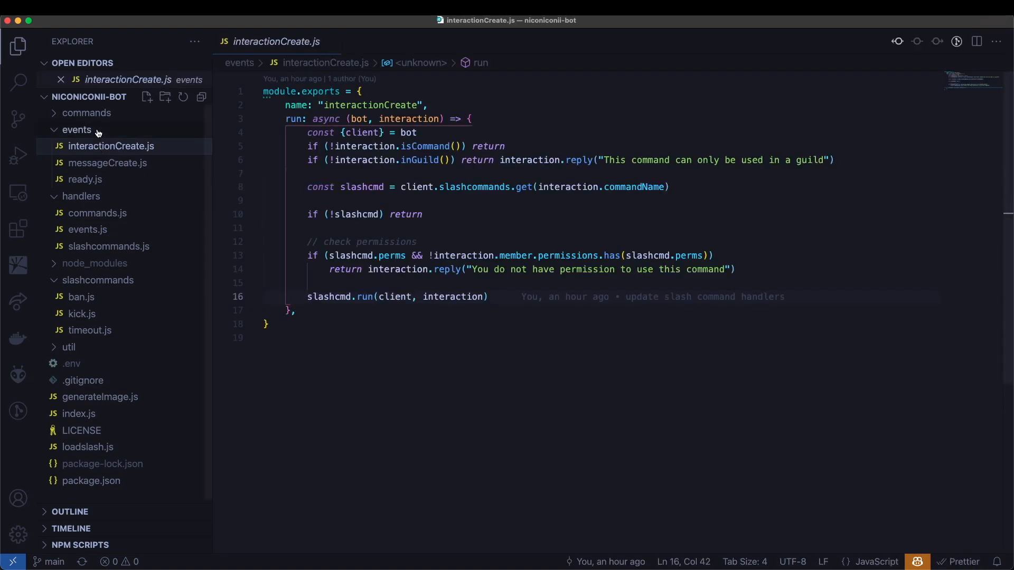
mouse_move(377, 176)
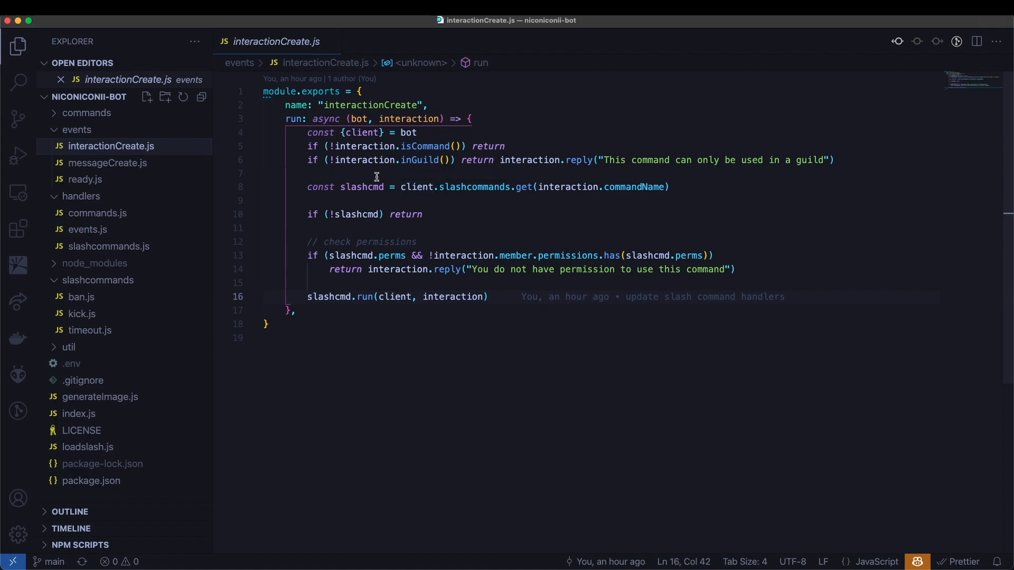
left_click(459, 146)
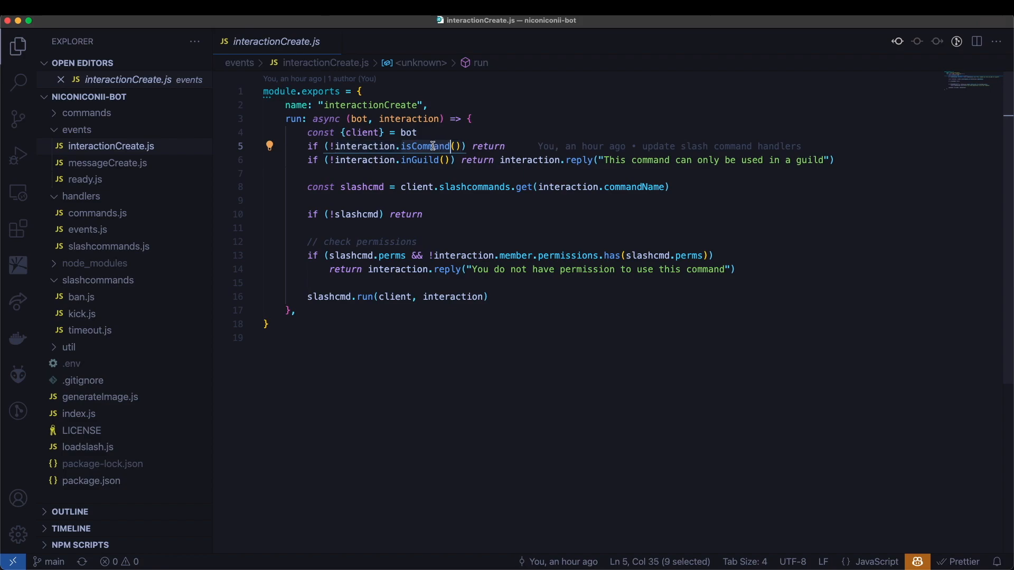
mouse_move(491, 296)
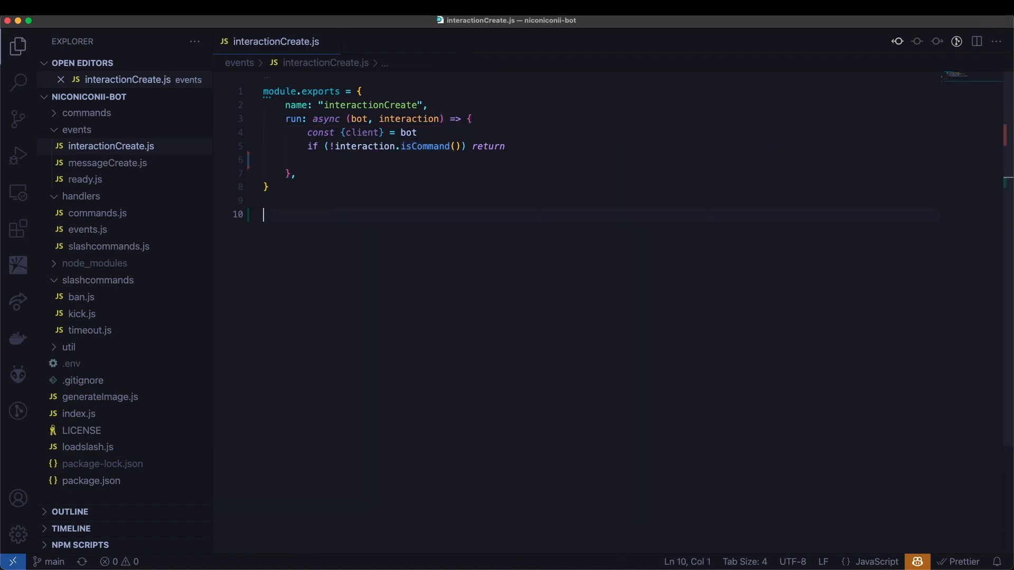
Move the command logic into const handleSlashCommand = (bot, interaction), called from run.
type("const handlS")
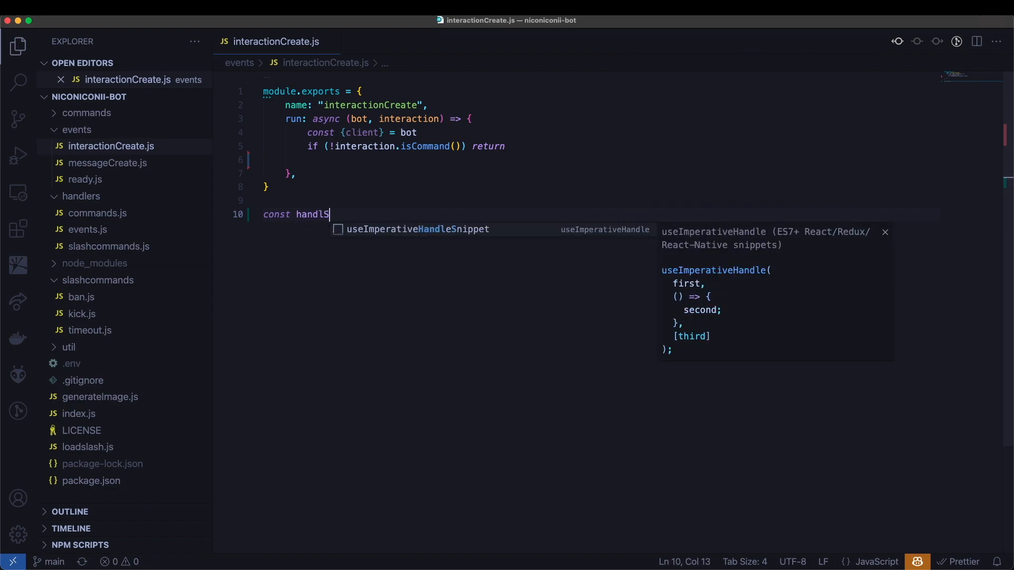
type("lashComand = ()")
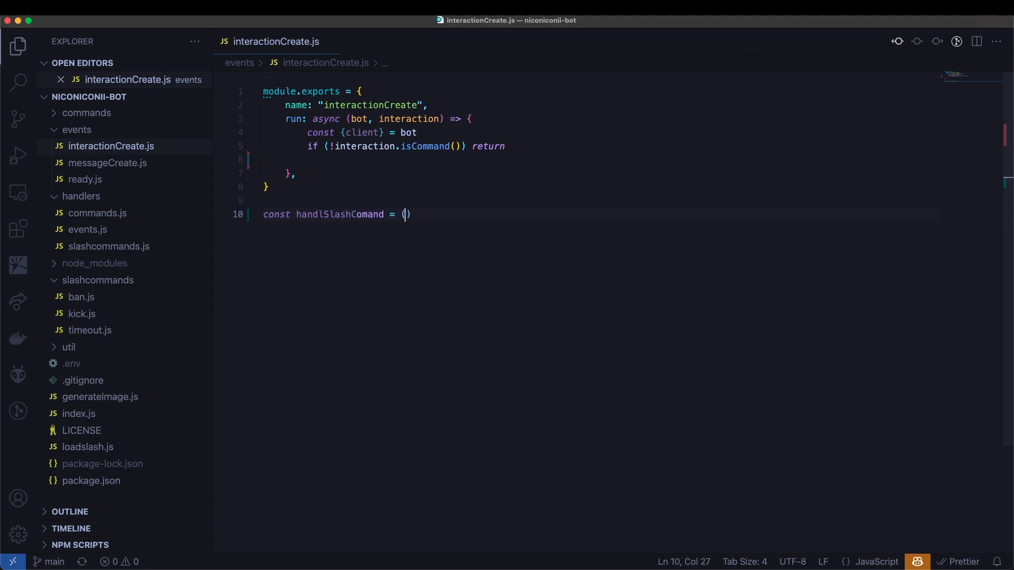
type("bot, interaction")
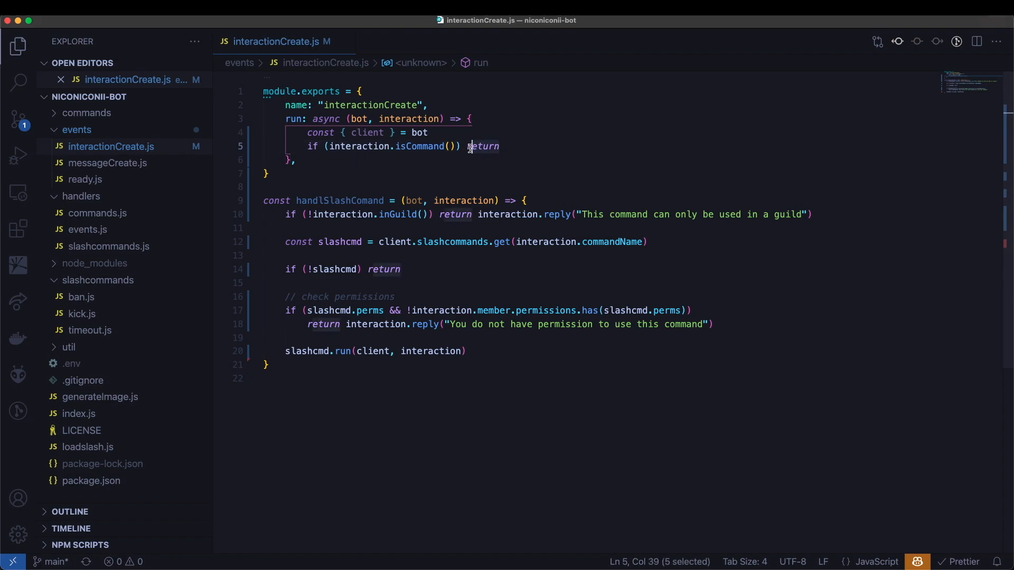
type("hand")
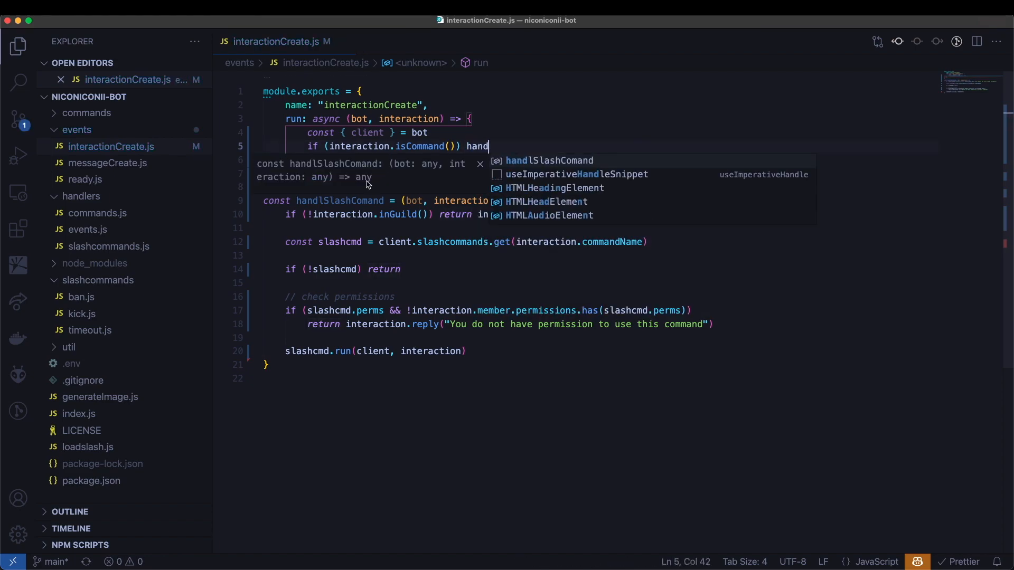
type("leSlashComand(")
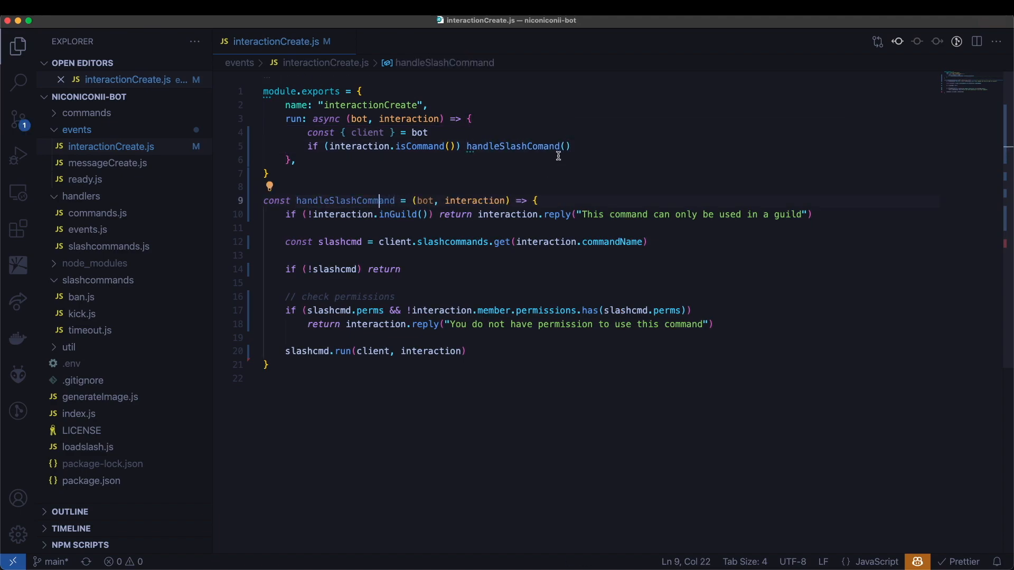
left_click(571, 146)
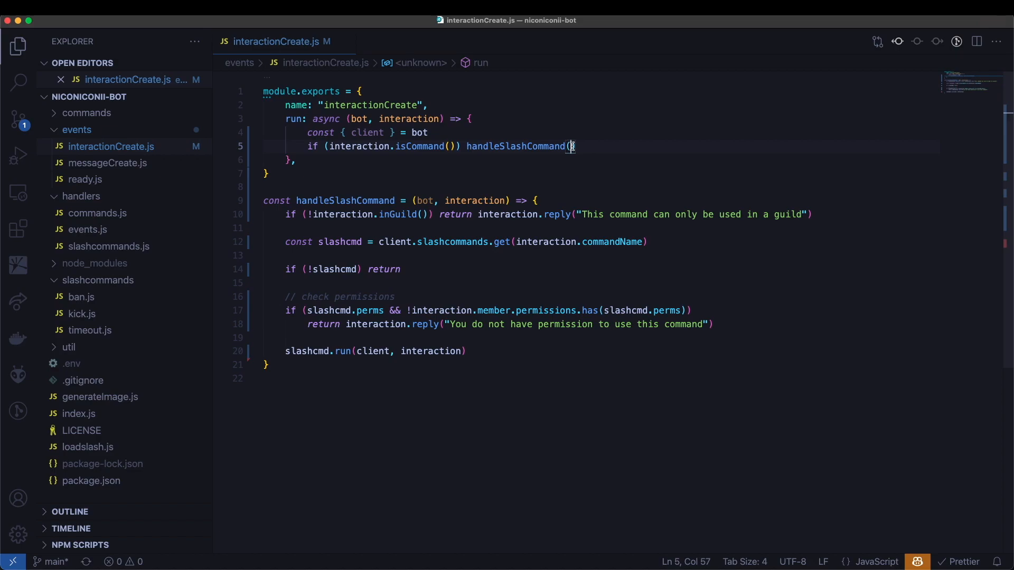
type("bot, interaction")
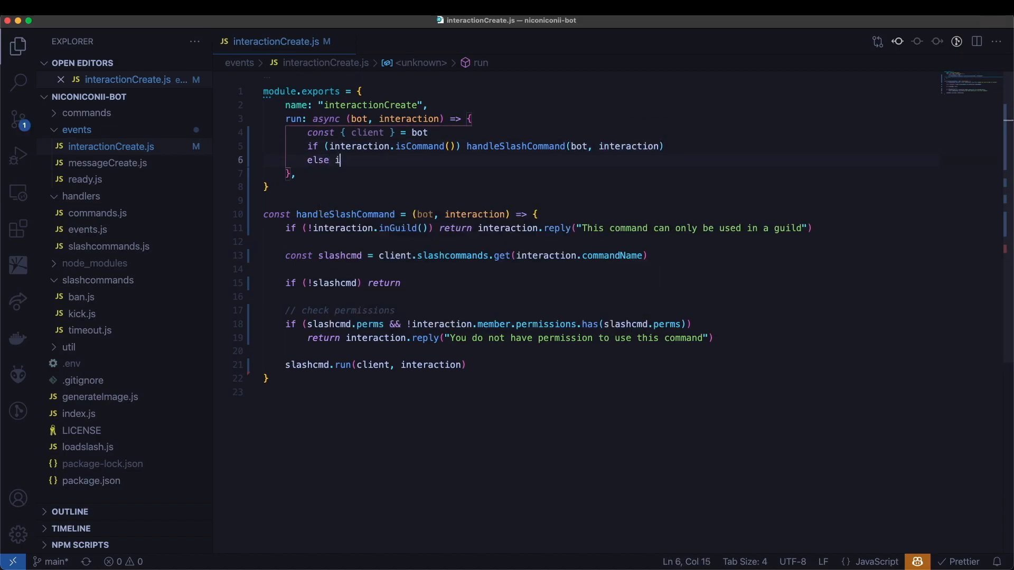
Add an else if (interaction.isButton()) branch calling handleButton(bot, interaction).
type("f (interaction.")
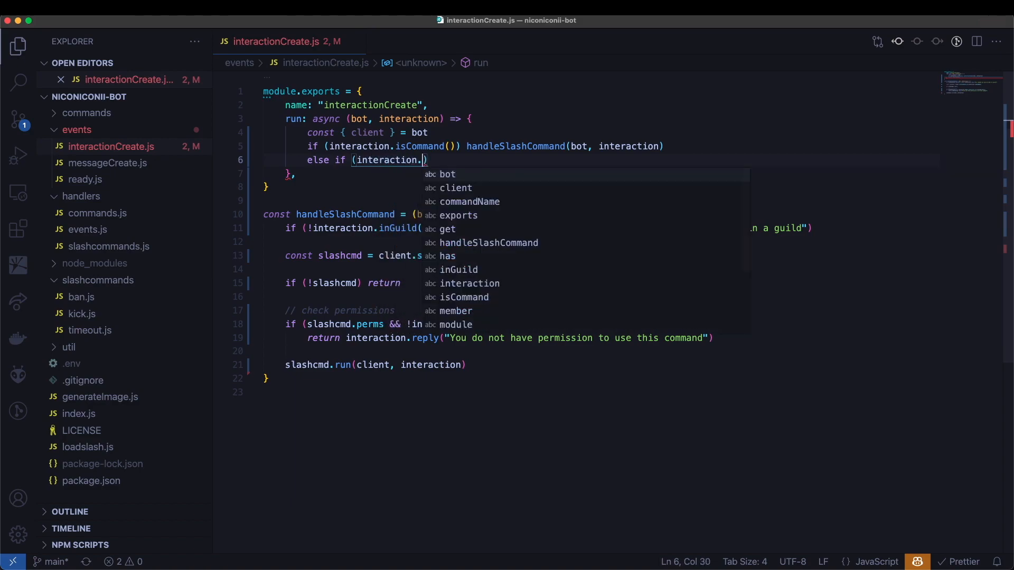
type("is")
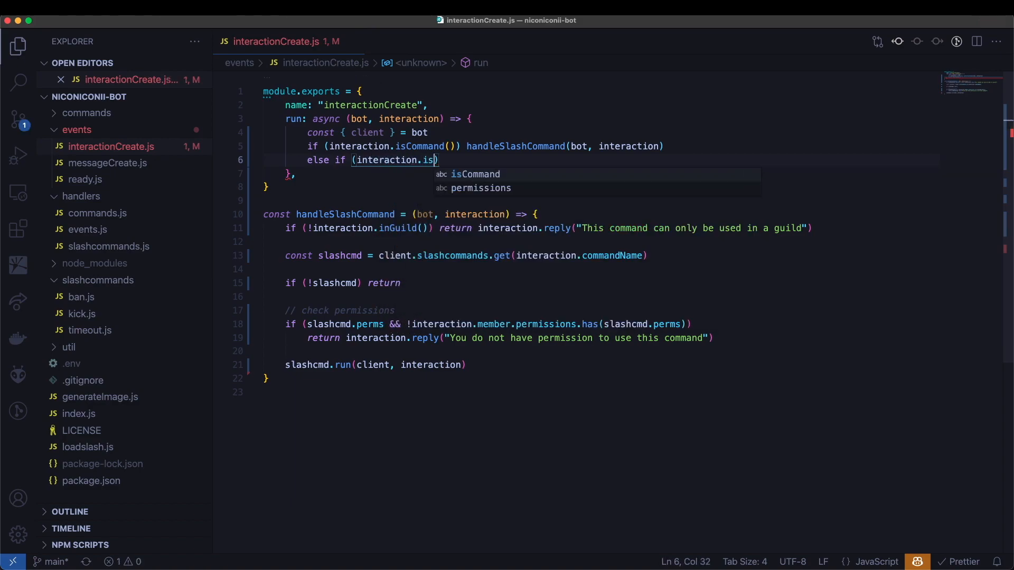
type("But")
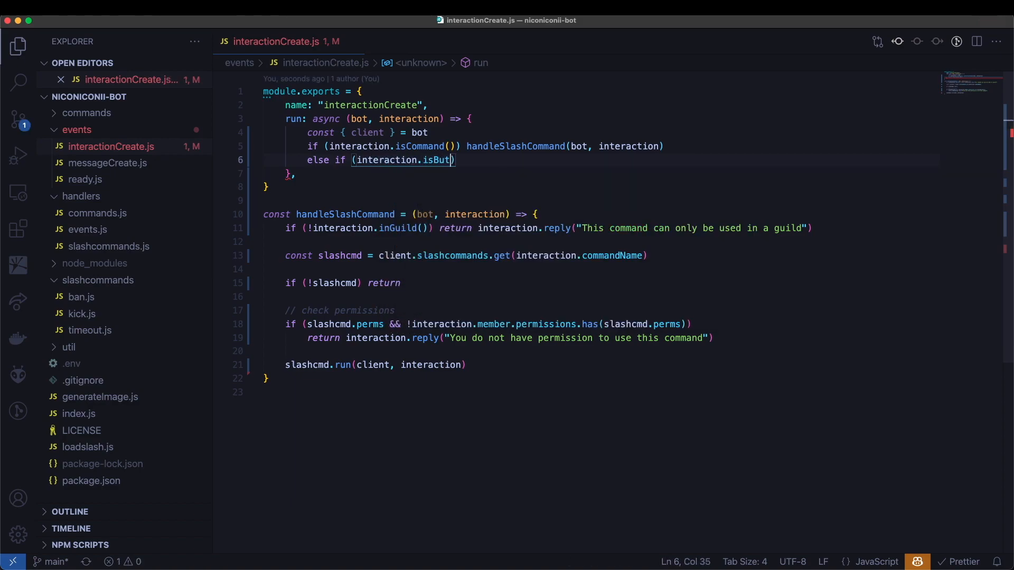
type("ton()) h")
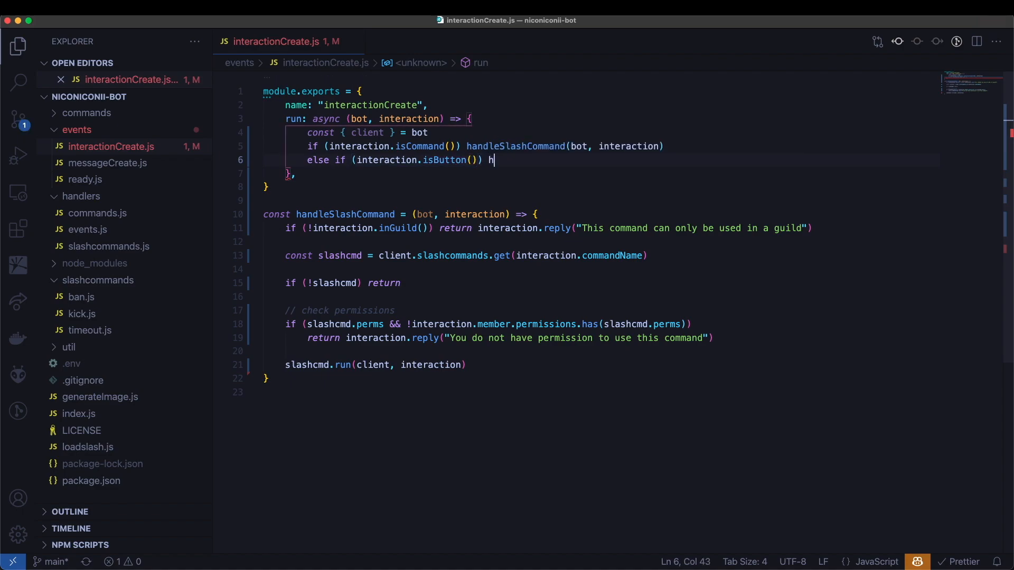
type("andleButton(bot,")
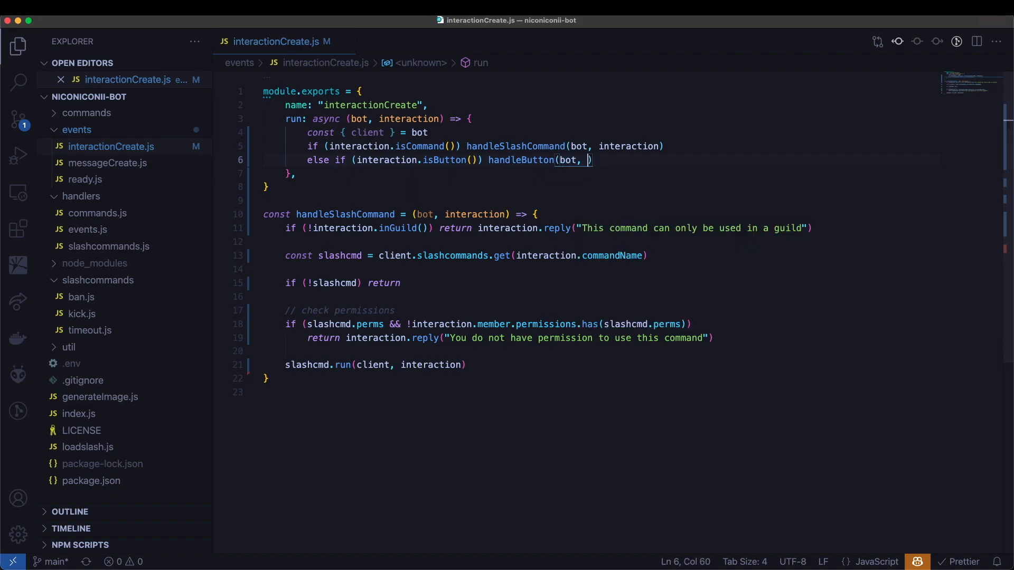
type("interaction")
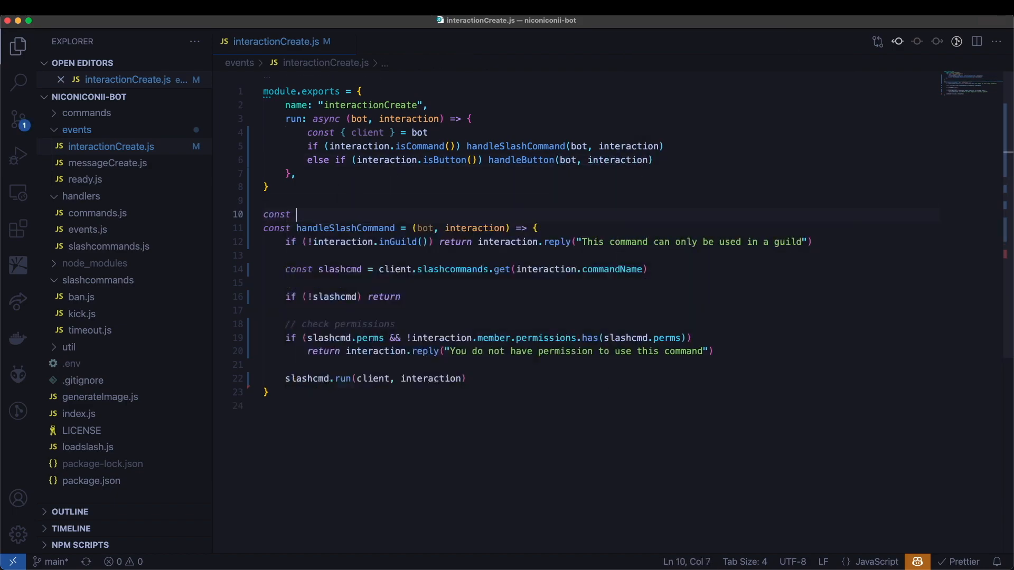
Define const handleButton = (bot, interaction) with const {client} = bot inside.
type("handleButton")
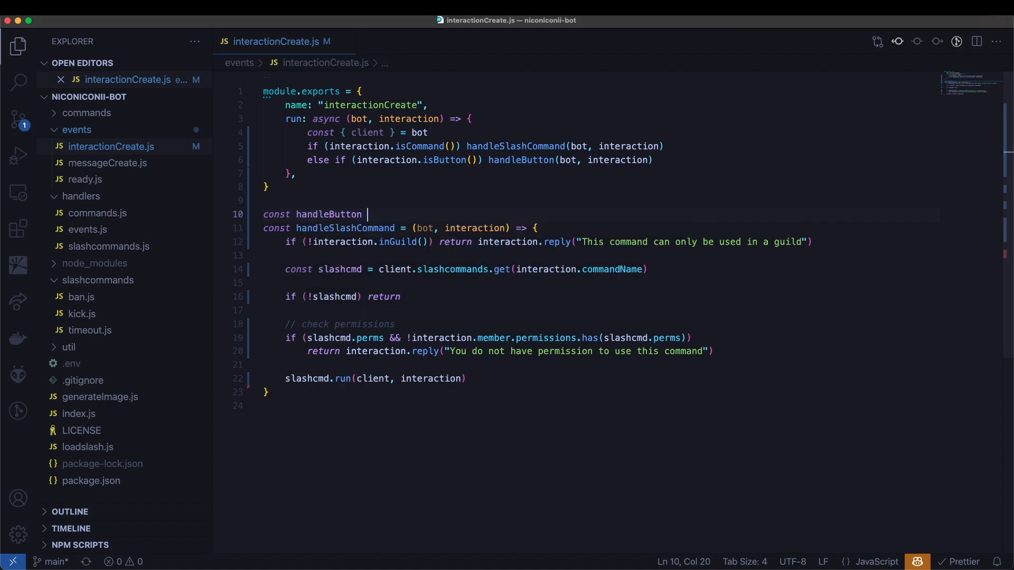
type("= (bot, interaction) => {")
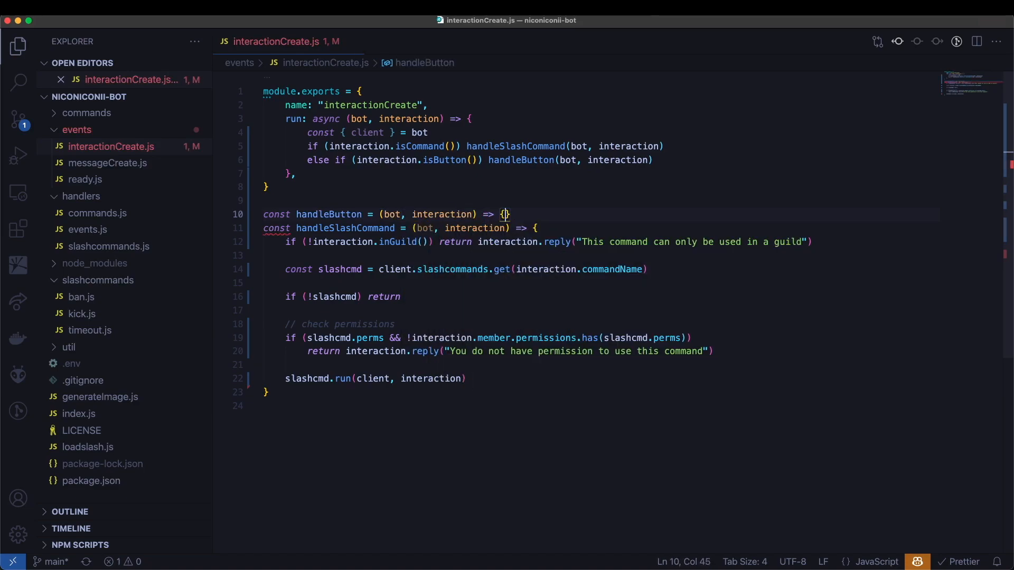
type("conet")
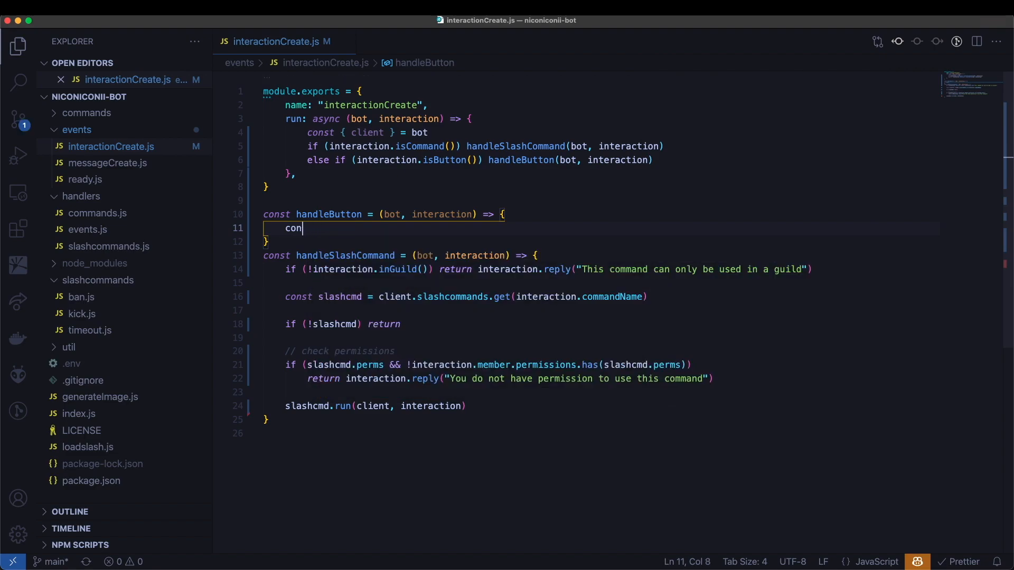
type("st {clien")
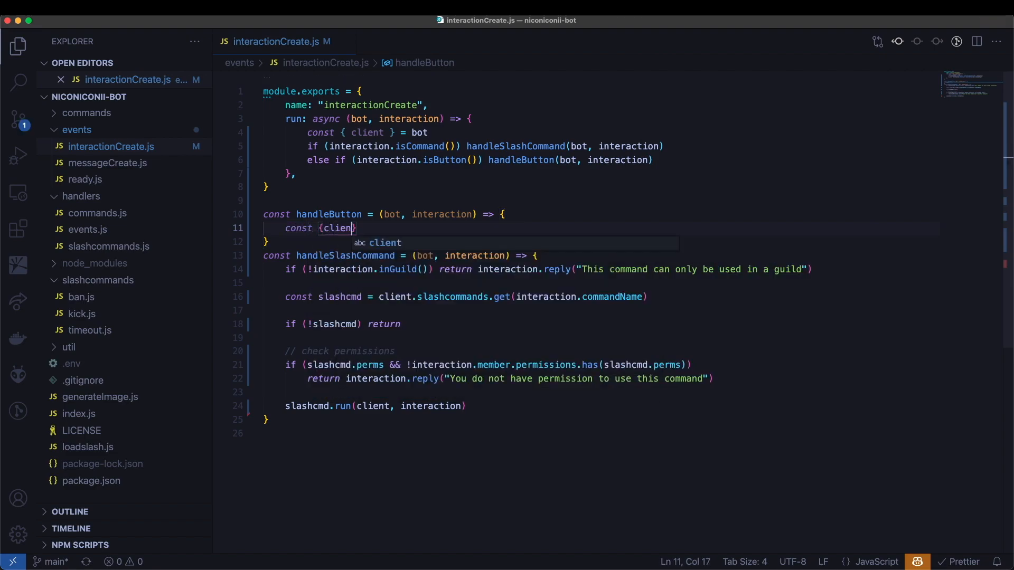
type("t}")
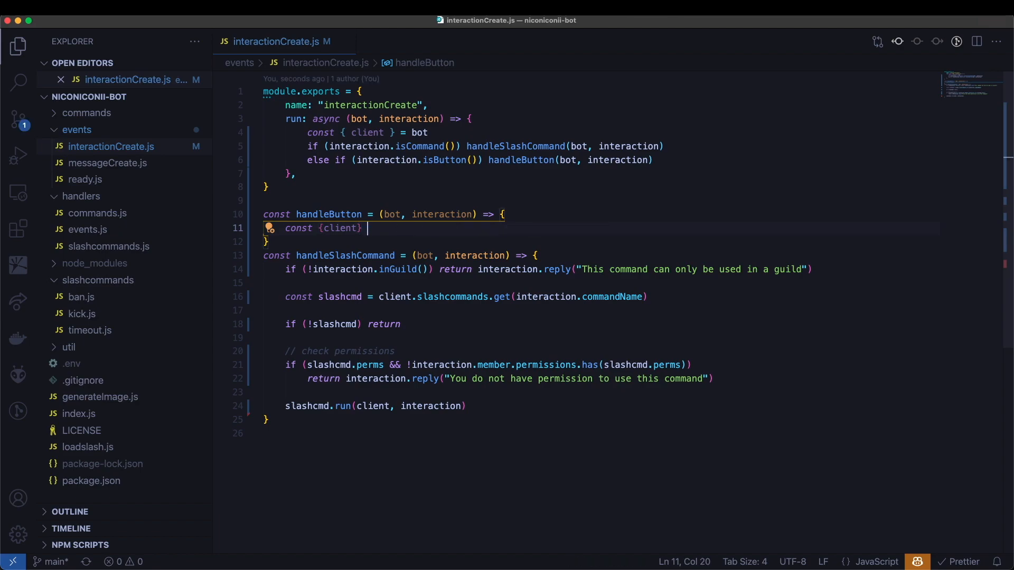
type("= bot")
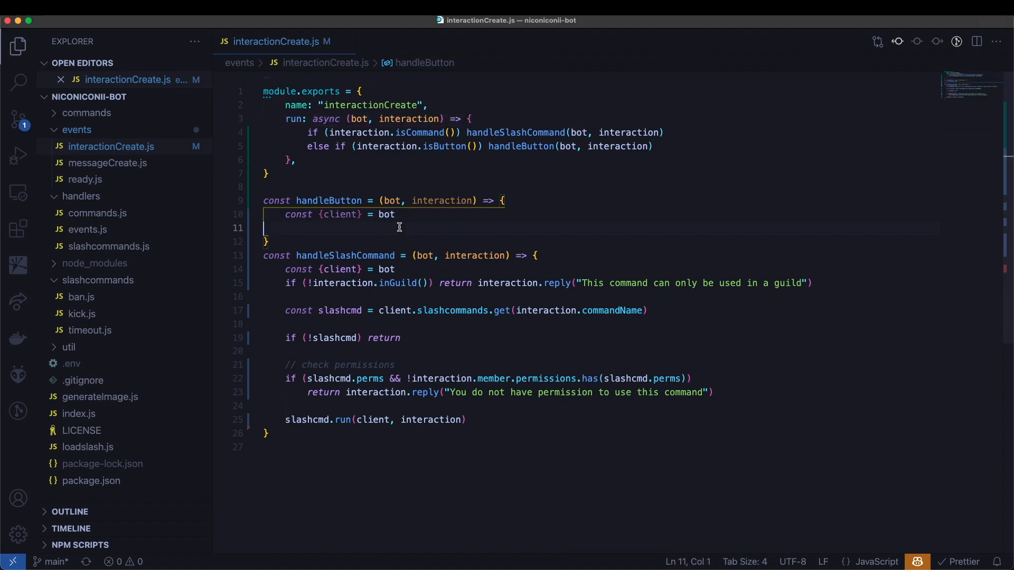
type("con")
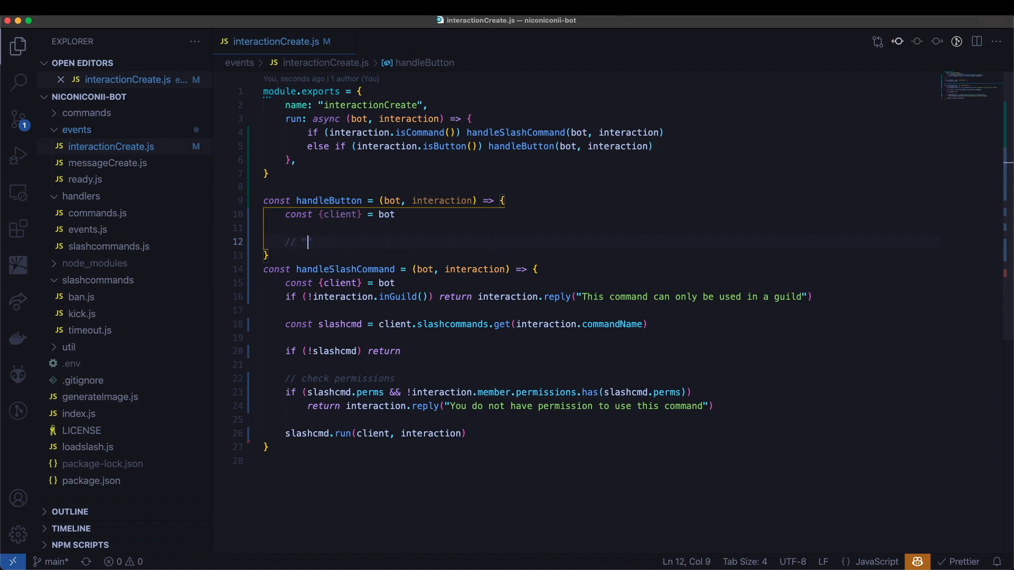
Add a comment documenting the customId format "name-param-param2-..".
type("name")
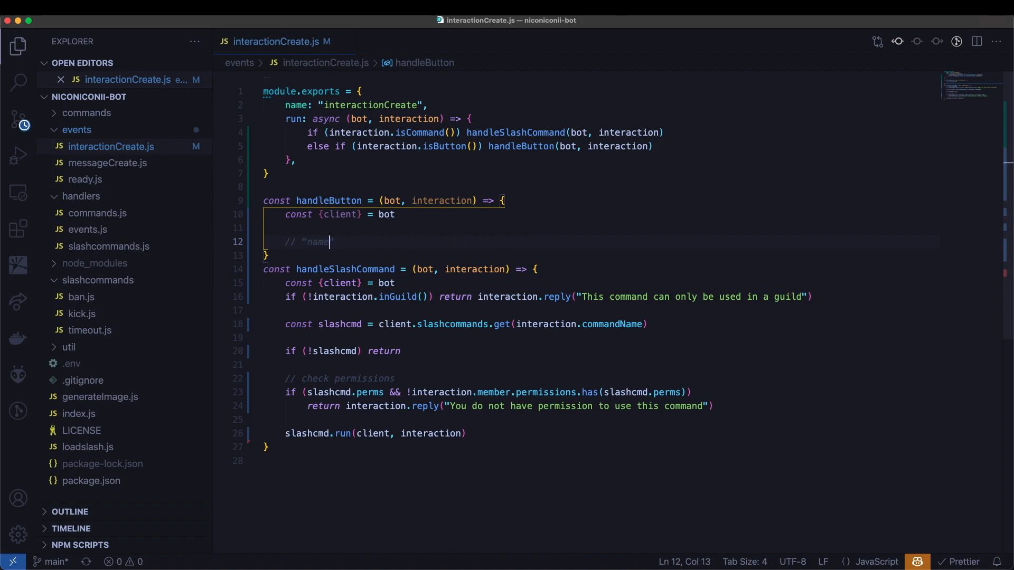
type("-param")
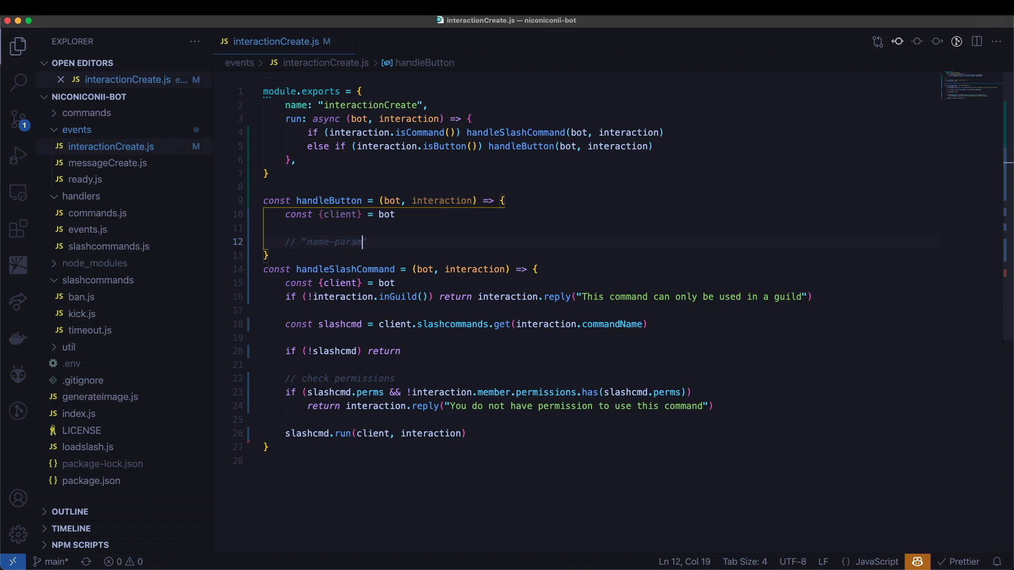
type("-\"")
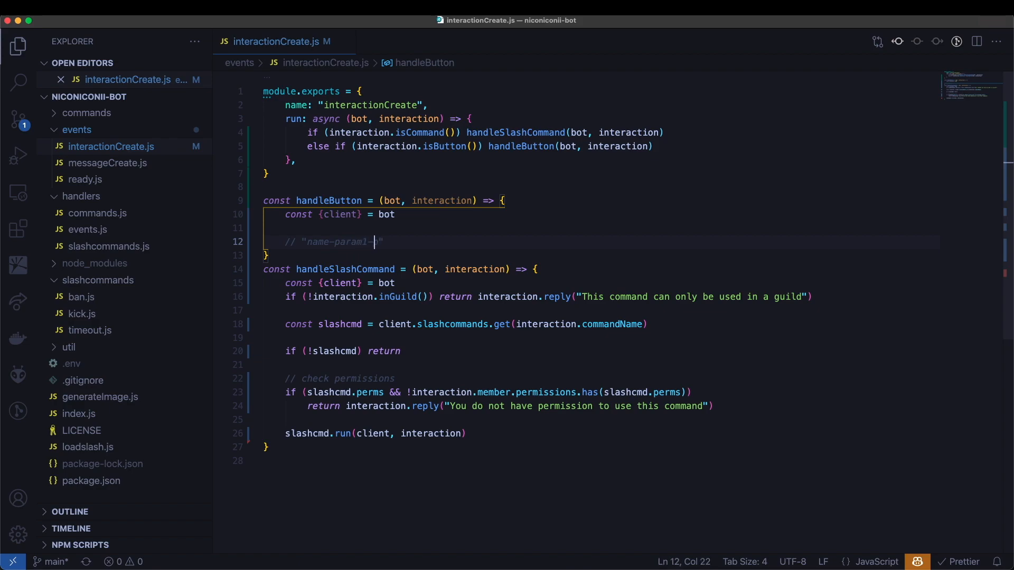
type("param2-....")
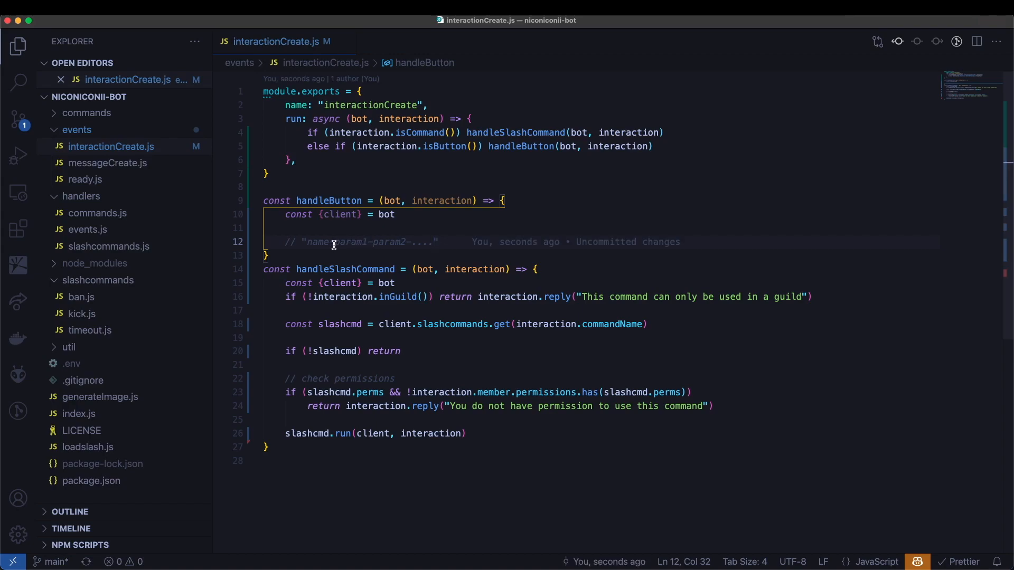
mouse_move(369, 244)
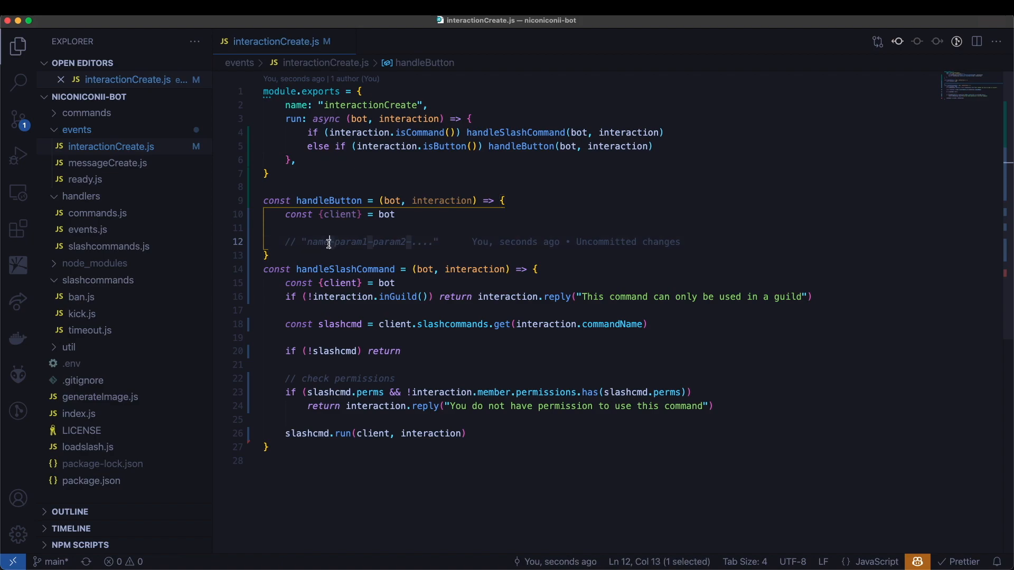
Destructure name and params from interaction.customId.split("-").
left_click(440, 242)
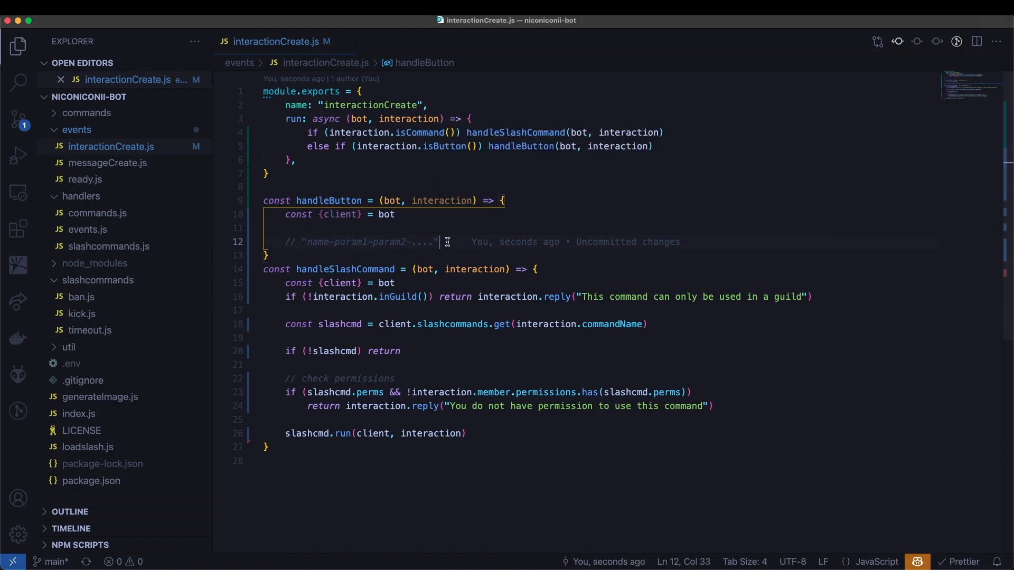
type("const [name, ...")
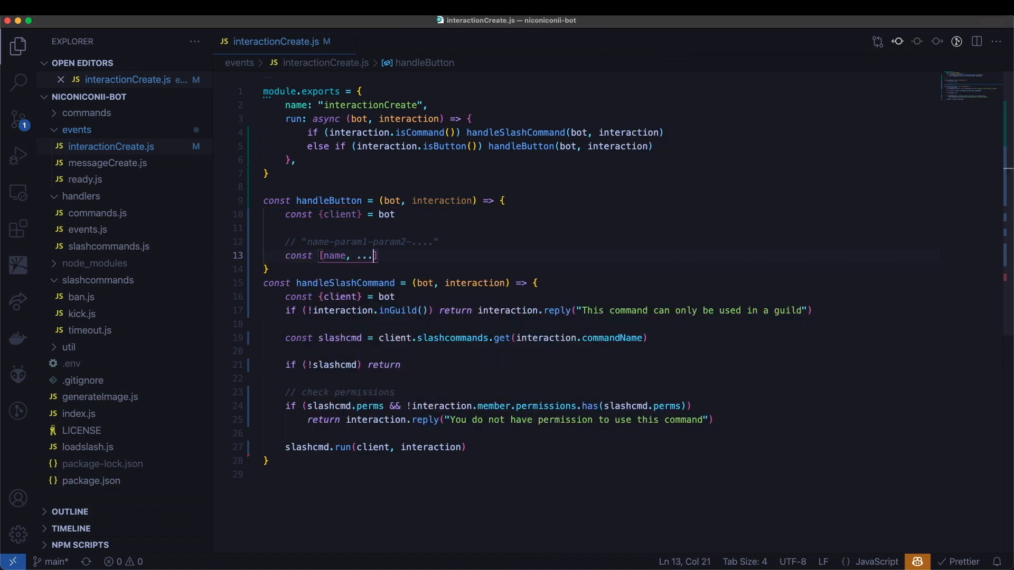
type("para")
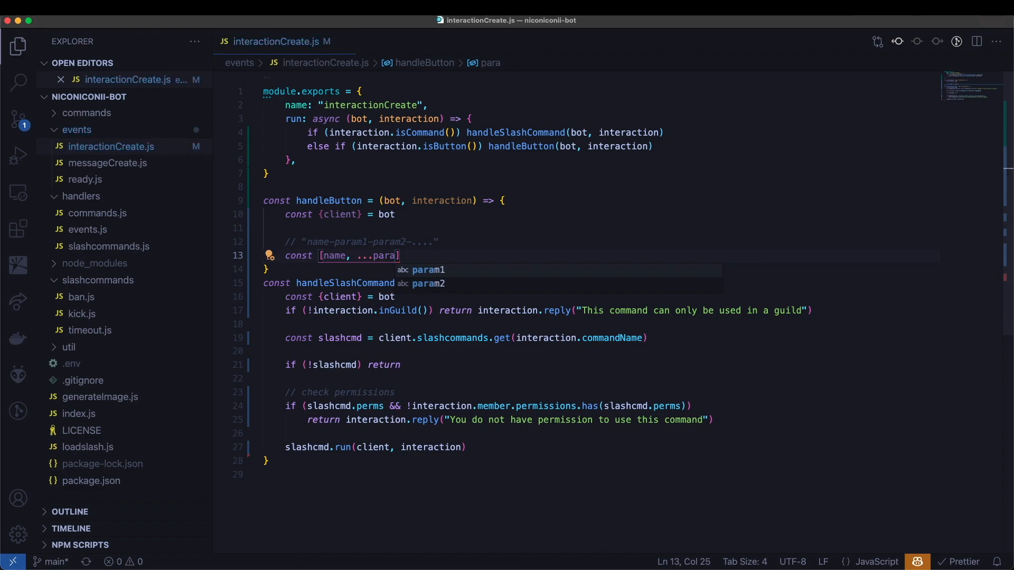
type("ms] =")
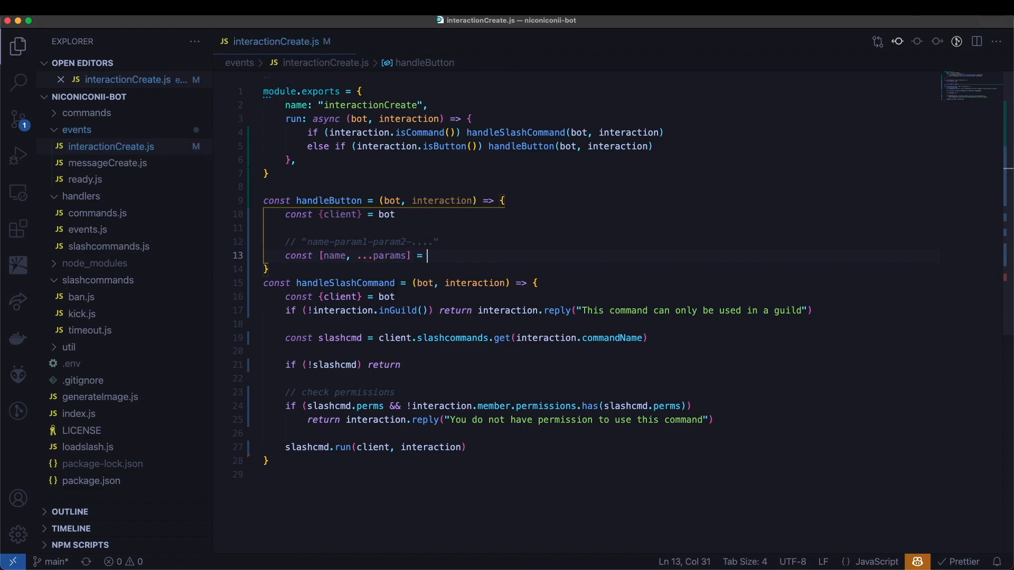
type("interaction")
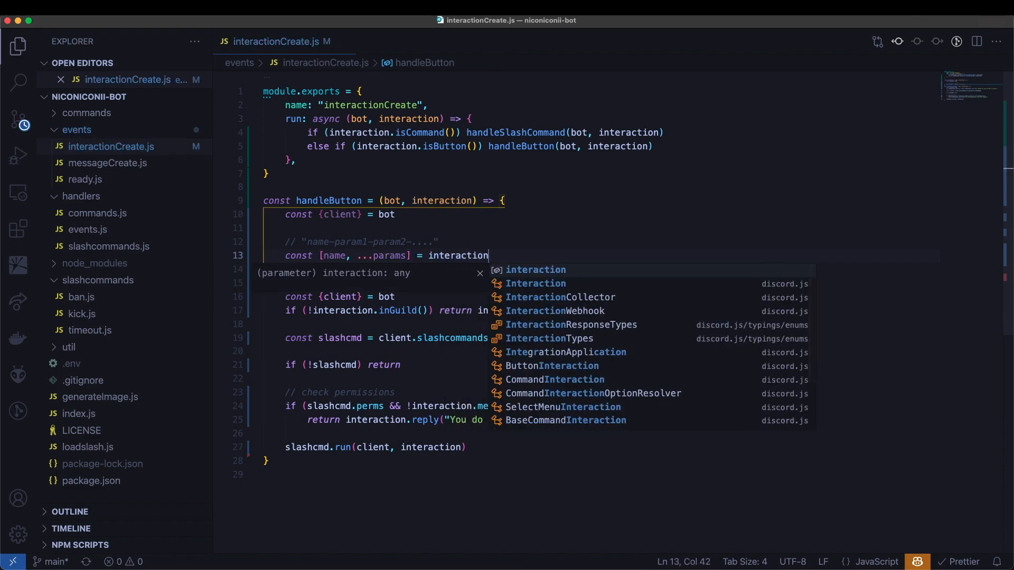
type(".customId.split(\"-")
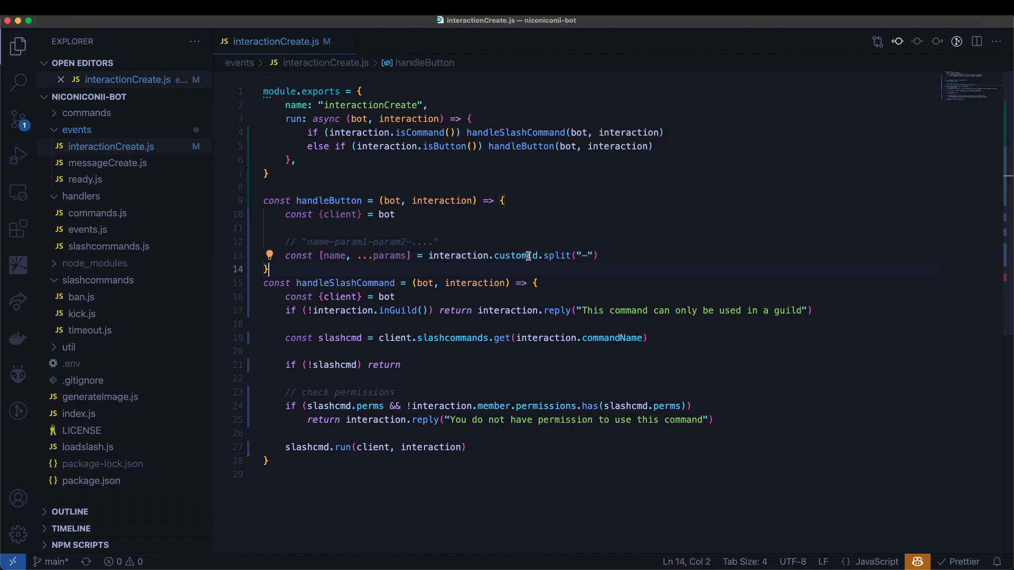
double_click(517, 255)
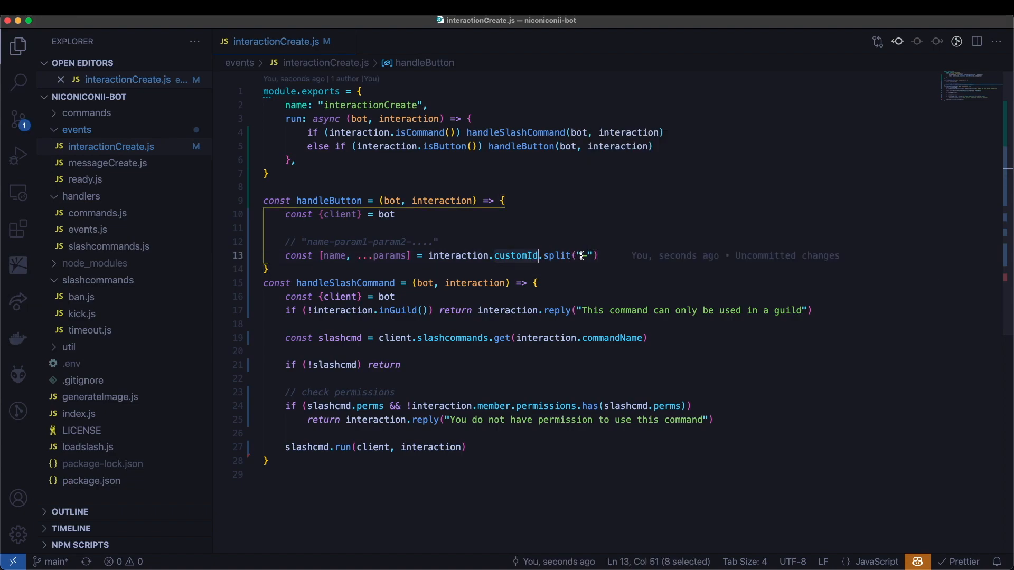
left_click(581, 256)
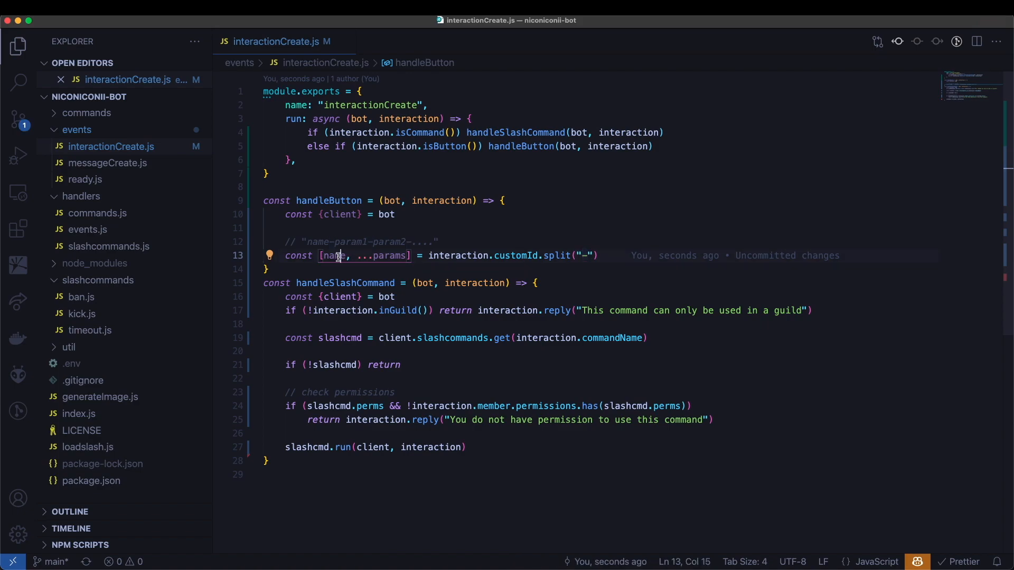
left_click(307, 242)
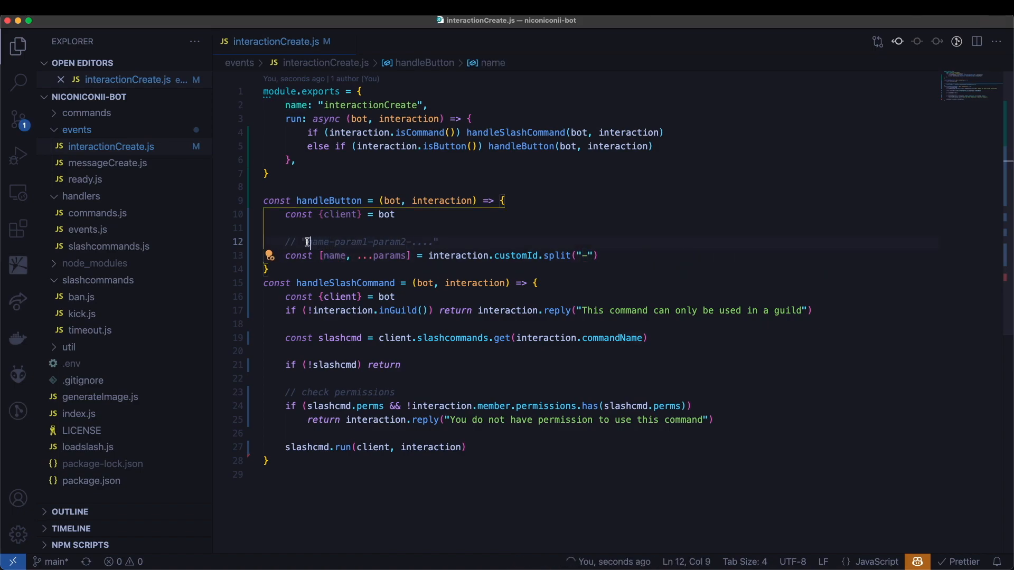
double_click(319, 241)
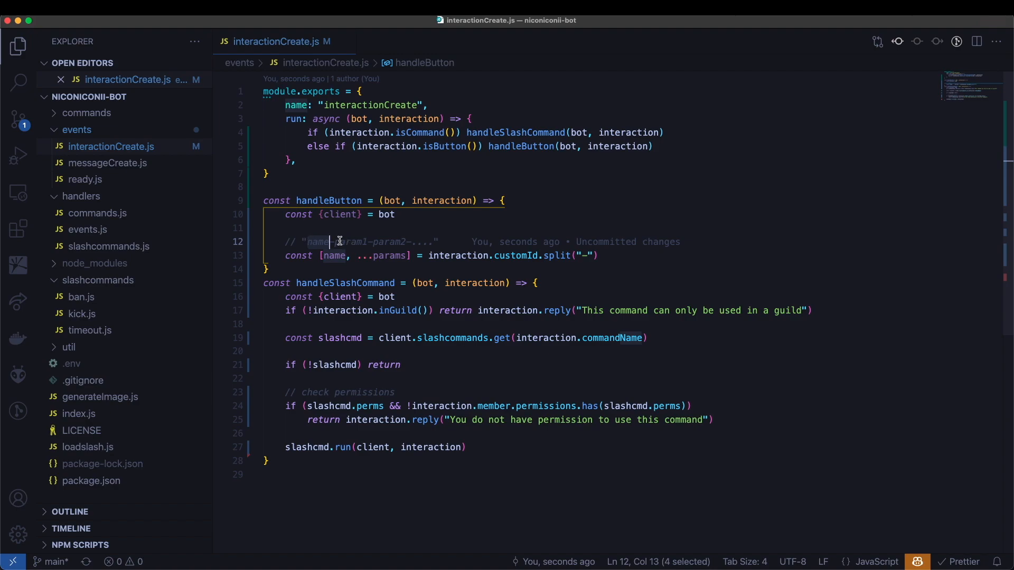
Get the button from client.buttons, return if missing, and call button.run(client, interaction, params).
key("Enter")
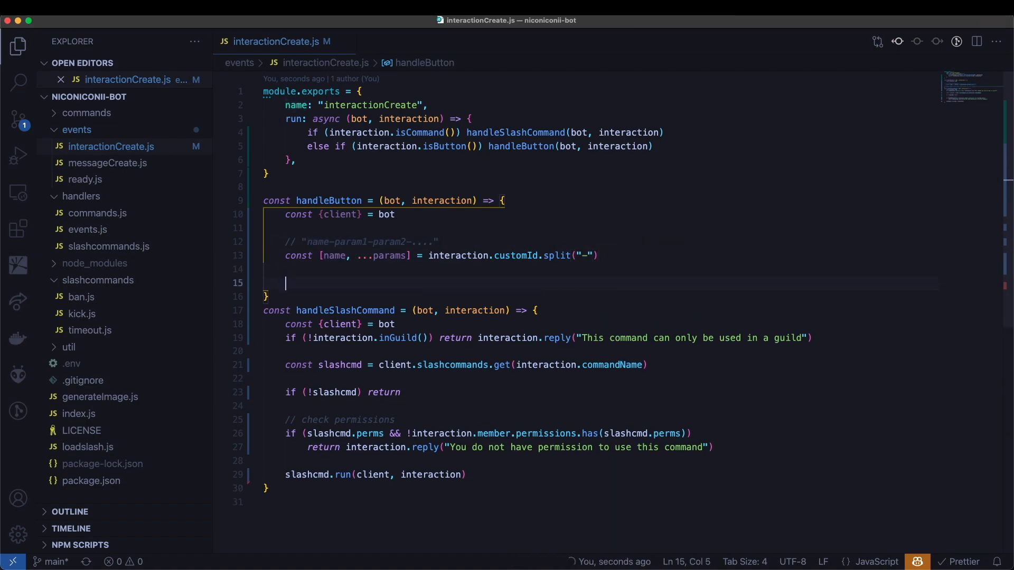
type("const butt")
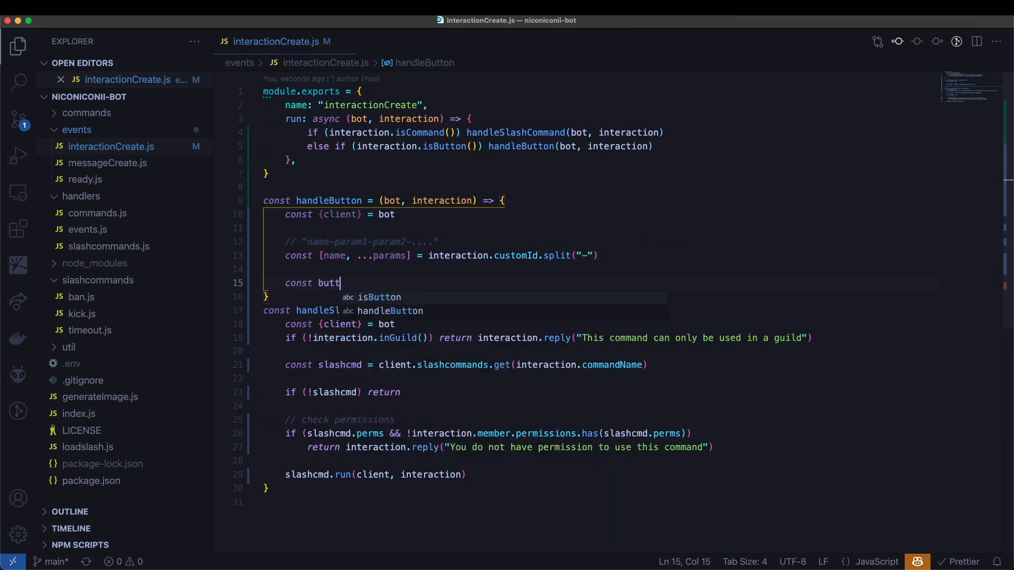
type("on = client.")
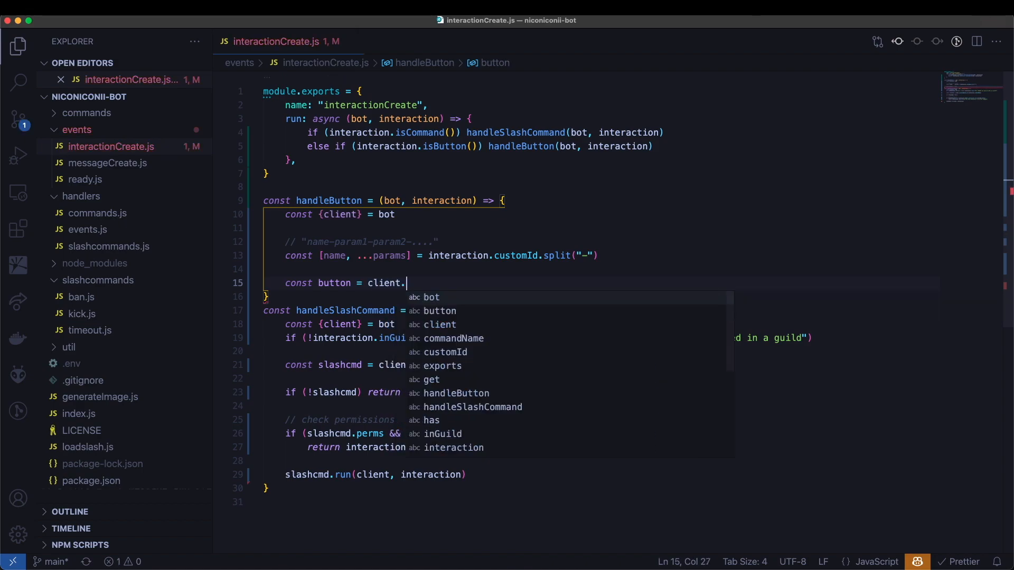
type("buttons.get(name")
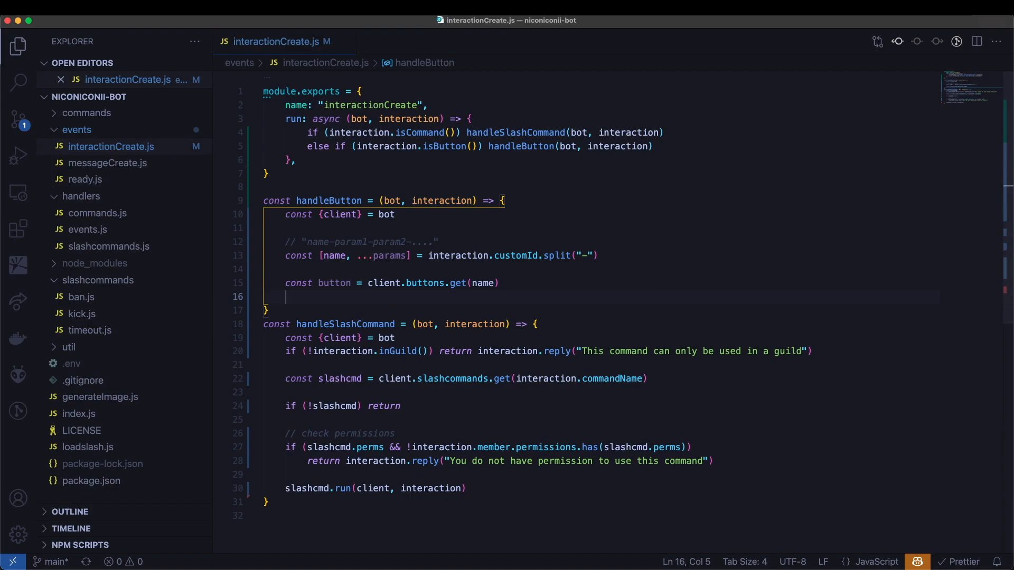
type("if (!button) return")
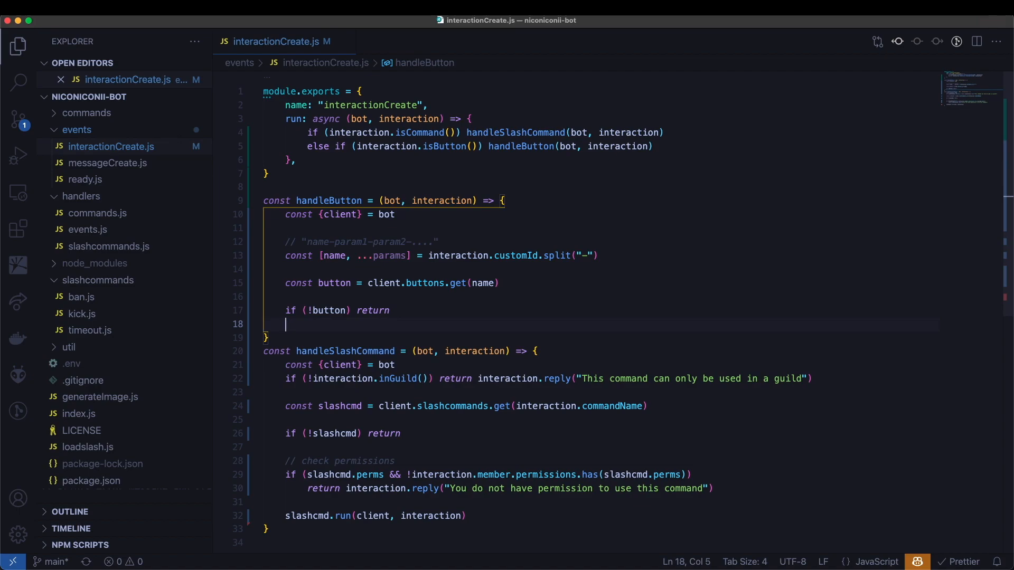
type("button.run(client, interaction, params")
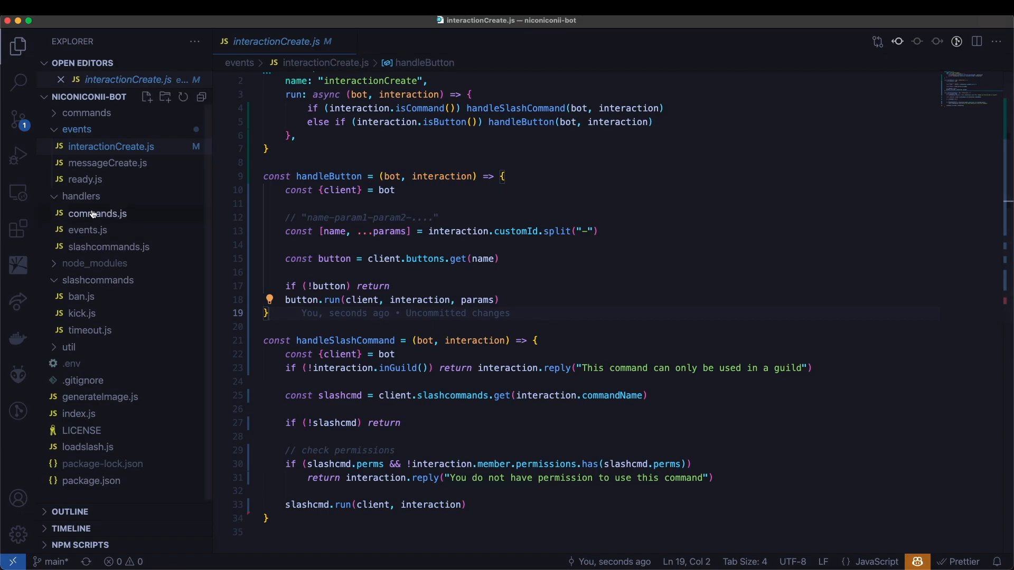
mouse_move(83, 251)
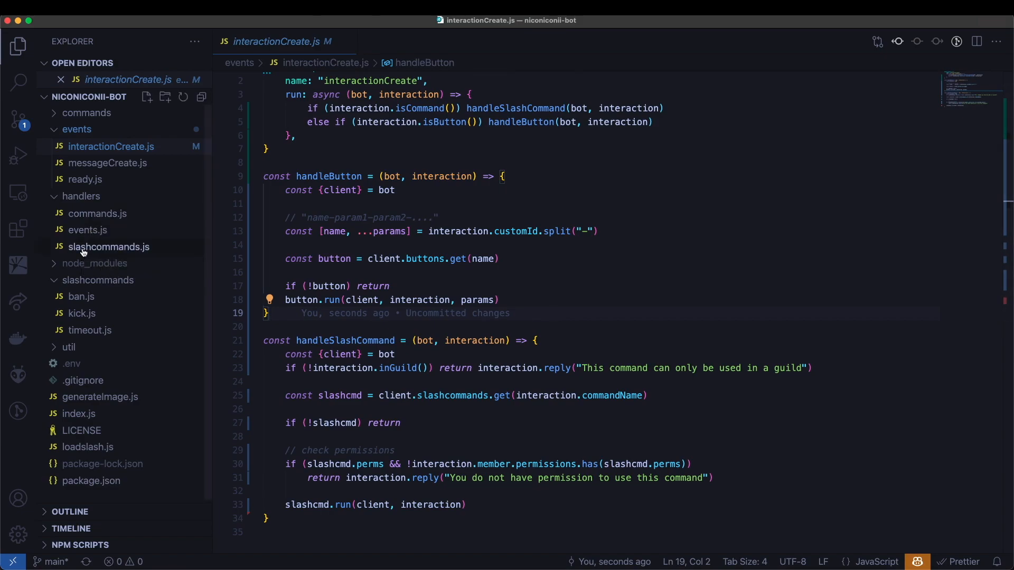
Duplicate handlers/slashcommands.js and rename the copy to buttons.js.
right_click(109, 247)
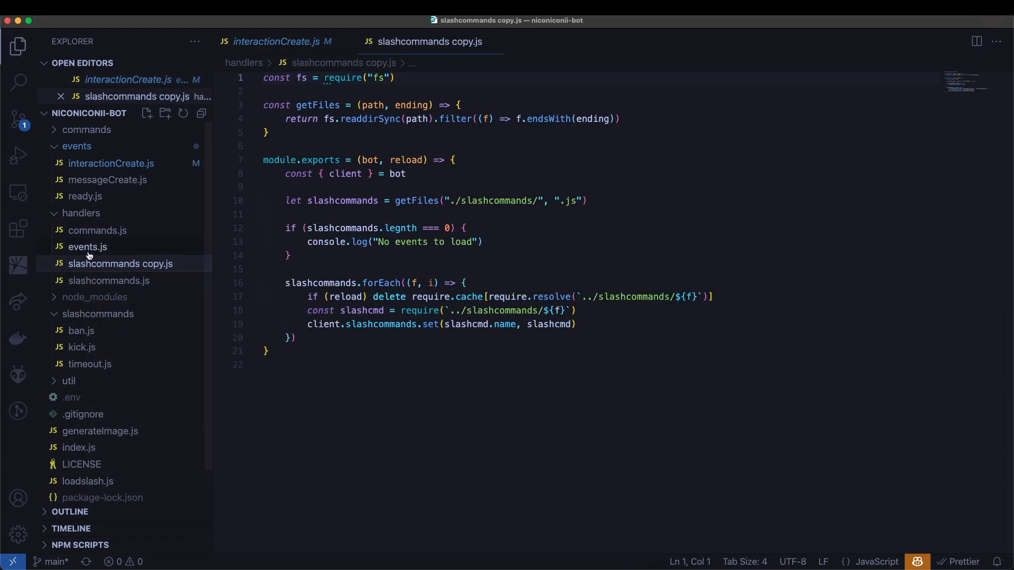
right_click(120, 263)
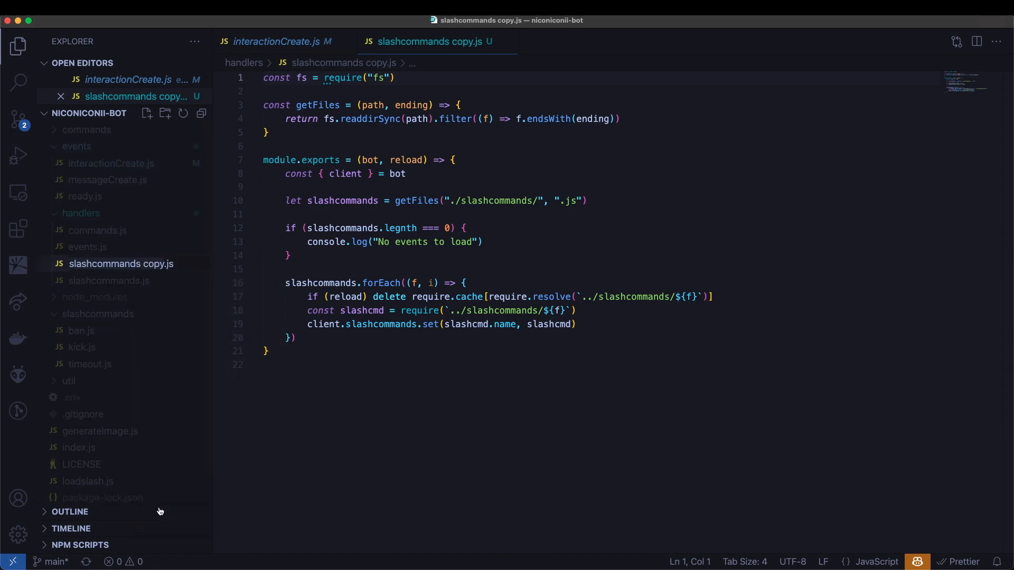
type("buttons.js")
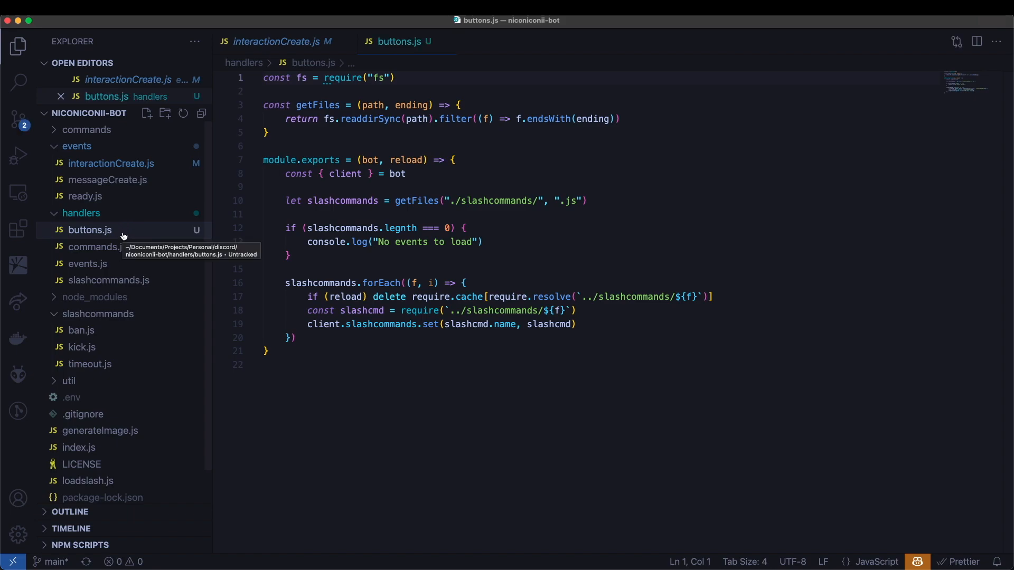
mouse_move(409, 138)
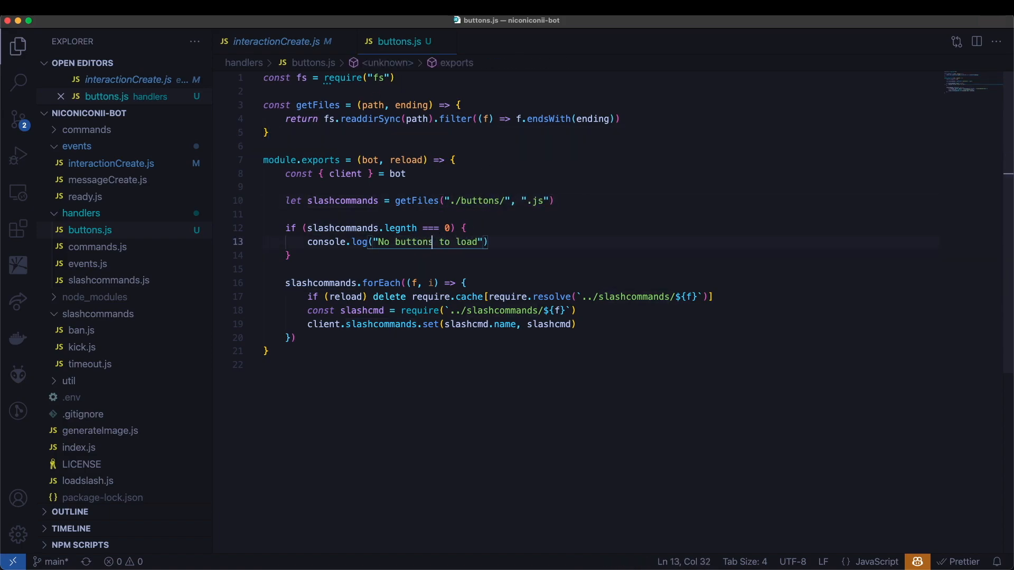
Rename the slashcommands variables to buttons throughout buttons.js.
double_click(343, 201)
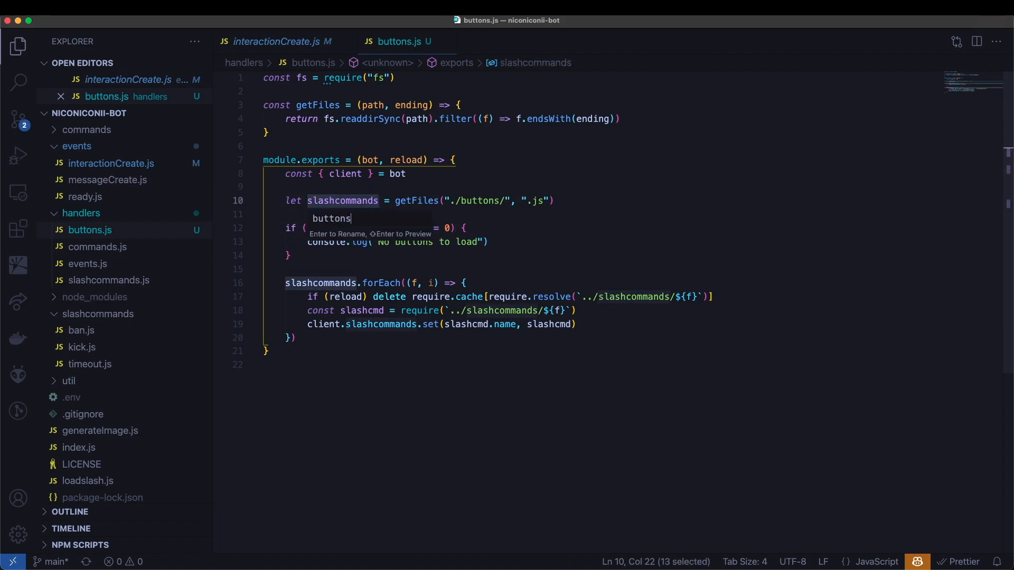
key("Return")
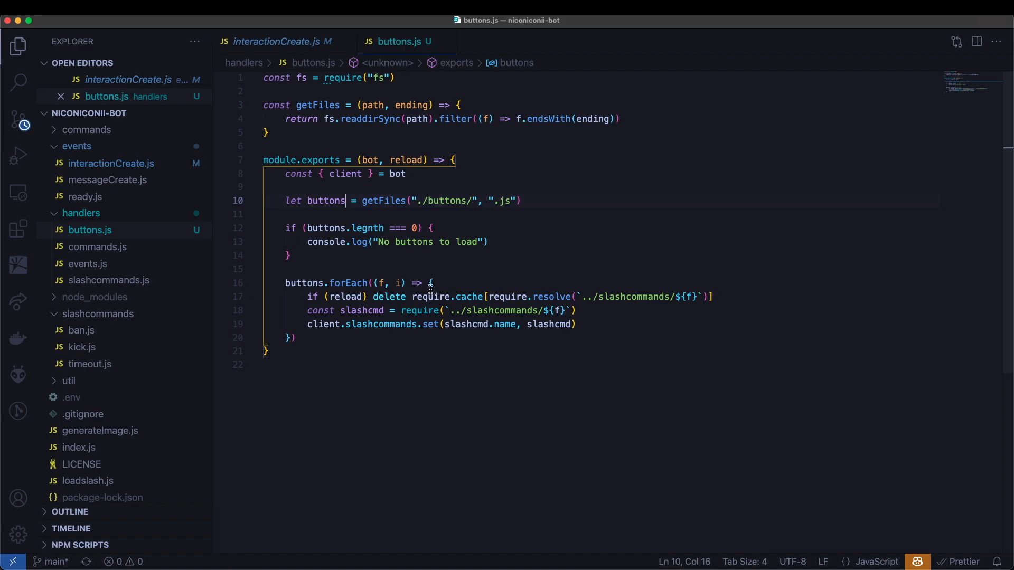
double_click(362, 310)
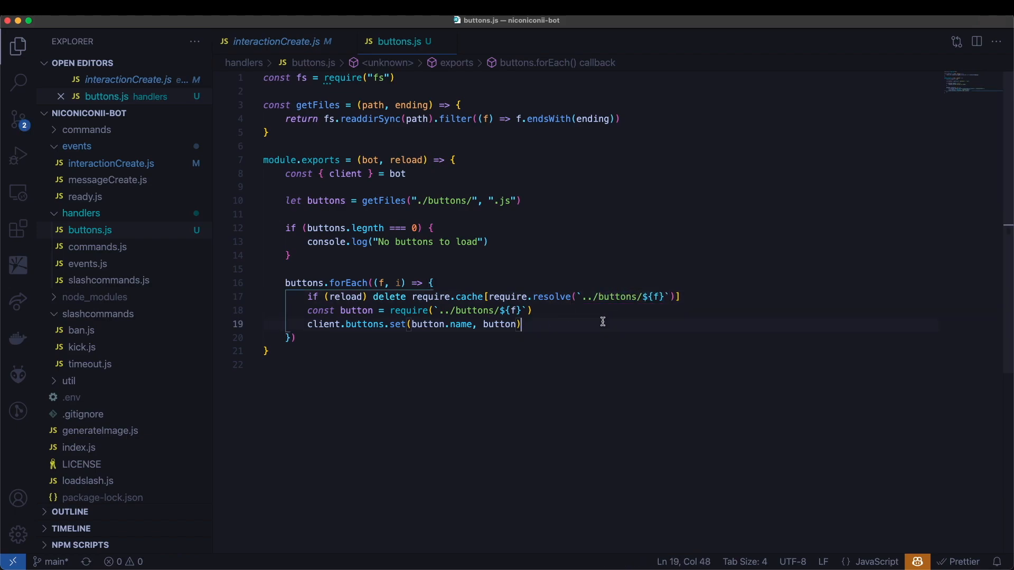
In index.js, add client.buttons = new Discord.Collection(), client.loadButtons, and call loadButtons(bot, false).
left_click(76, 146)
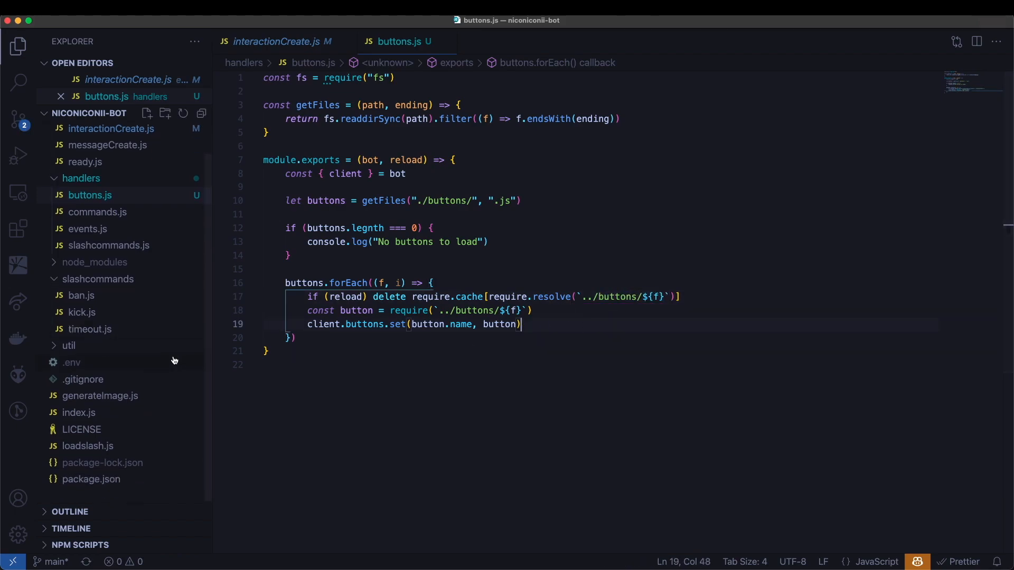
left_click(79, 412)
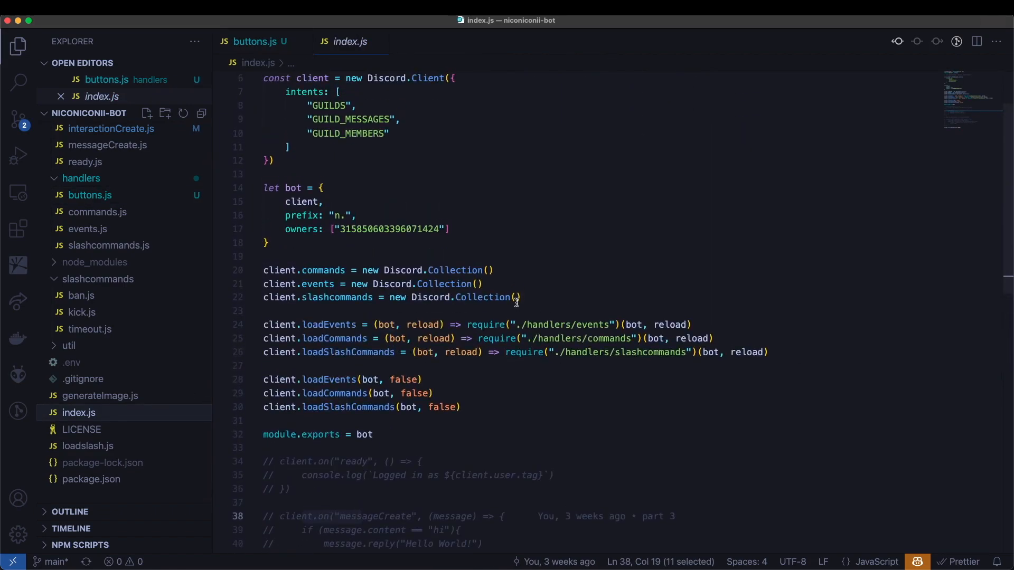
type("client.b")
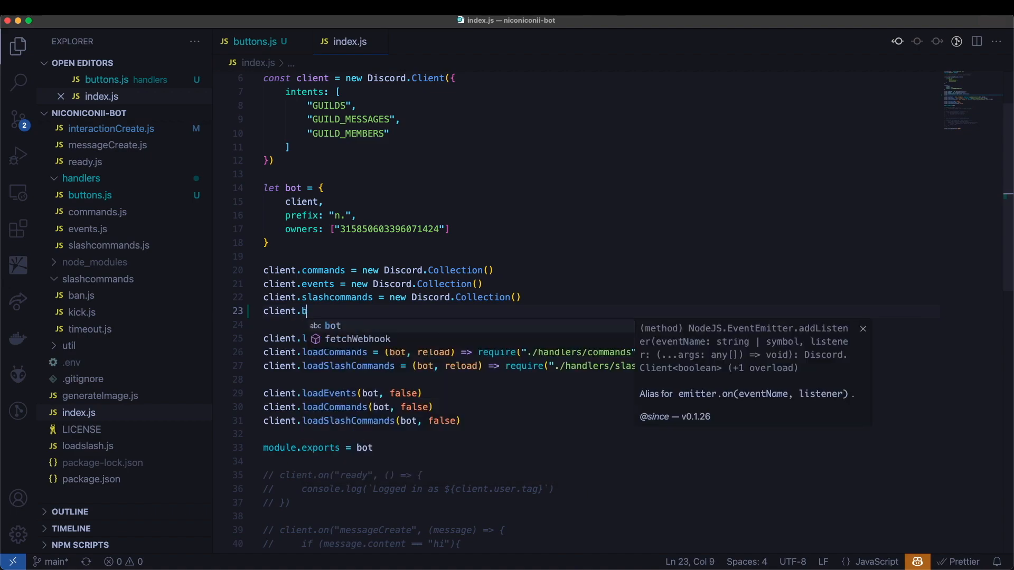
type("uttons = new Discord.Collection(")
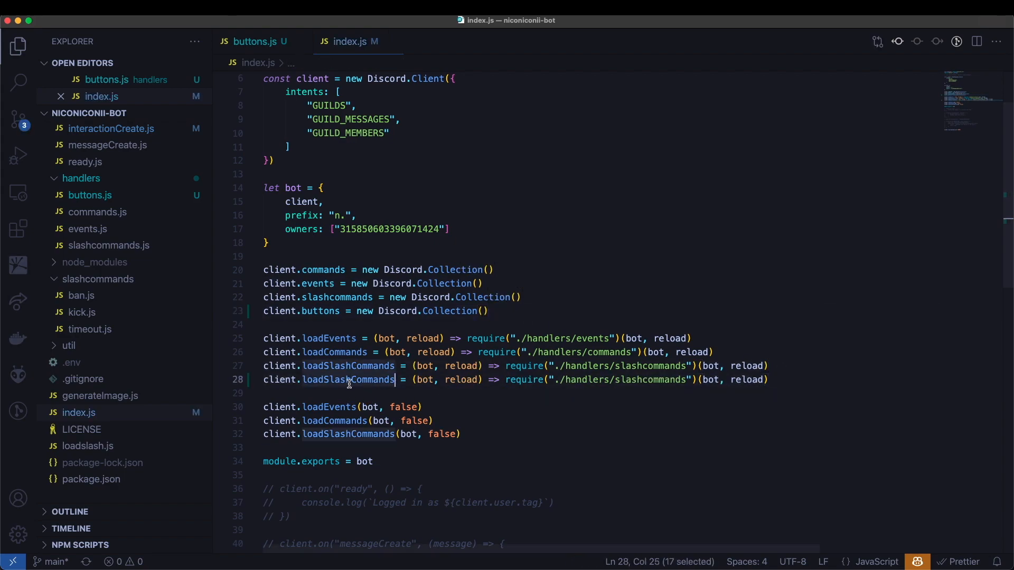
type("buttons")
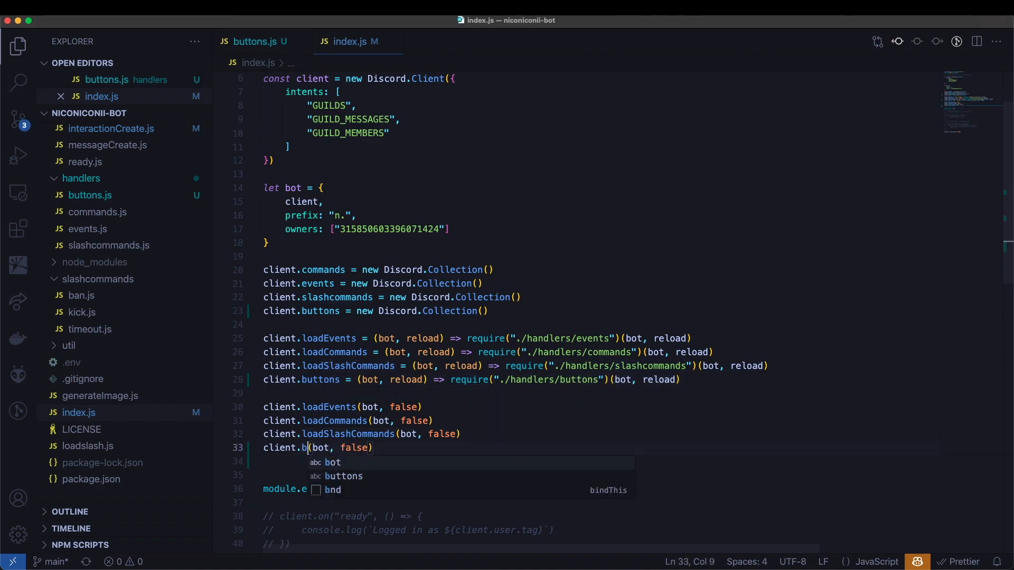
type("loadButtons")
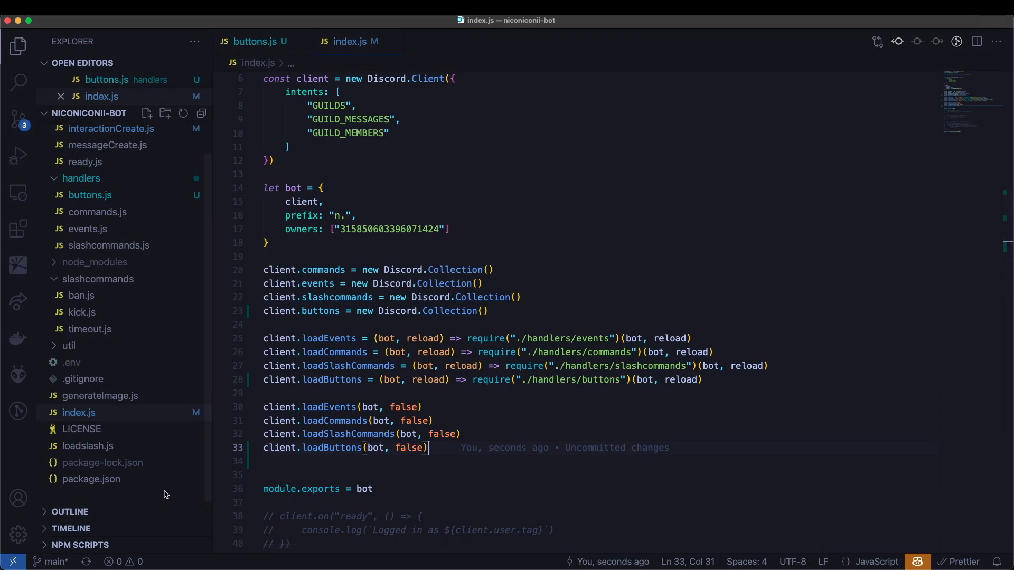
Create buttons/role.js exporting name "role" and async run(bot, interaction, parameters).
left_click(146, 113)
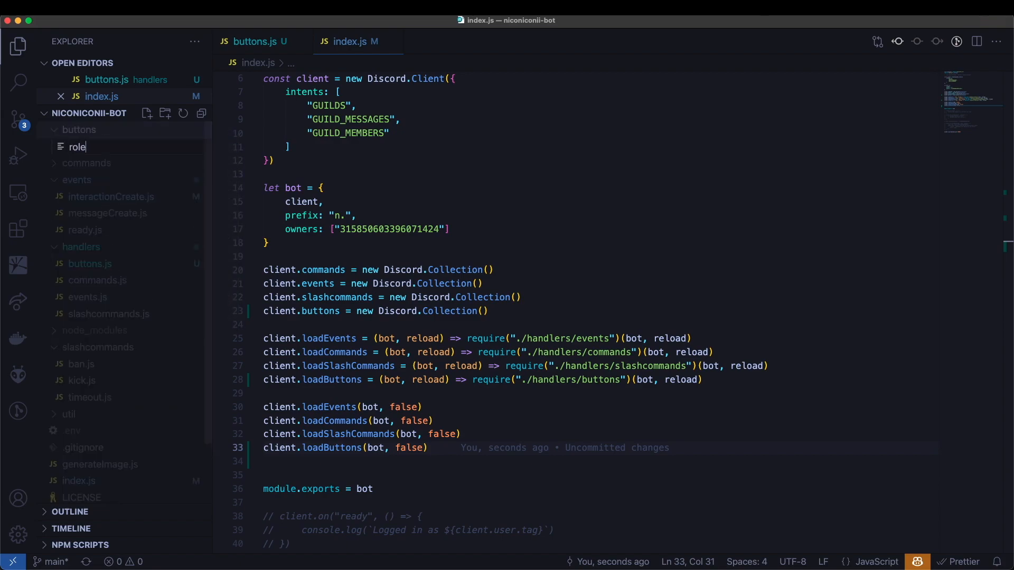
type(".js")
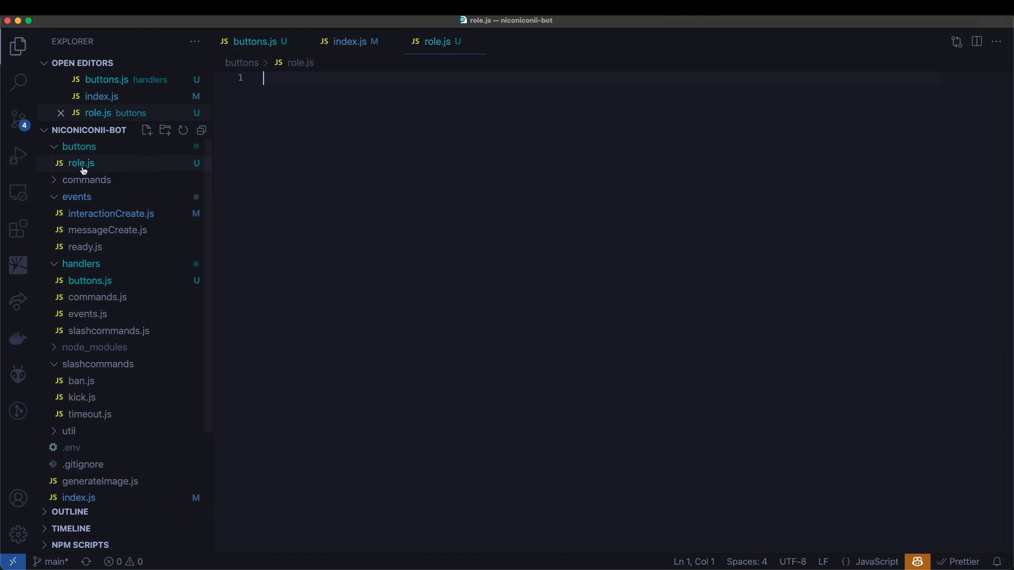
mouse_move(369, 141)
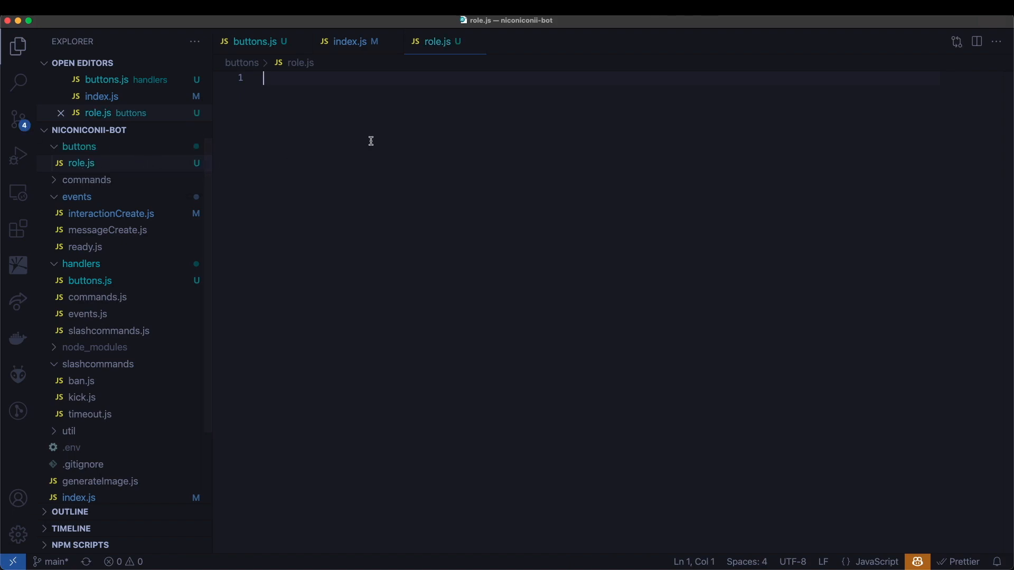
type("module")
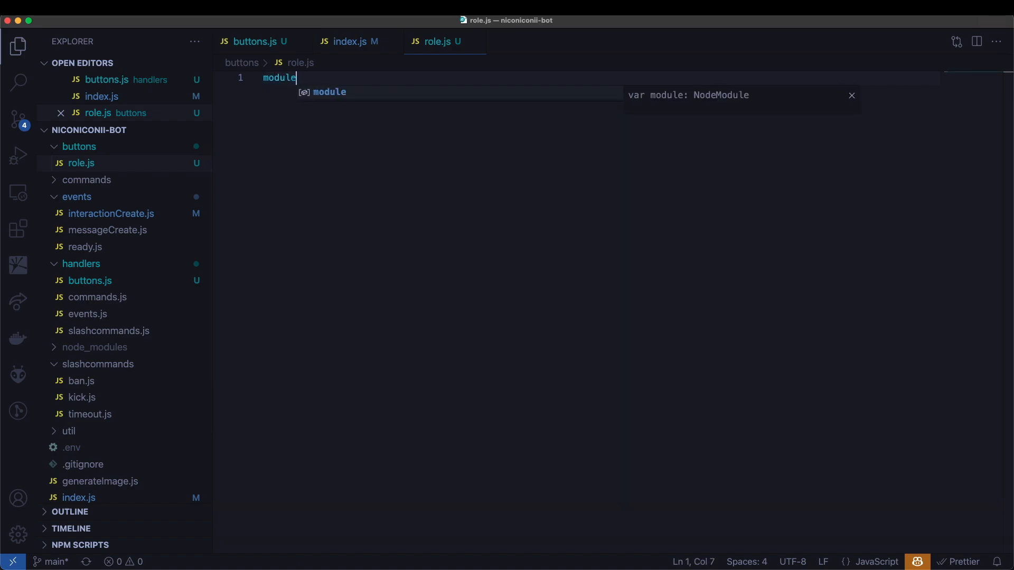
type(".export")
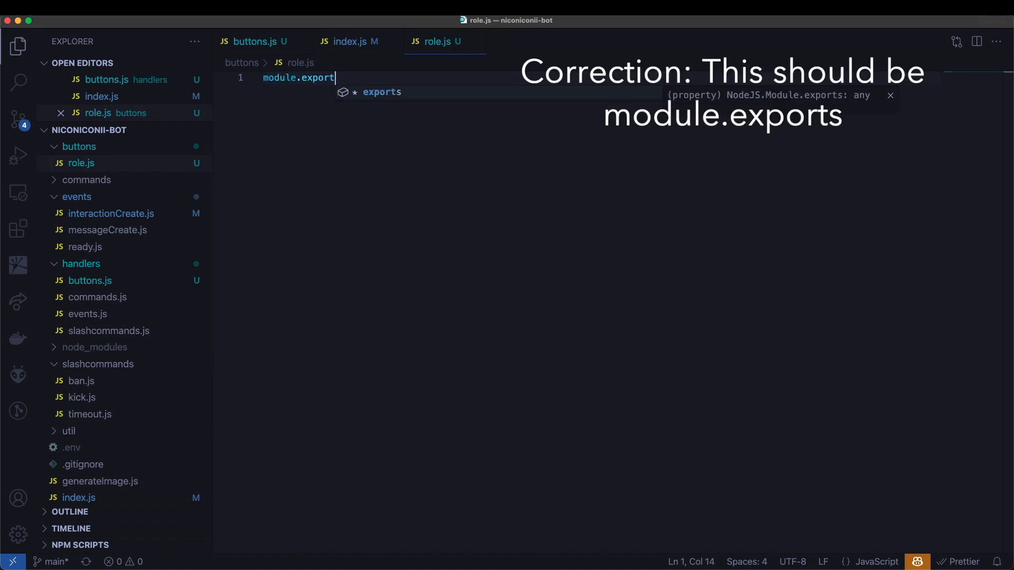
type("= {")
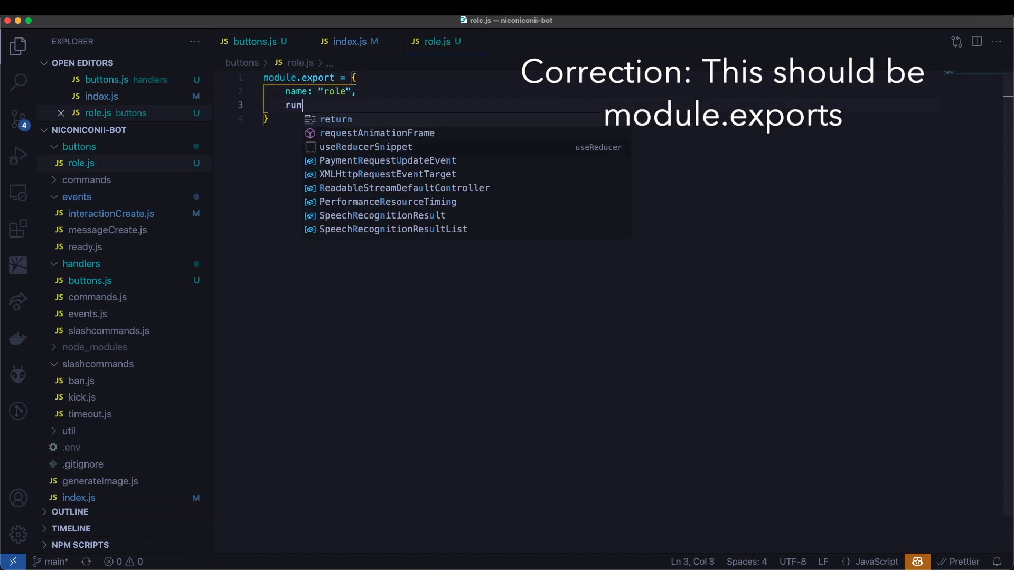
type(": async")
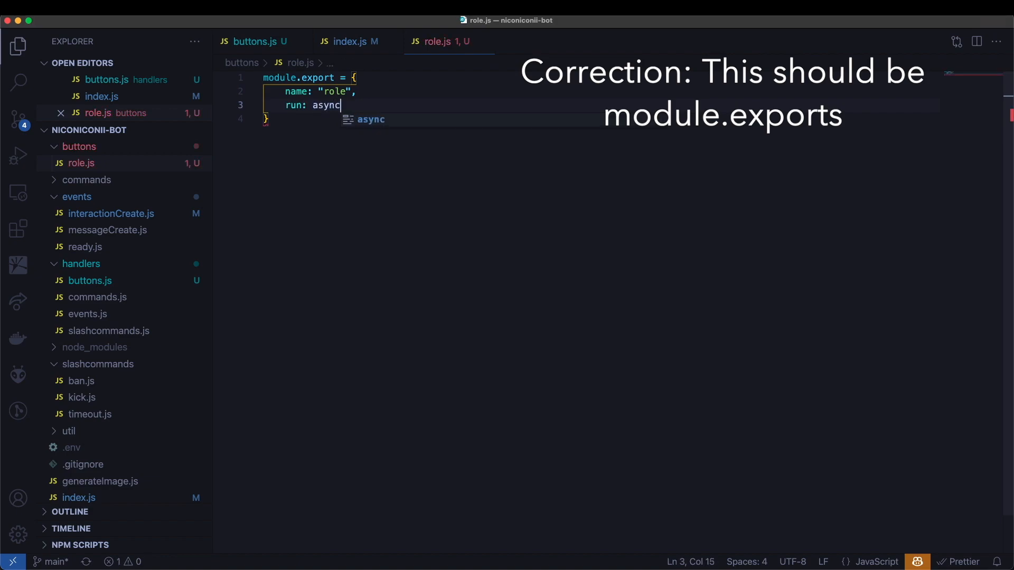
type("(bot, interaction, parame")
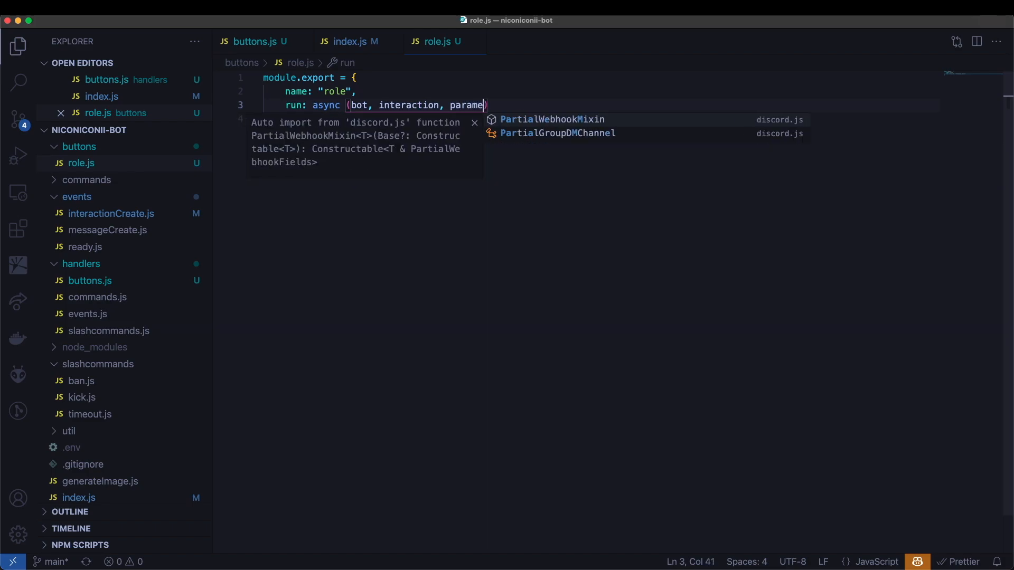
key("Escape")
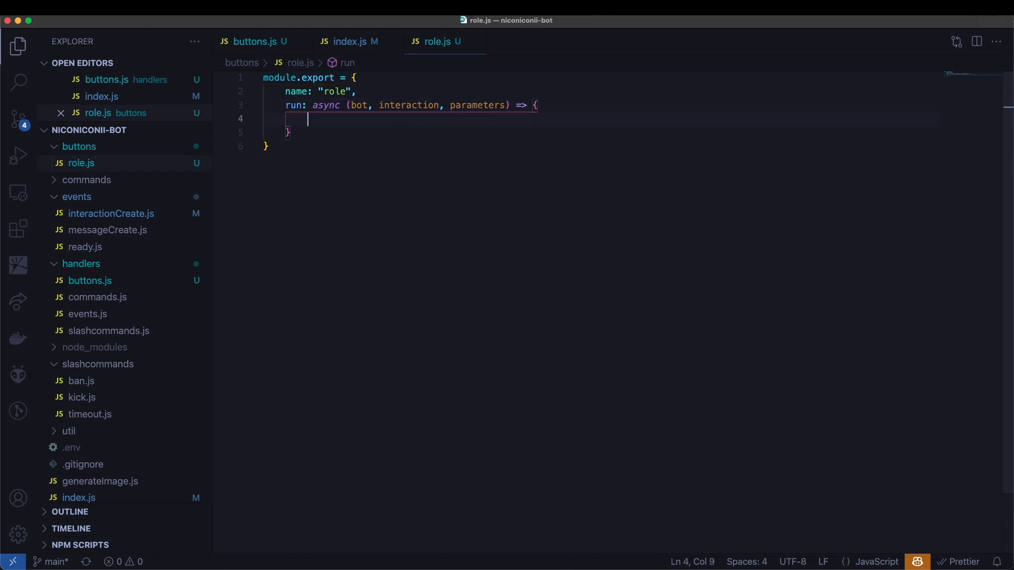
Set const roleId = parameters[0] in the role run function.
type("const roleId")
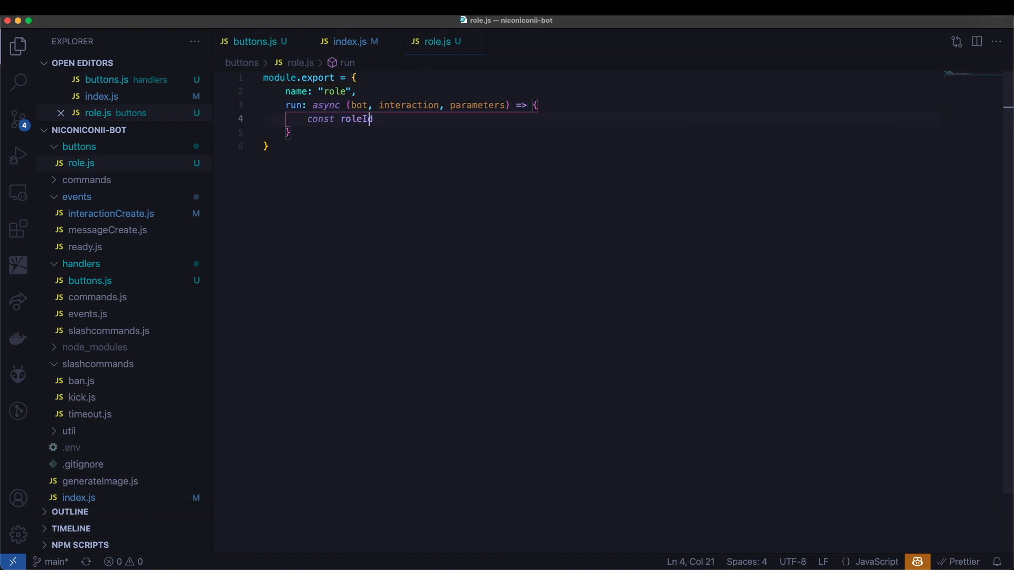
type("d = parameters")
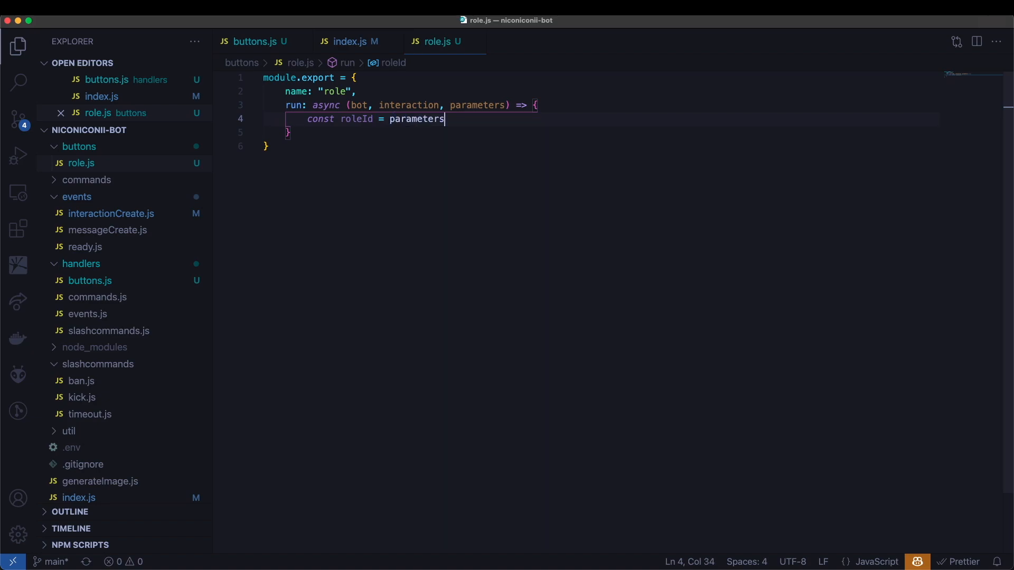
type("[0]")
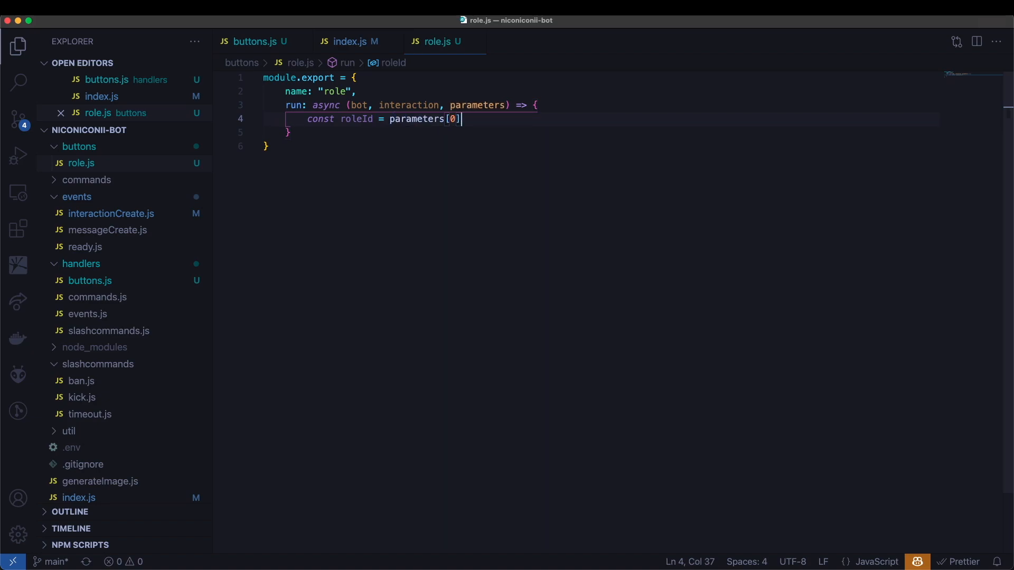
key("Return")
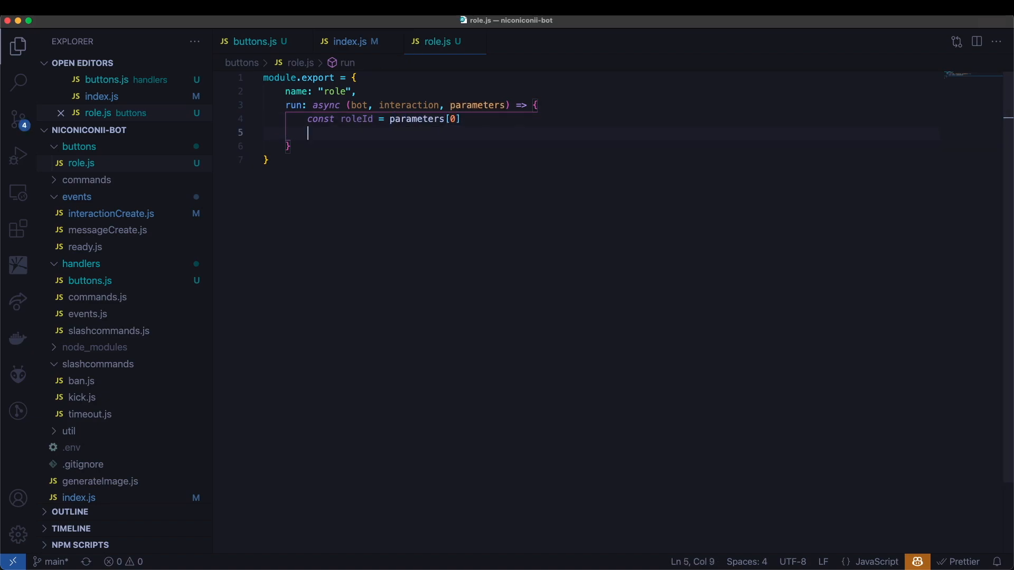
Return an ephemeral "can only be used in a guild!" reply when interaction.guild is missing.
type("if (!i")
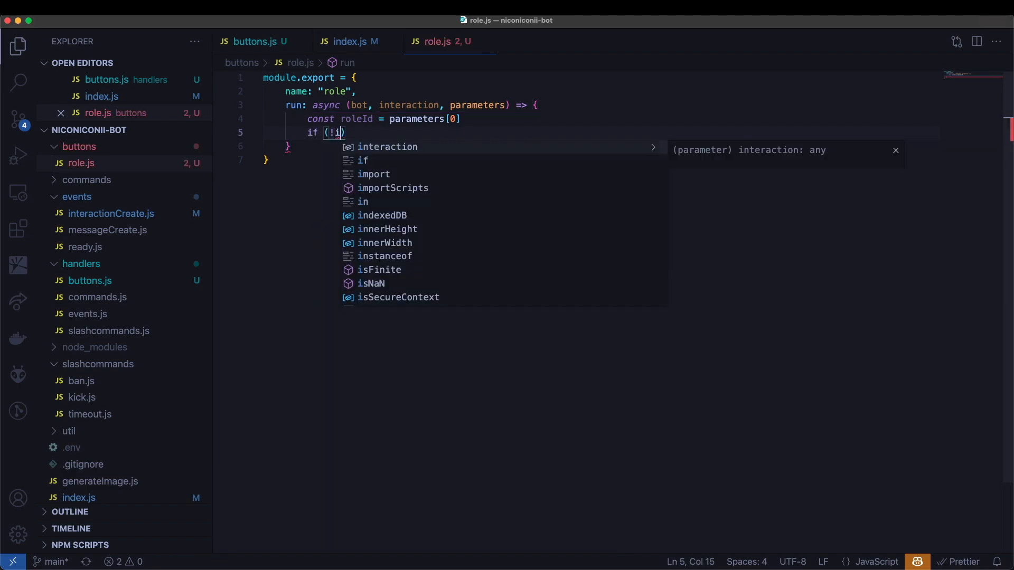
type("nteraction.guild")
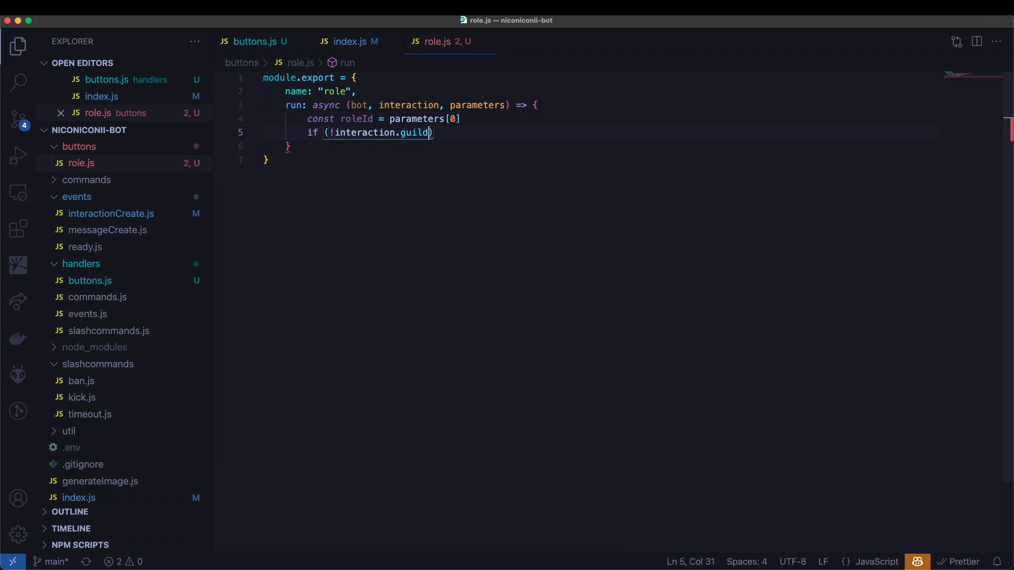
key("enter")
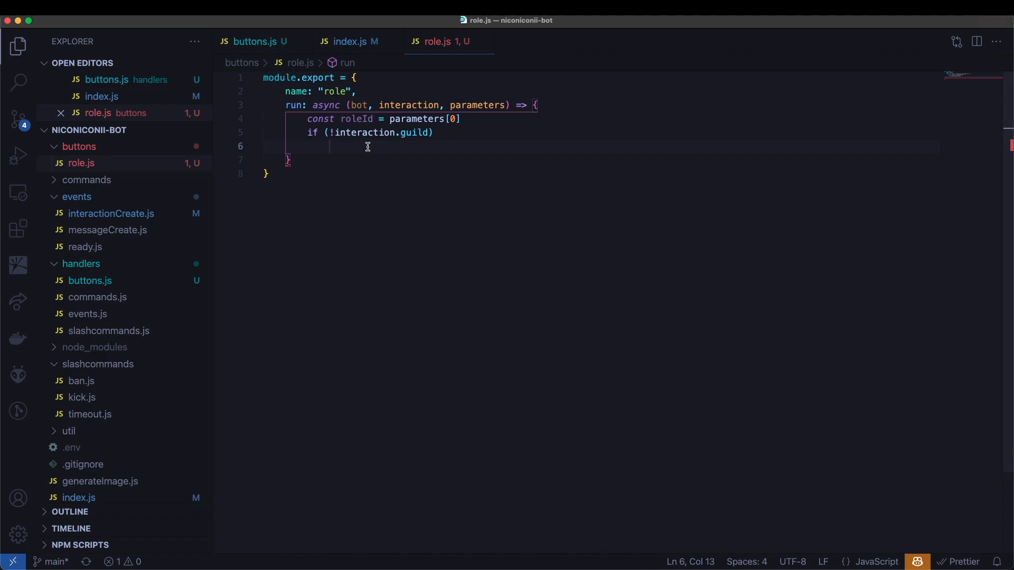
type("r")
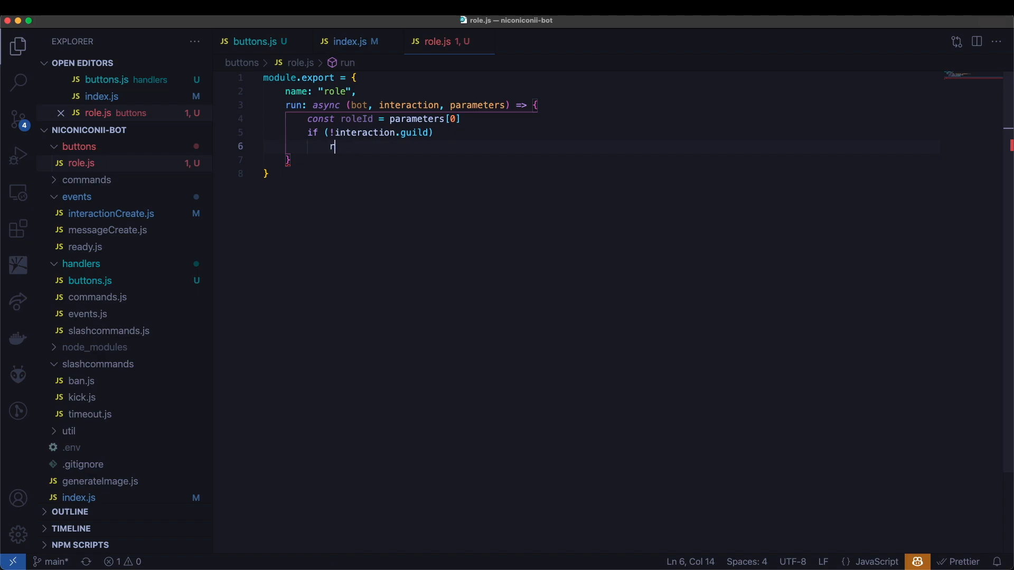
type("eturn interaction.reply({\"")
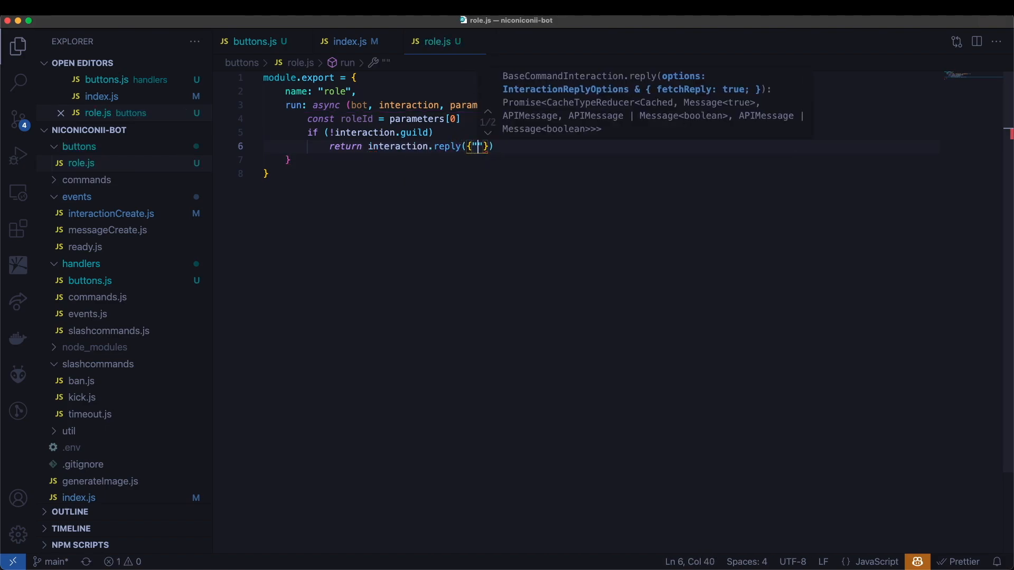
type("content:")
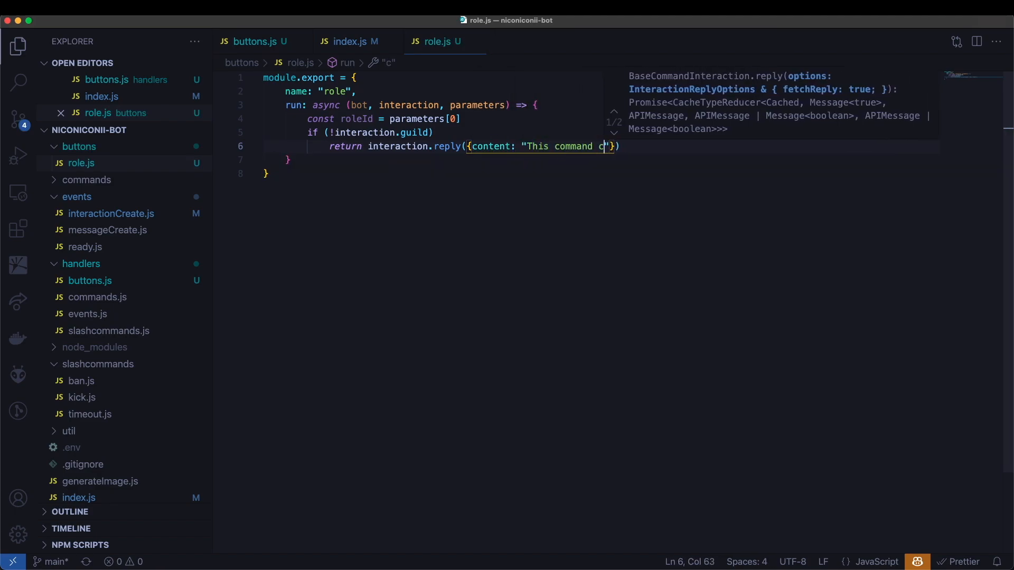
type("an only be used in a guild")
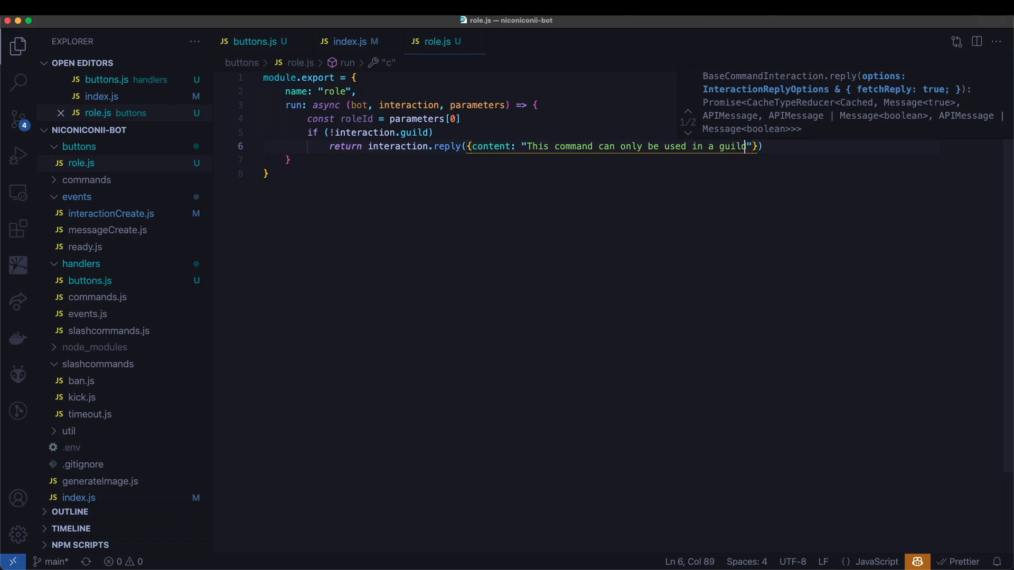
type("!")
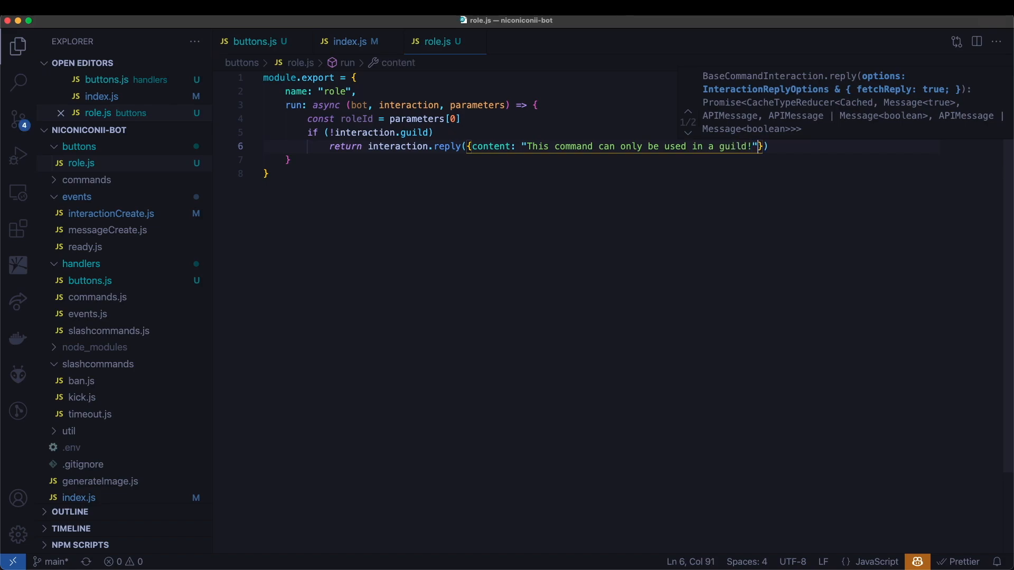
type(", ephemeral: true")
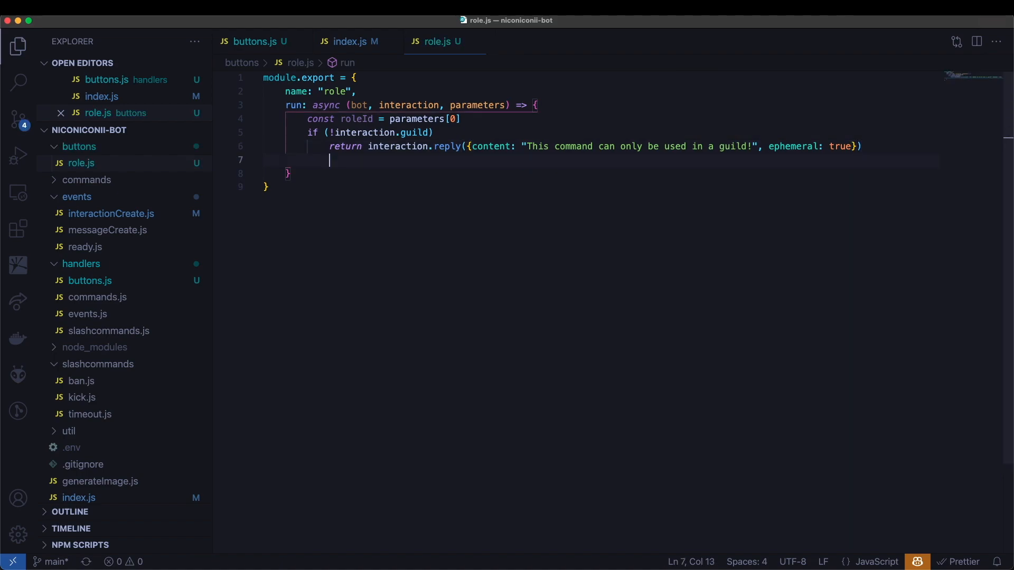
Fetch the role by roleId with await into const role.
type("const role =")
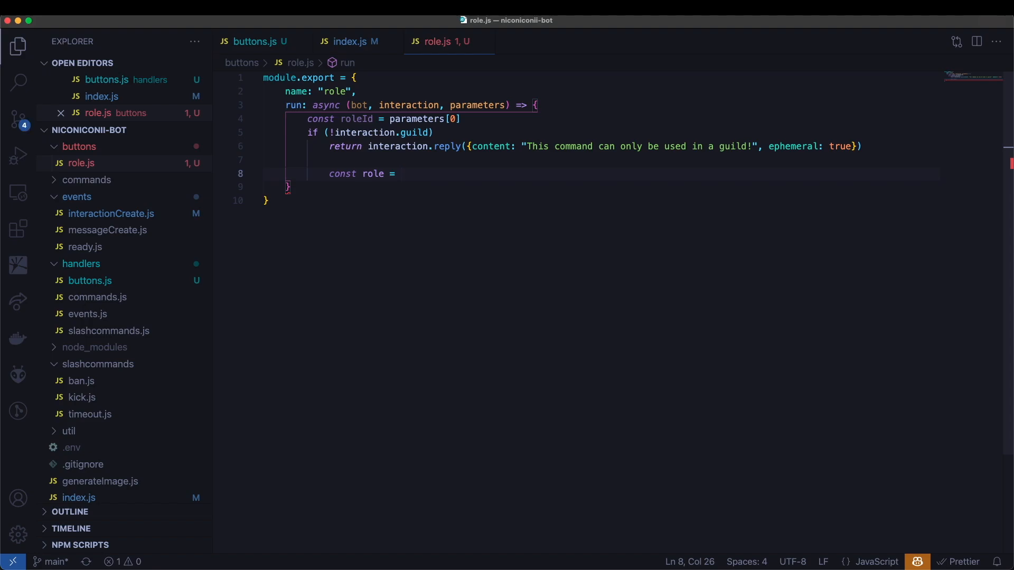
type("await interaction.guild.role")
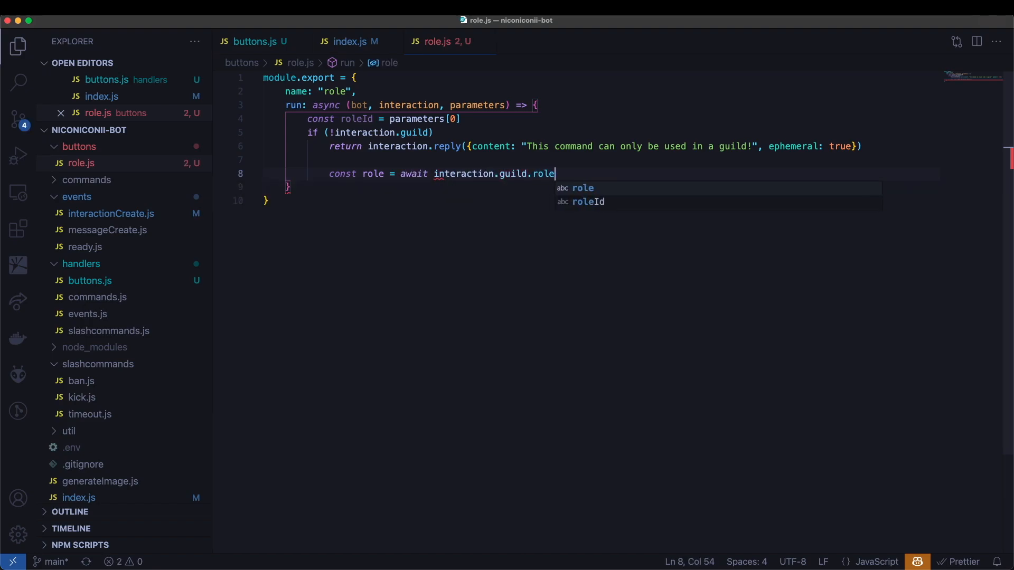
type("s.fetch(roleId")
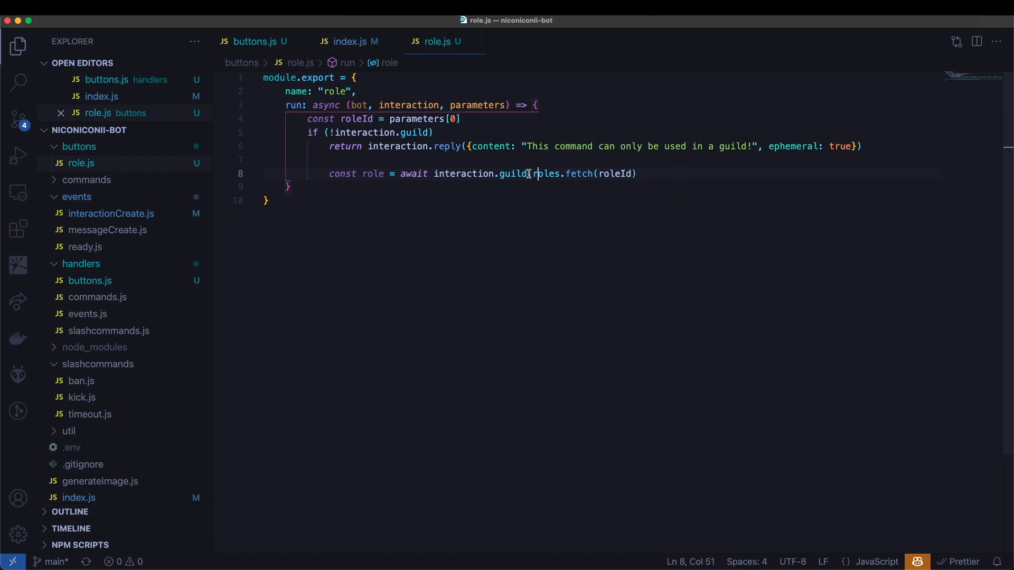
double_click(544, 174)
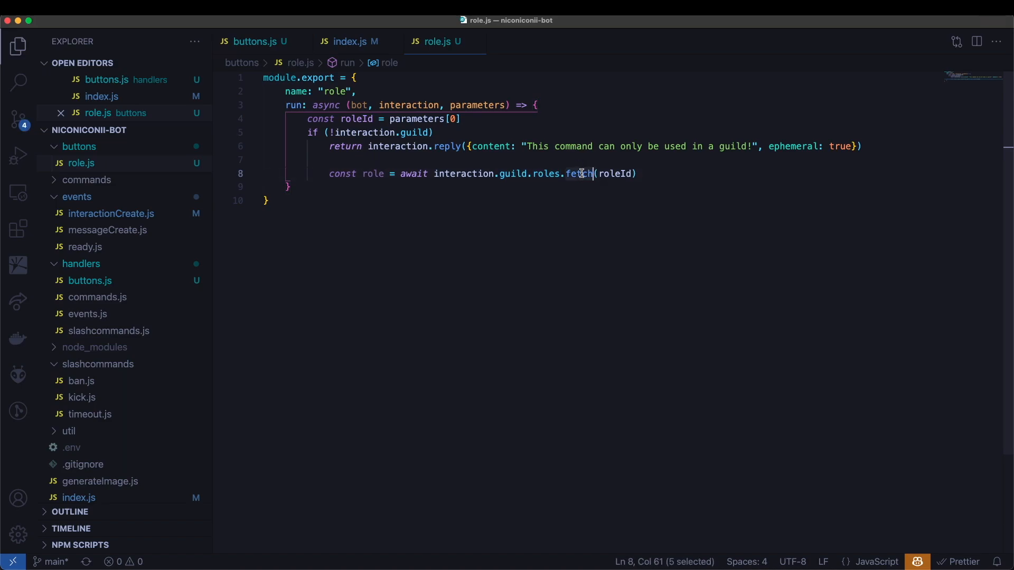
Add if (!role) returning an ephemeral "Role not found" reply.
key("Return")
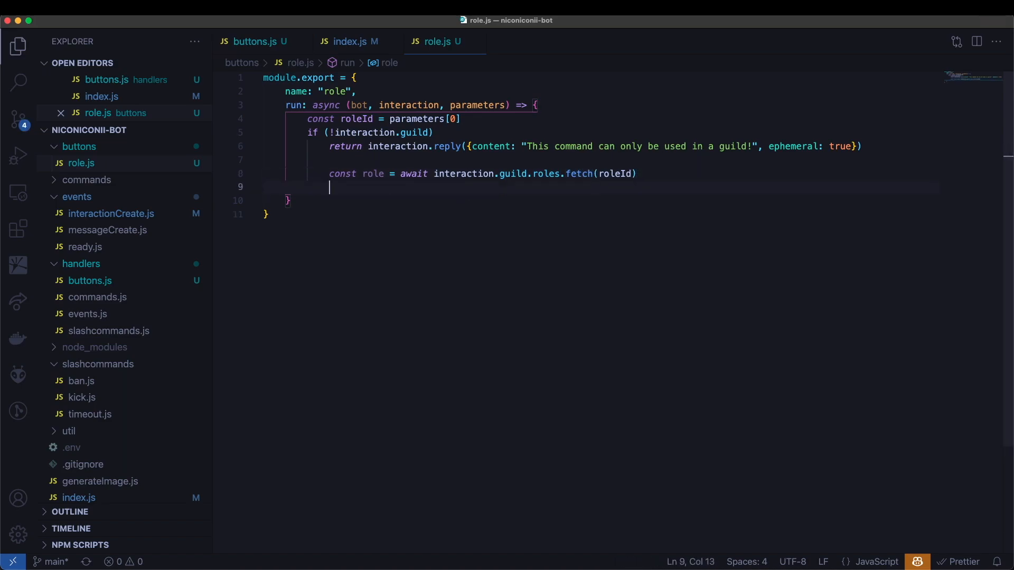
type("if (")
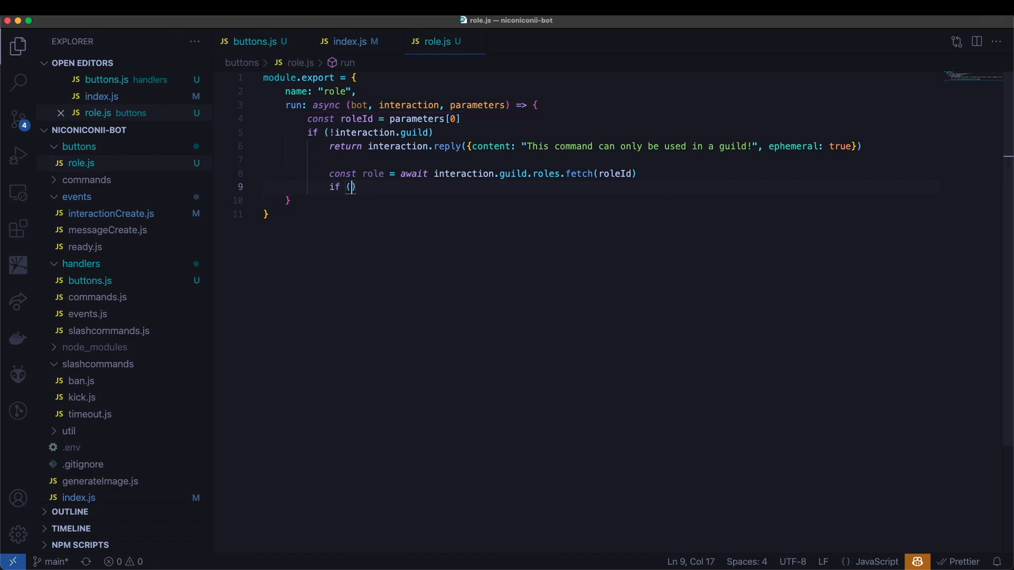
type("!role")
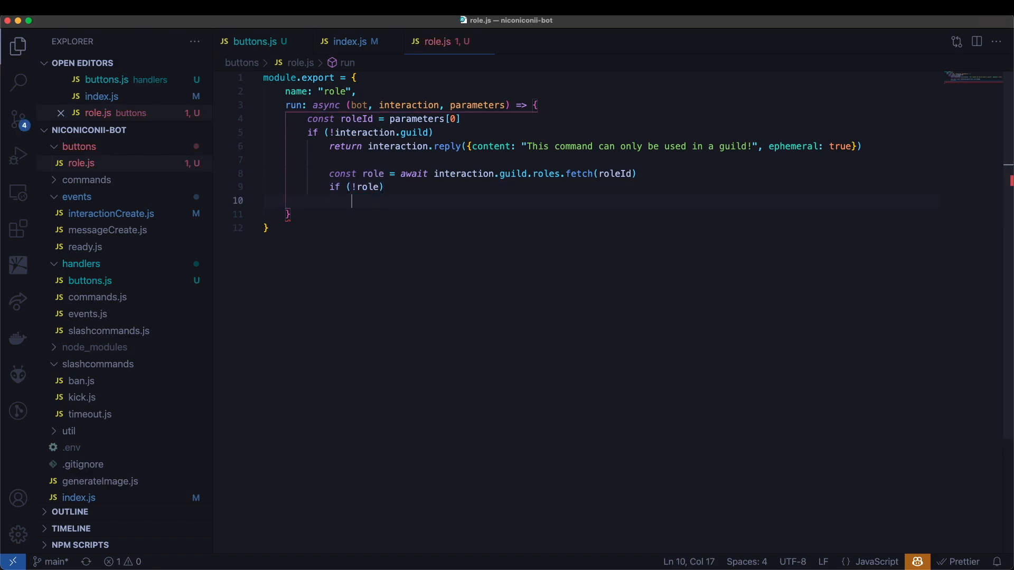
type("return")
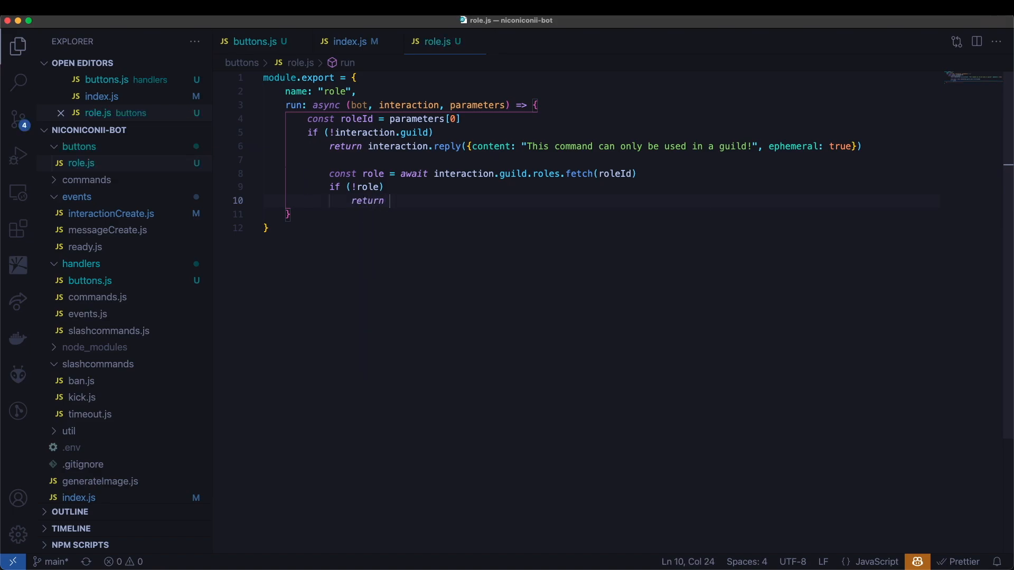
type("interaction.reply({")
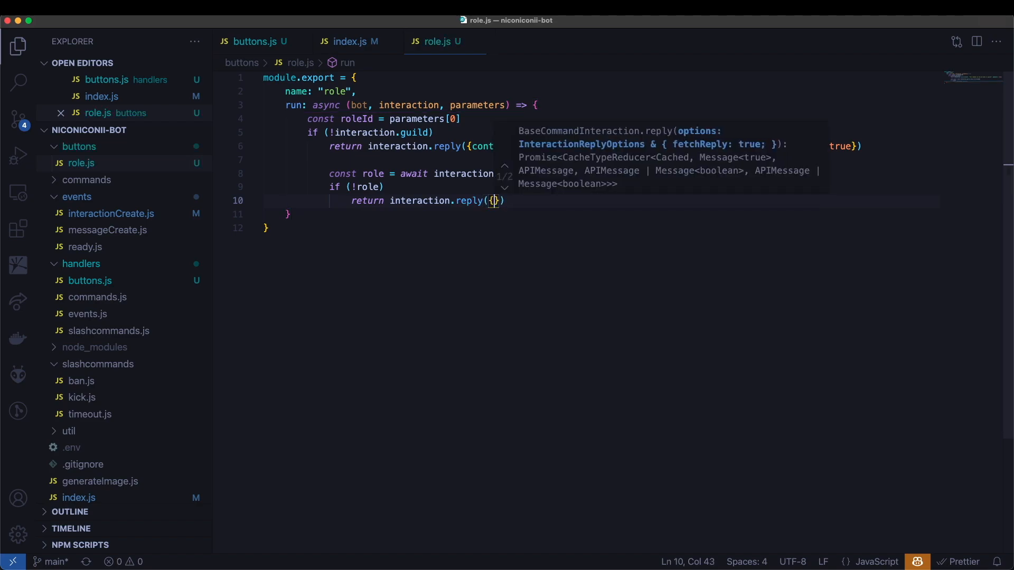
type("content: \"")
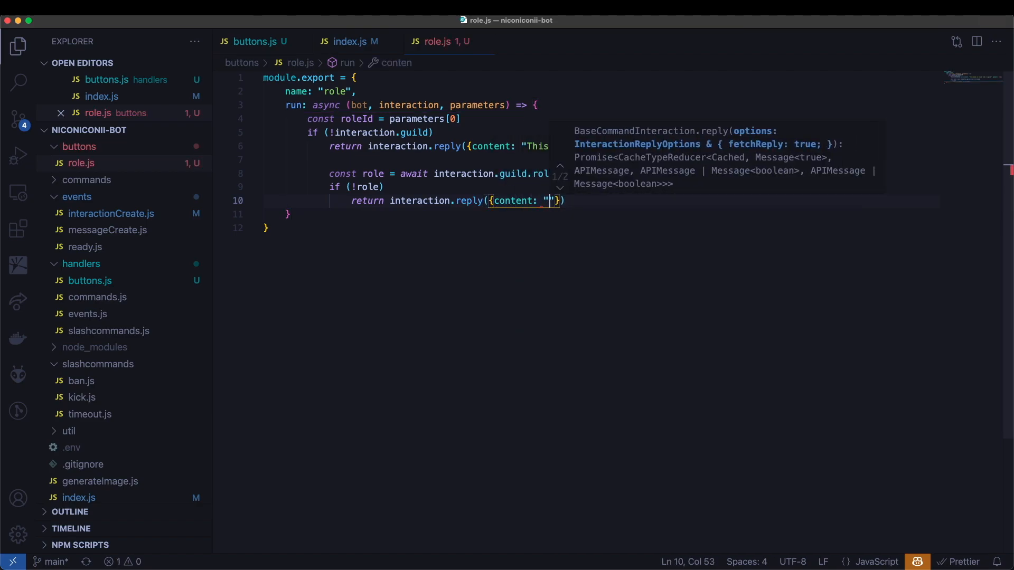
type("Role not")
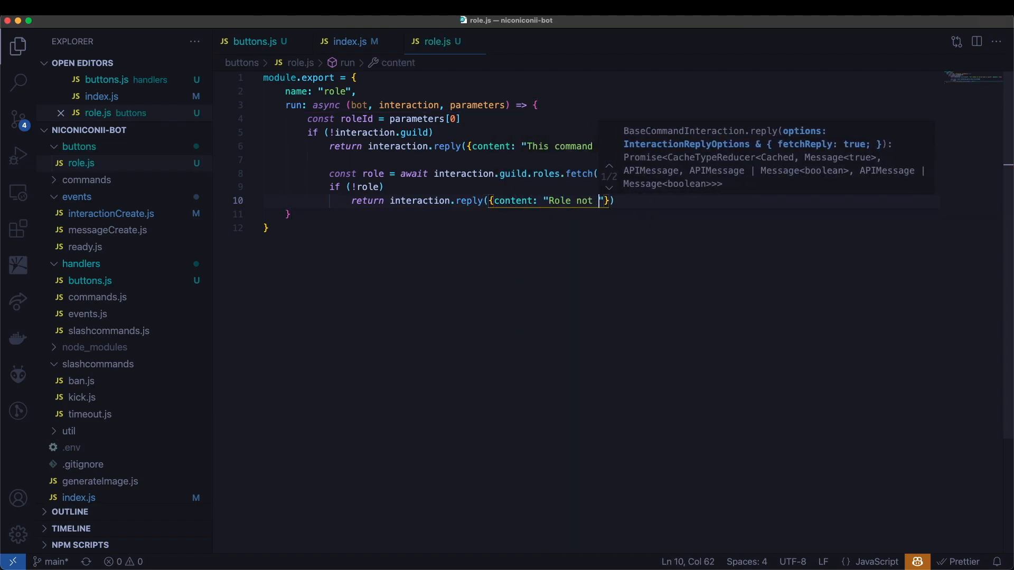
type("found\", emp")
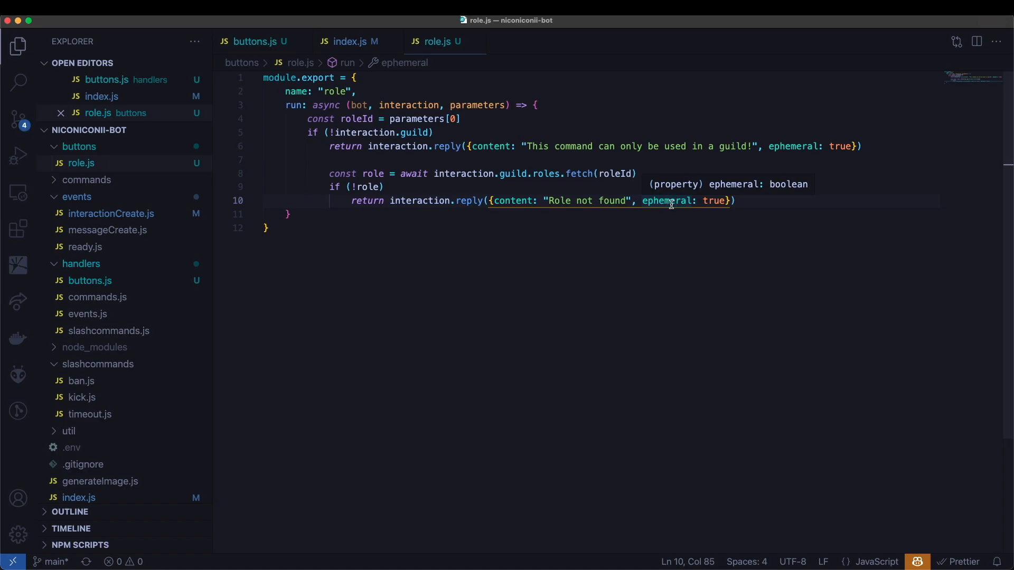
left_click(737, 201)
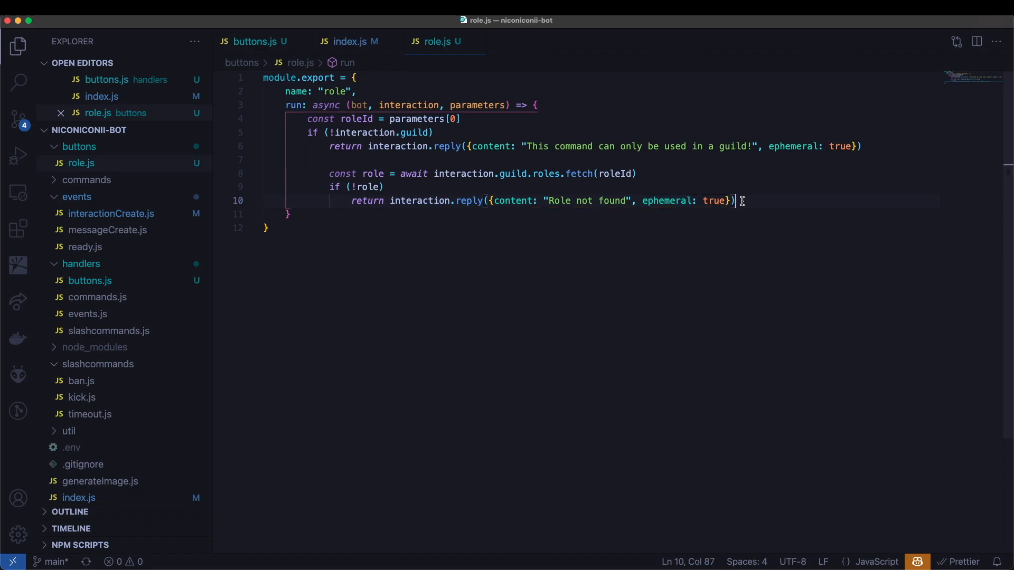
Add const member = await interaction.guild.members.fetch(interaction.member.id).
key("enter")
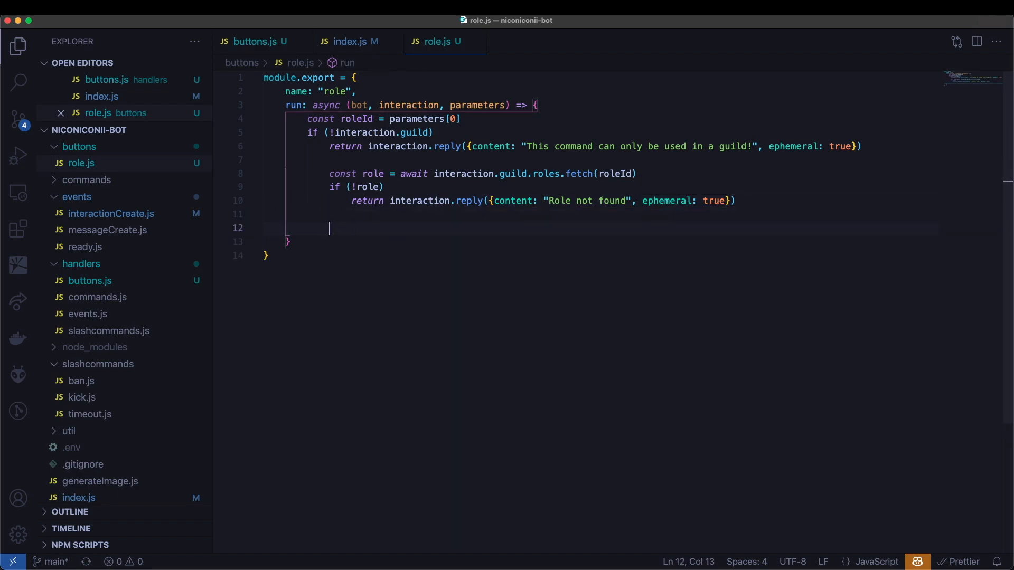
type("const")
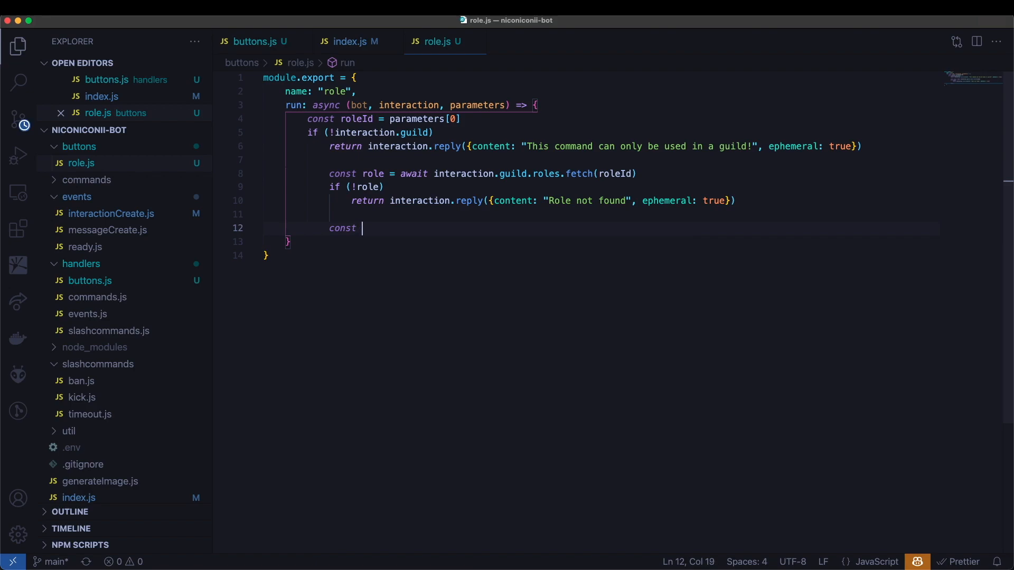
type("member = await")
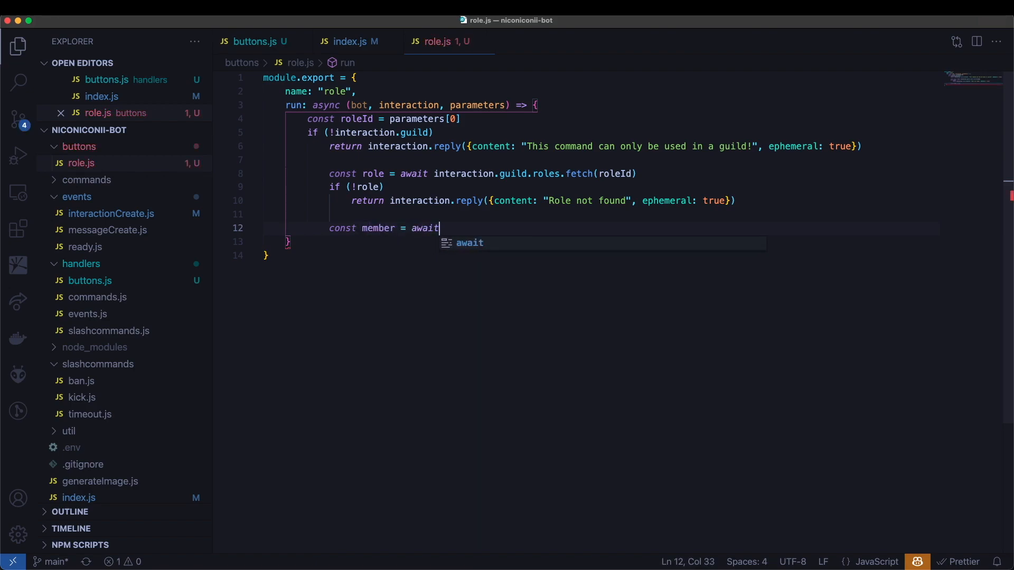
type("interaction.g")
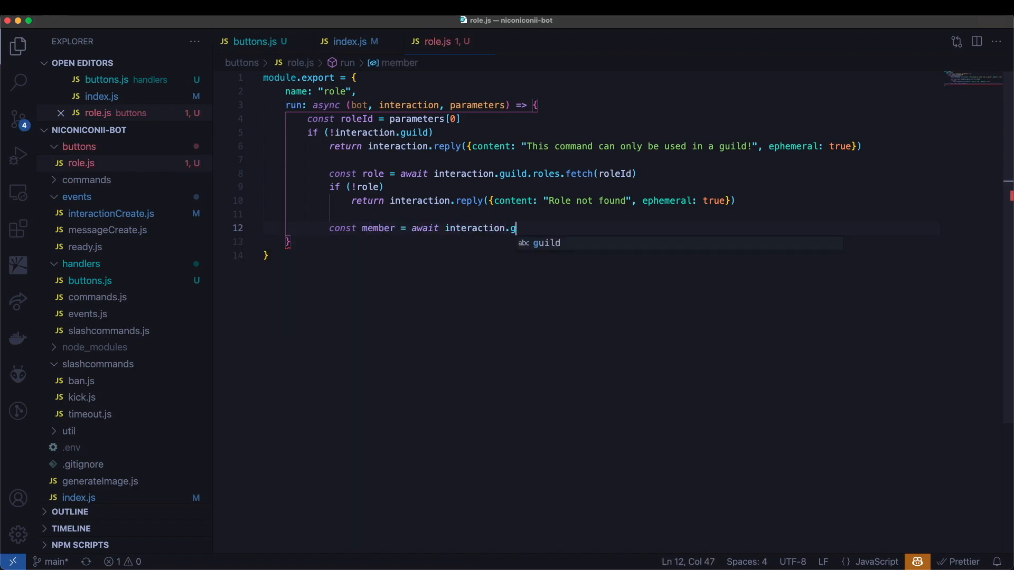
type("uild.memb")
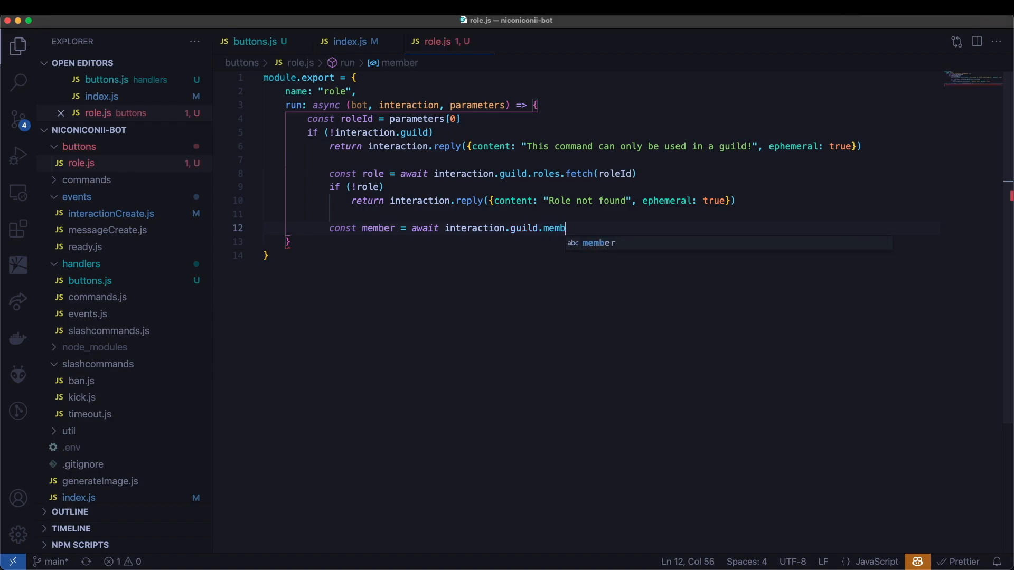
type("ers.fetch")
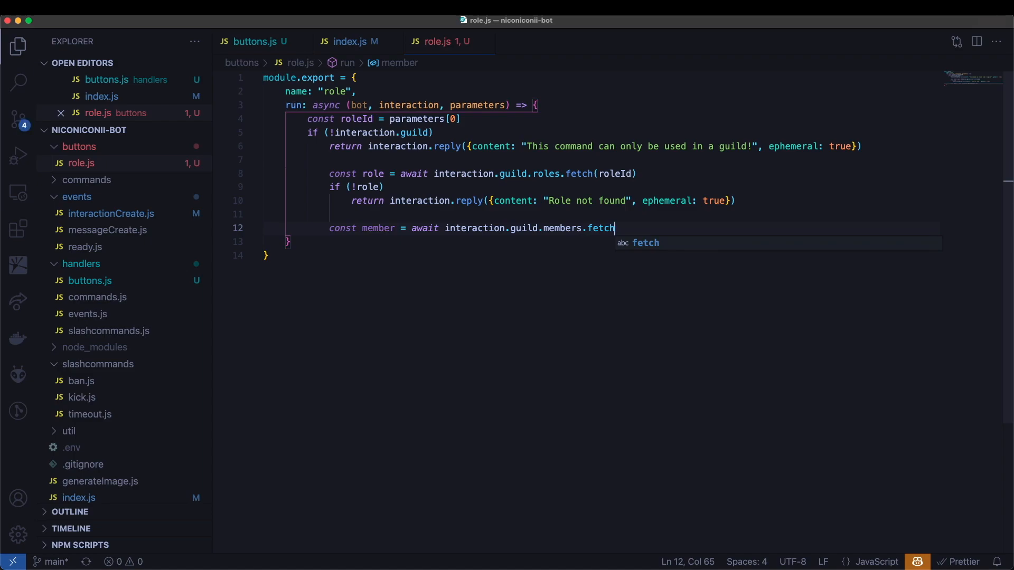
type("(interaction.member.id")
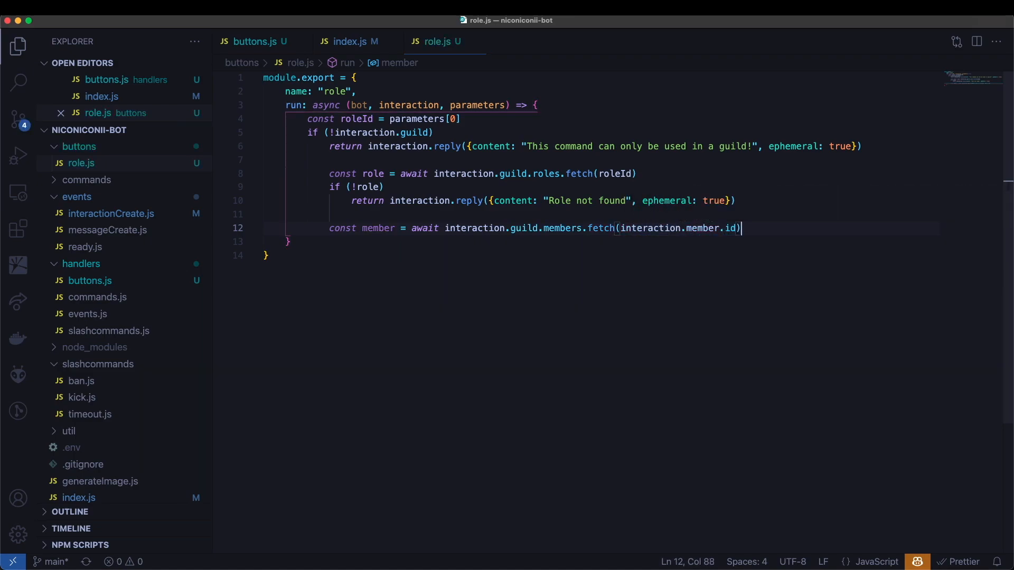
key("Enter")
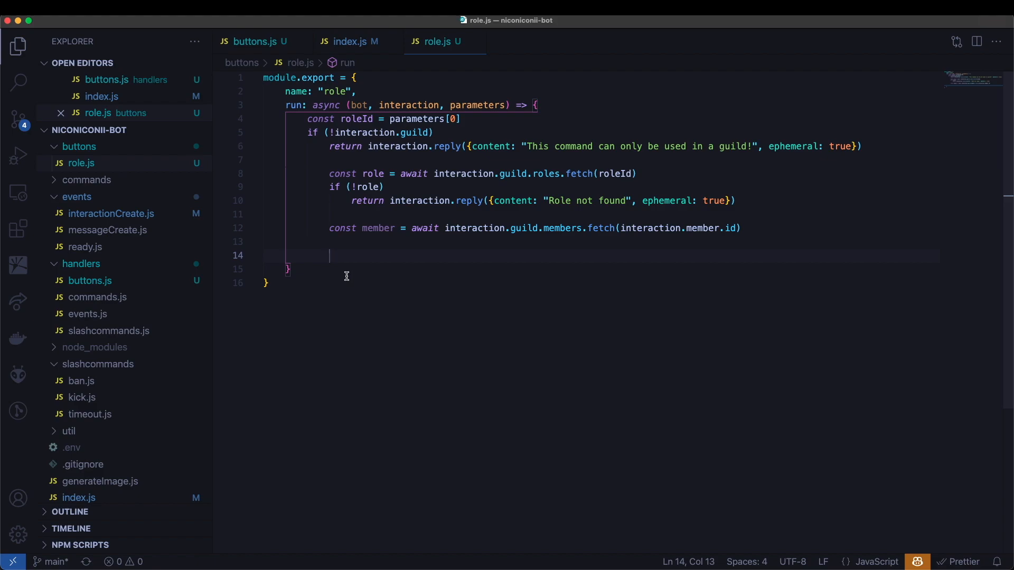
Add comments '// member has the role => remove role' and '// member doesn't have the role => add role'.
type("// member has the")
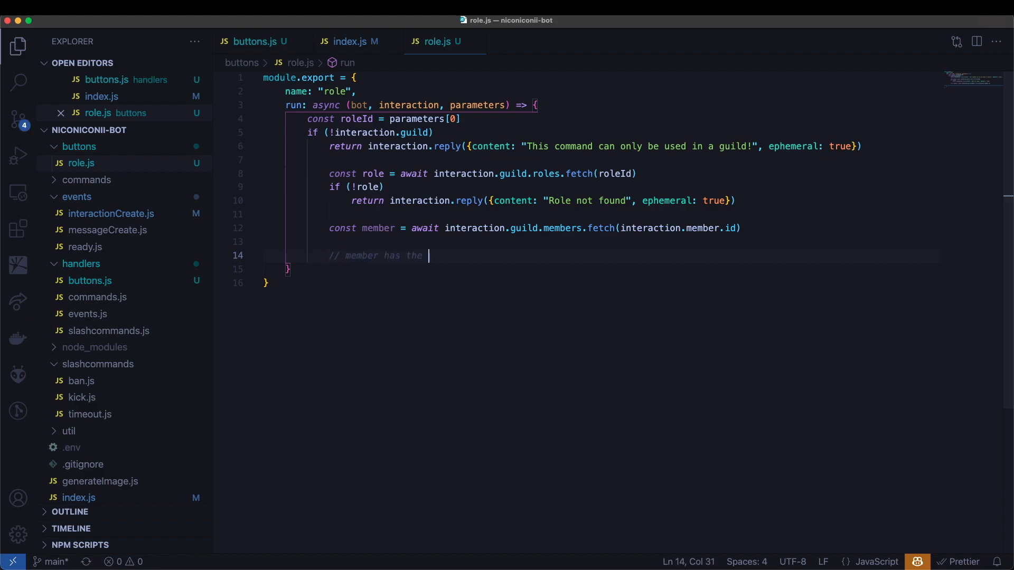
type("role => remove role")
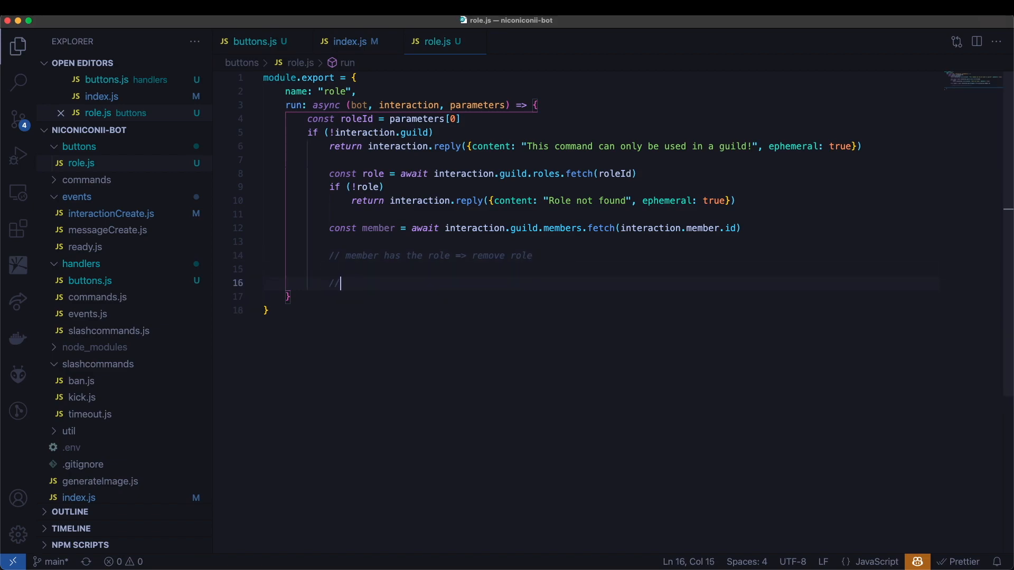
type("member doesn't have the role =>")
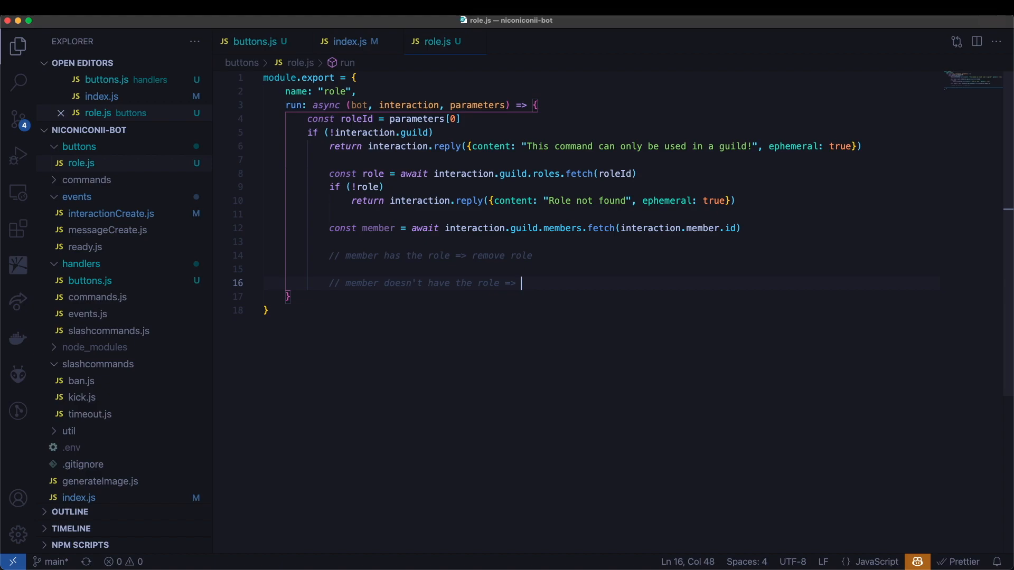
type("add role")
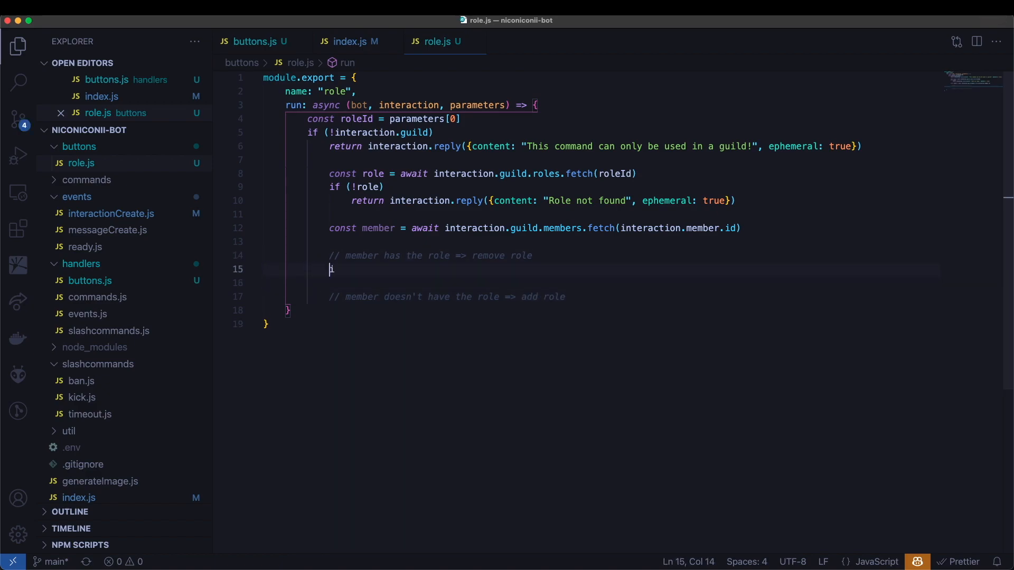
If member.roles.cache has role.id, remove it and ephemerally reply 'Removed the role ${role.name} from you!'; begin else.
type("if (member.")
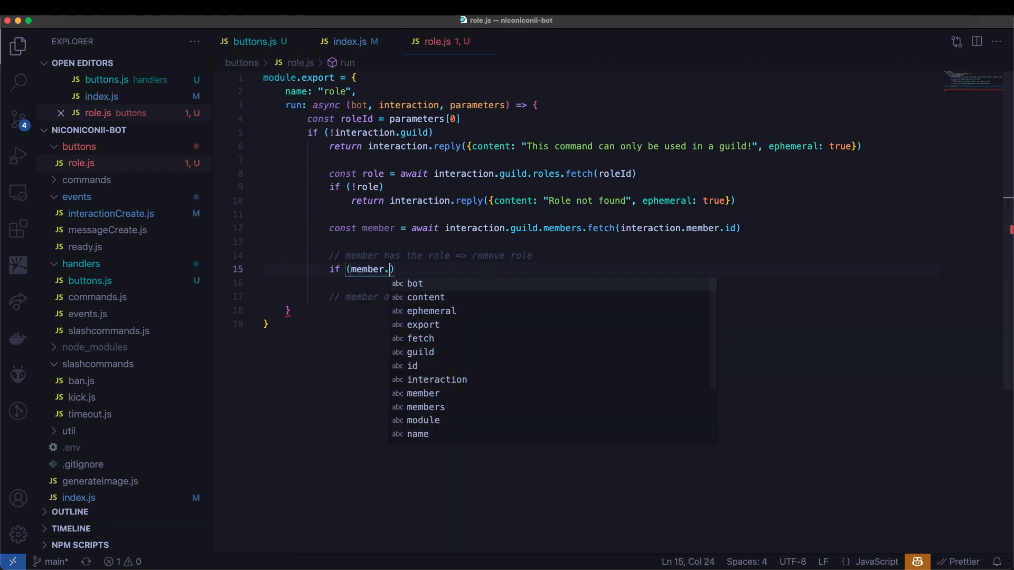
type("roles.cache")
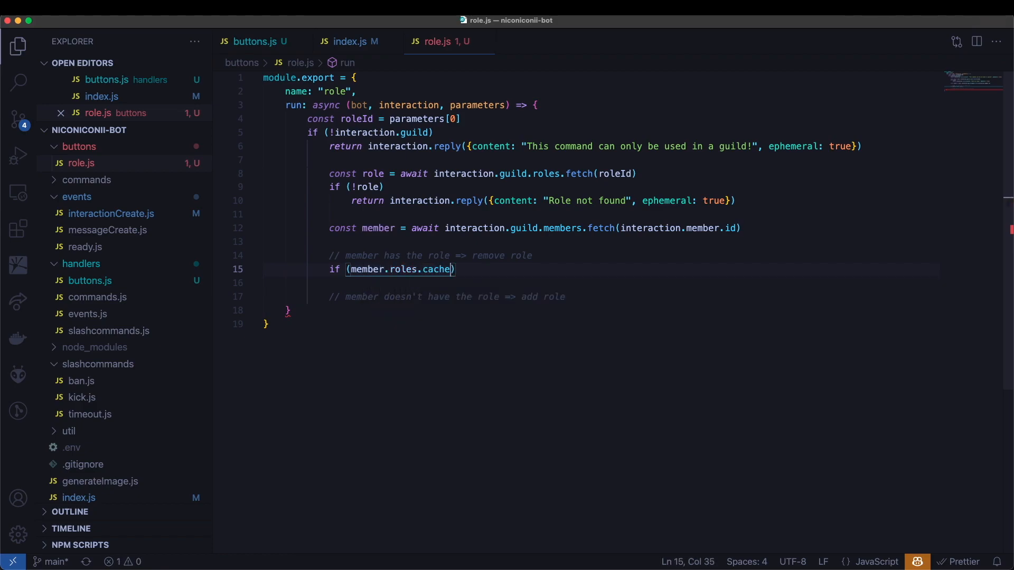
type(".has(role.id")
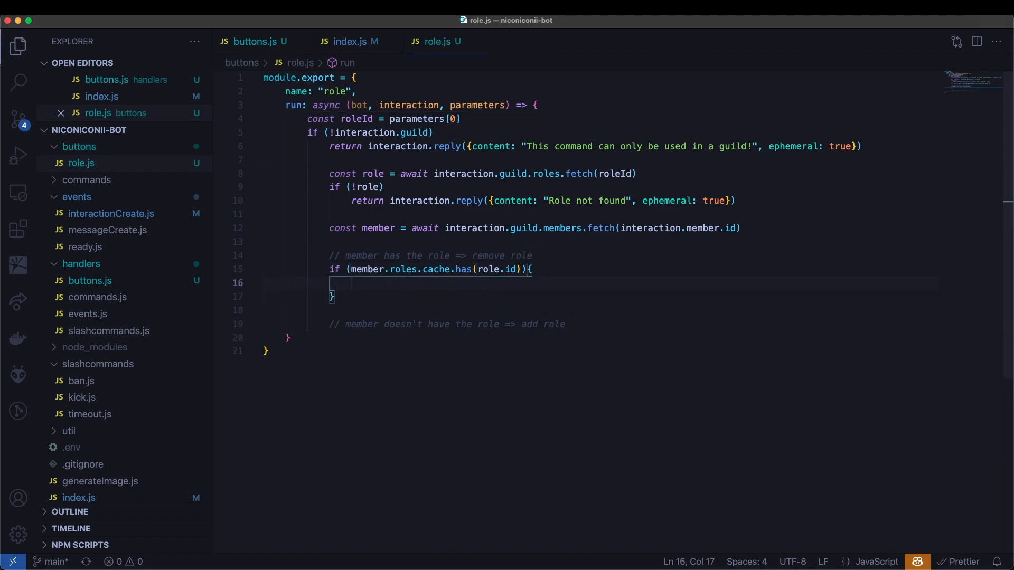
type("await member")
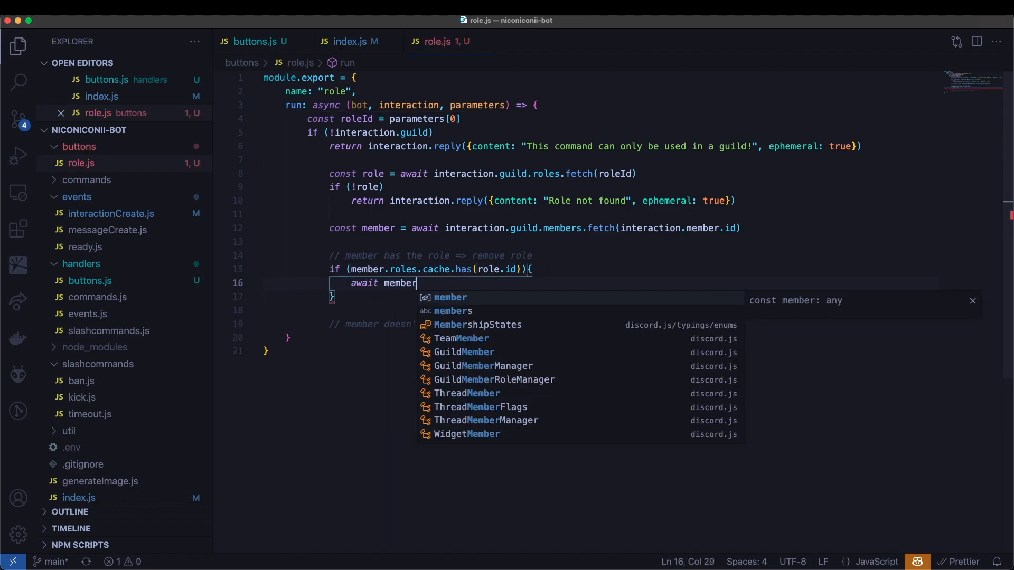
type(".roles.remove(role.id")
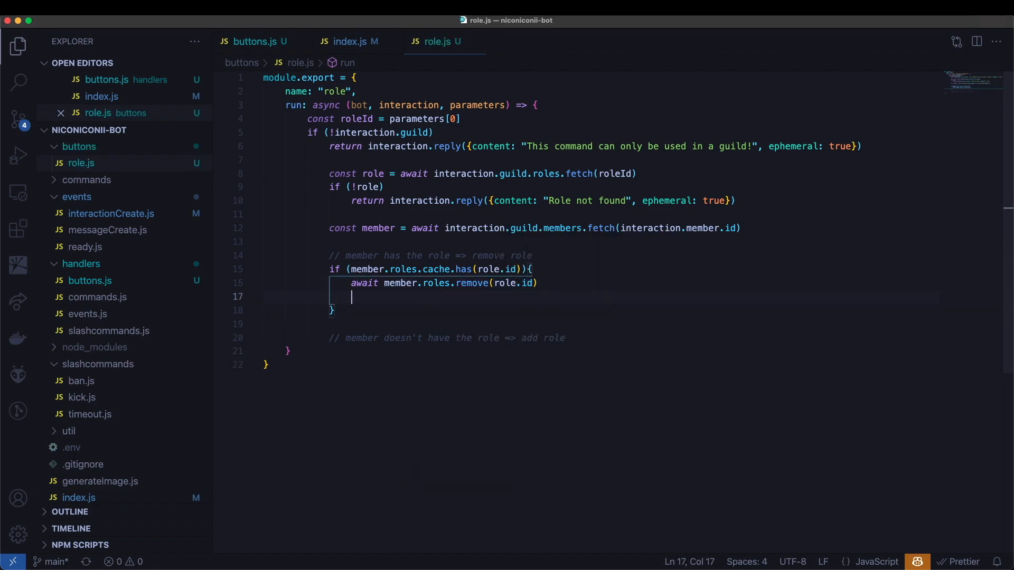
type("return interaction.reply({ content: `Removed the role ${role.name} from")
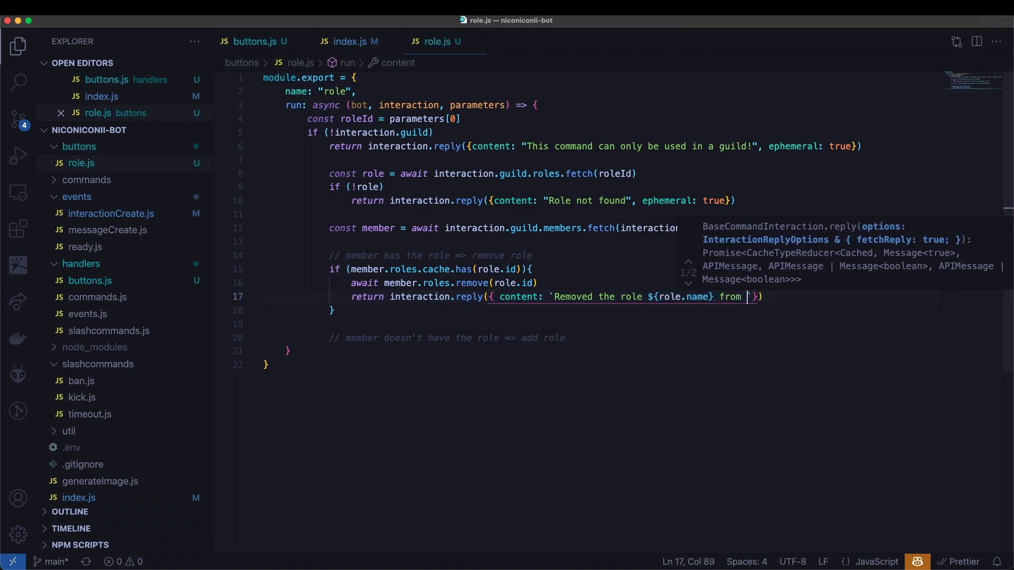
type("you!`,")
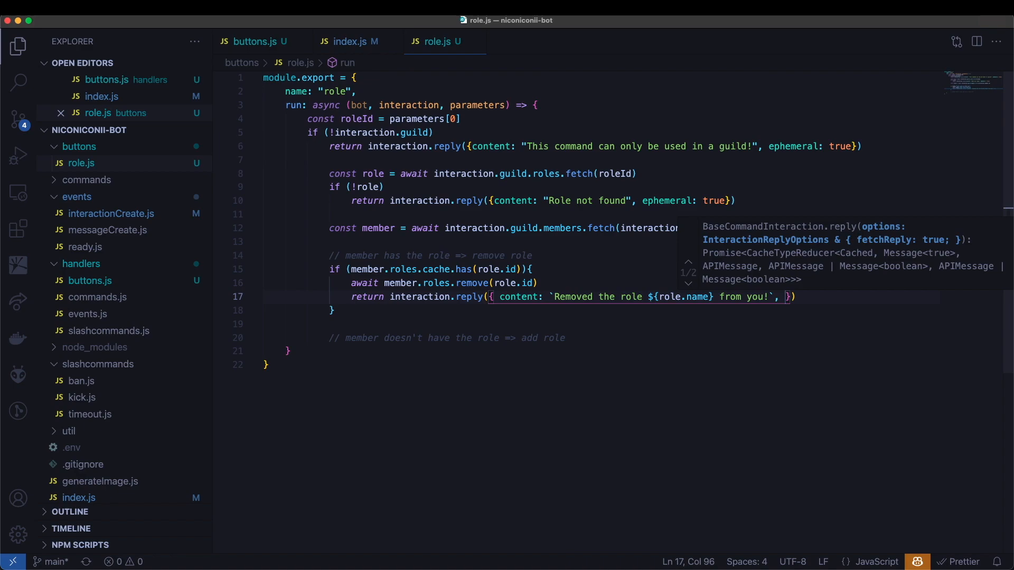
type(", ephemeral: true")
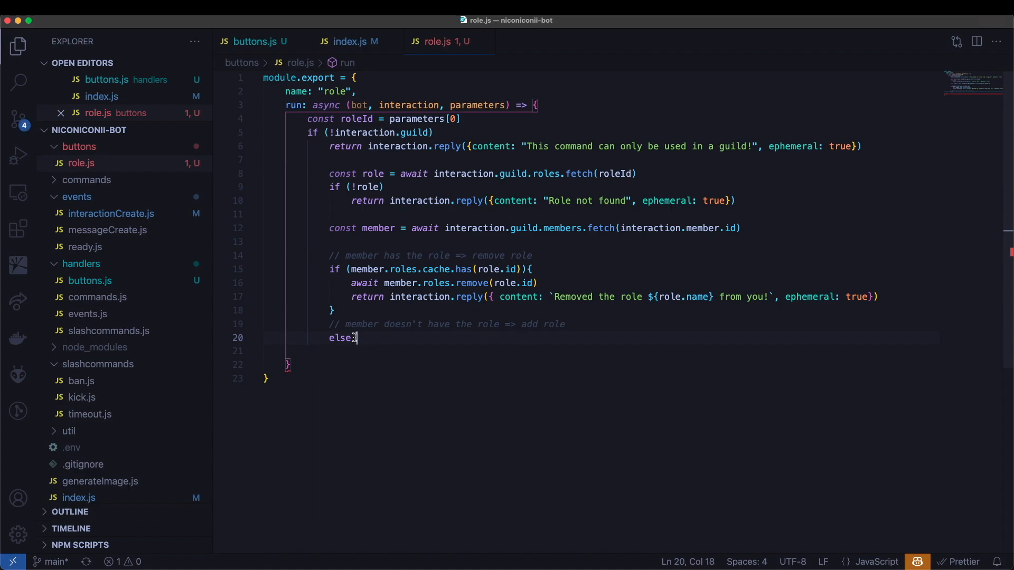
In the else branch, await member.roles.add(role.id) and ephemerally reply 'Added the role ${role.name} to you!'.
type("await member.roles.")
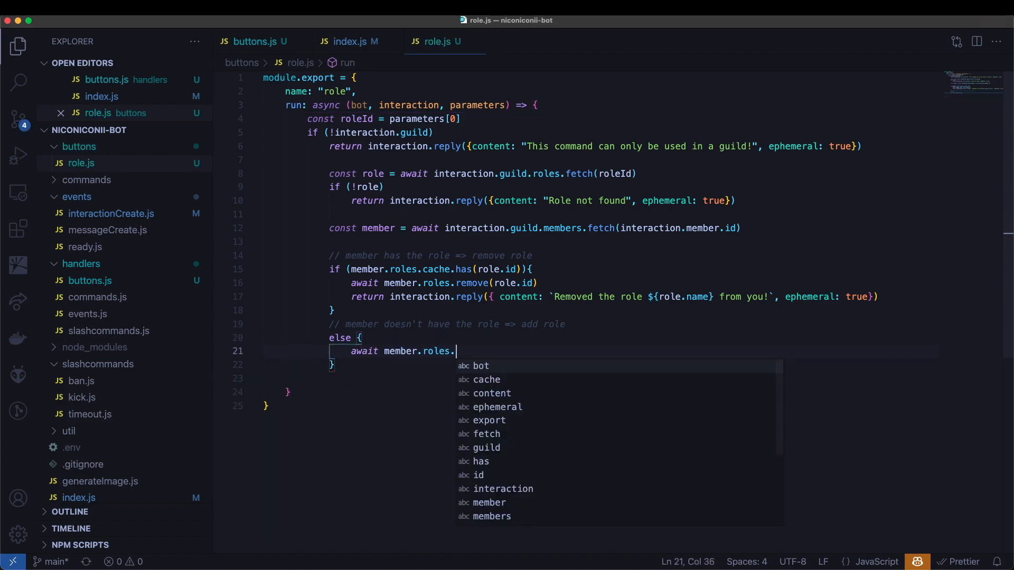
type("add(role.id)")
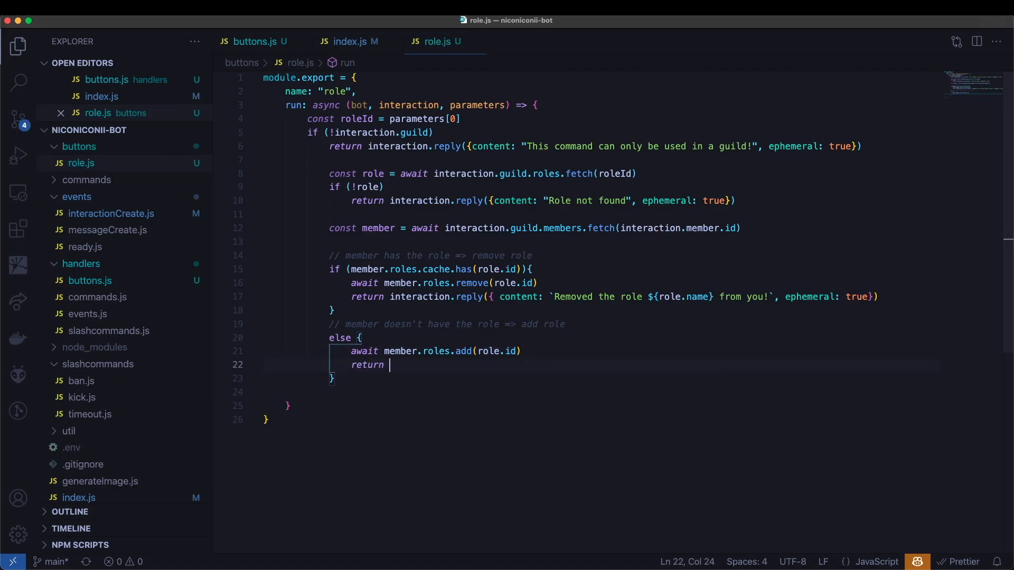
type("interaction.reply({ content:")
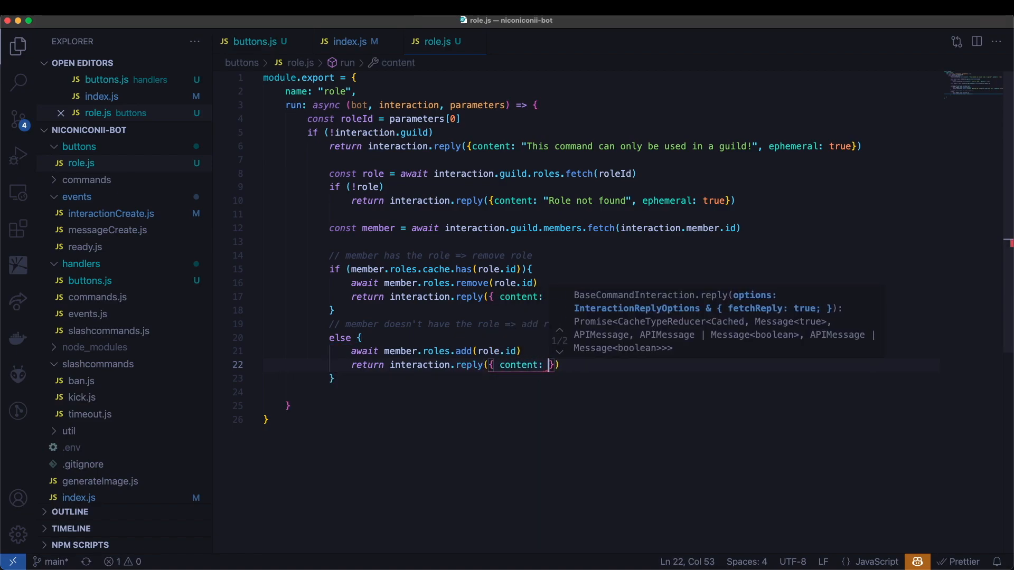
type("\"Ad")
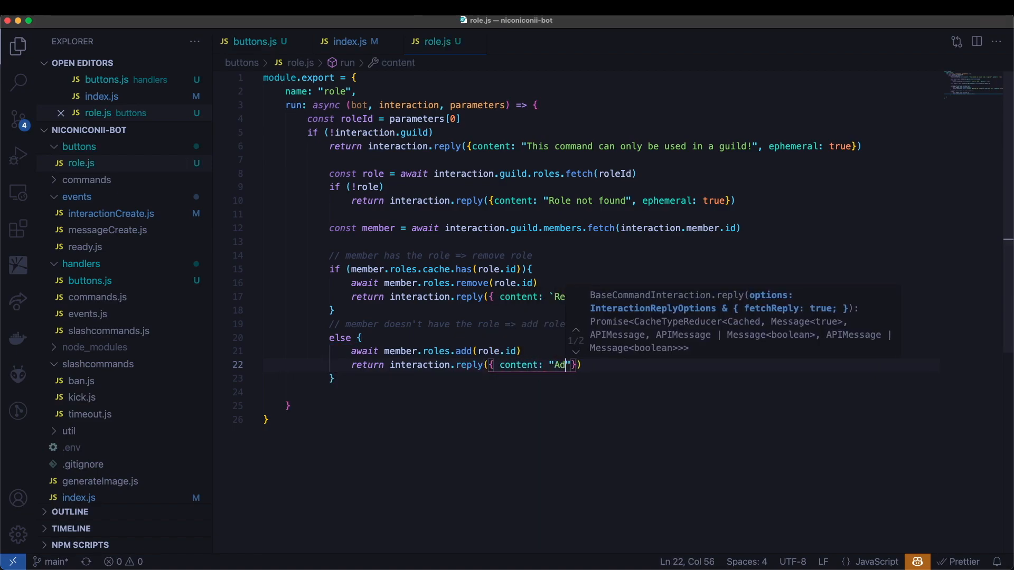
type("dded the role ${role.name} to y")
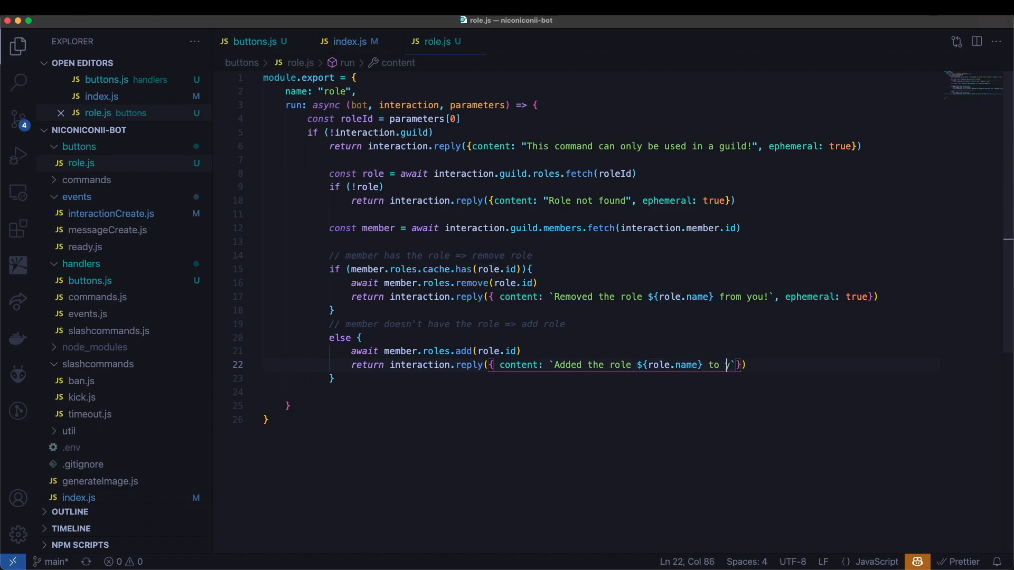
type("you!`, ephemeral: true")
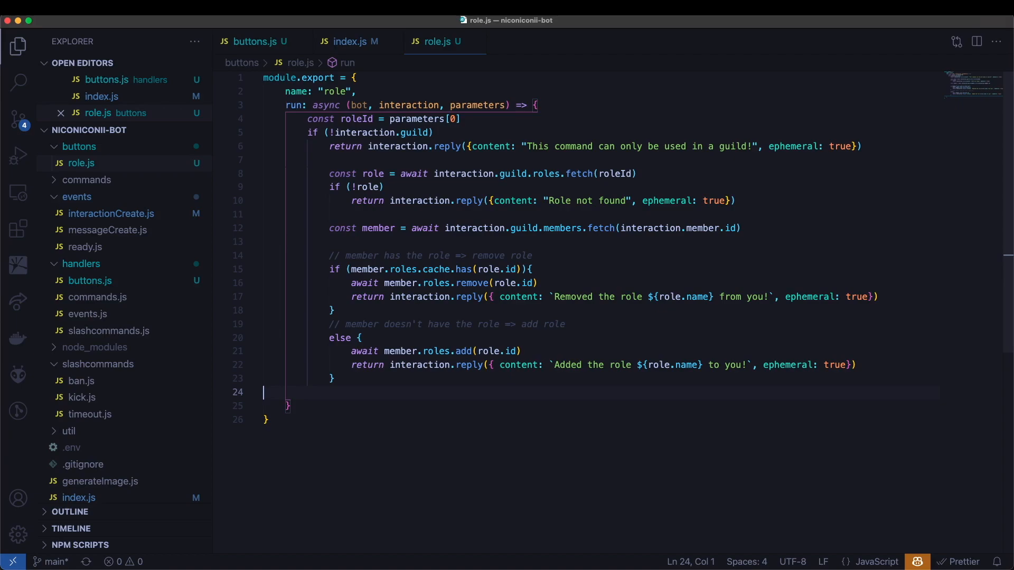
Add a test folder under commands containing a new empty rolesselector.js file.
left_click(88, 180)
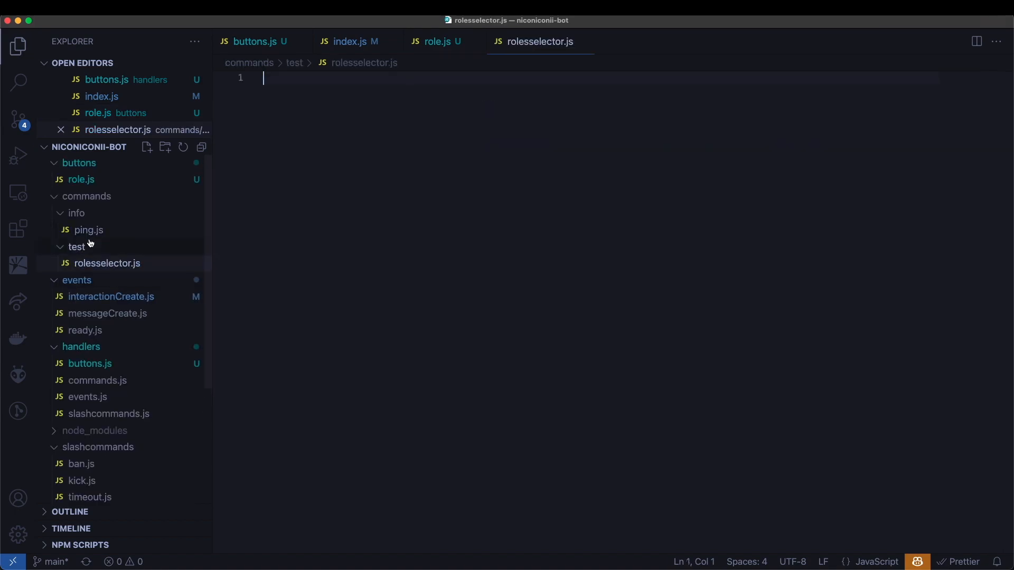
Require MessageActionRow, MessageButton and MessageEmbed from discord.js.
type("const")
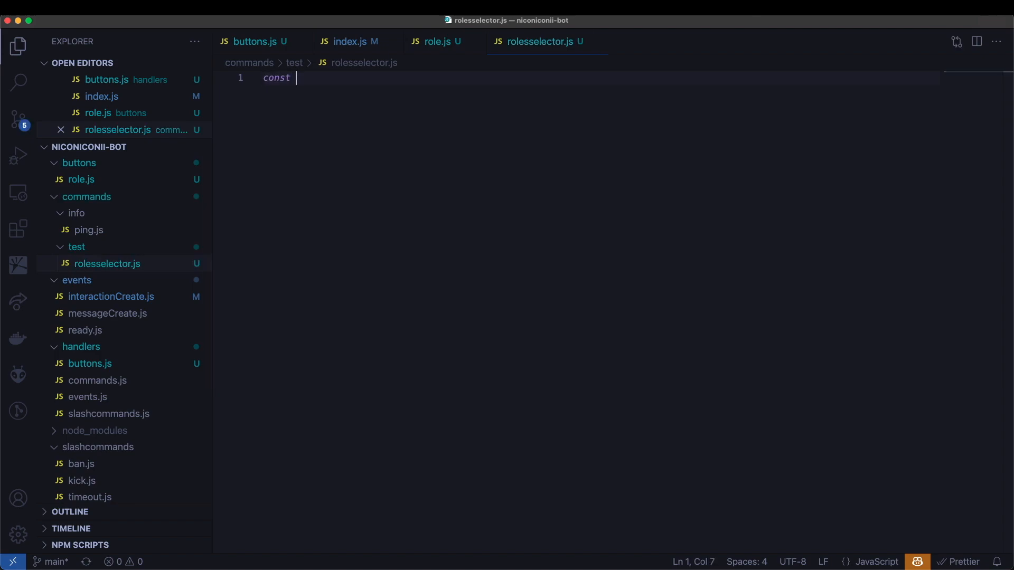
type("{ Message")
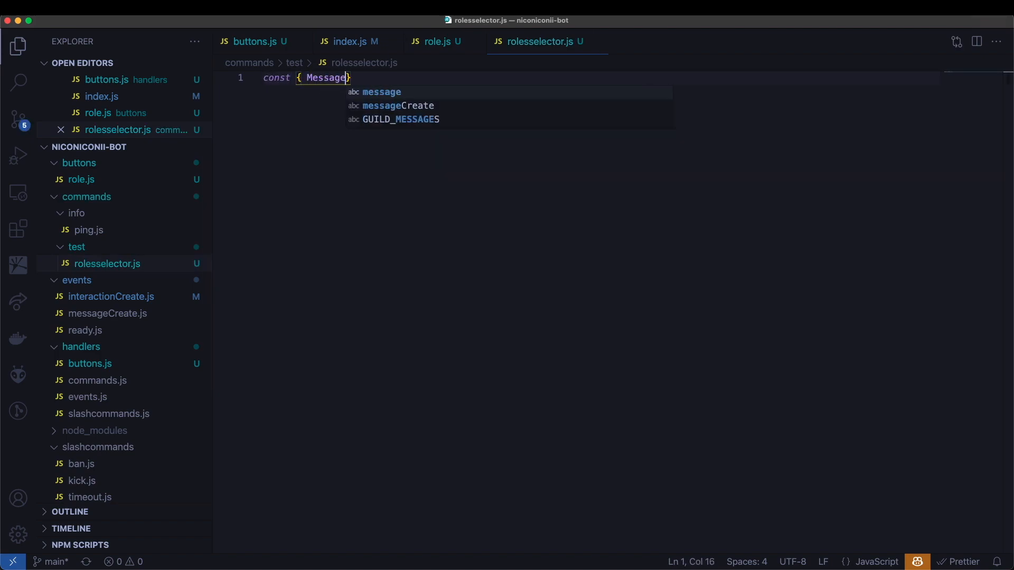
type("ActionRow, MessageButton,")
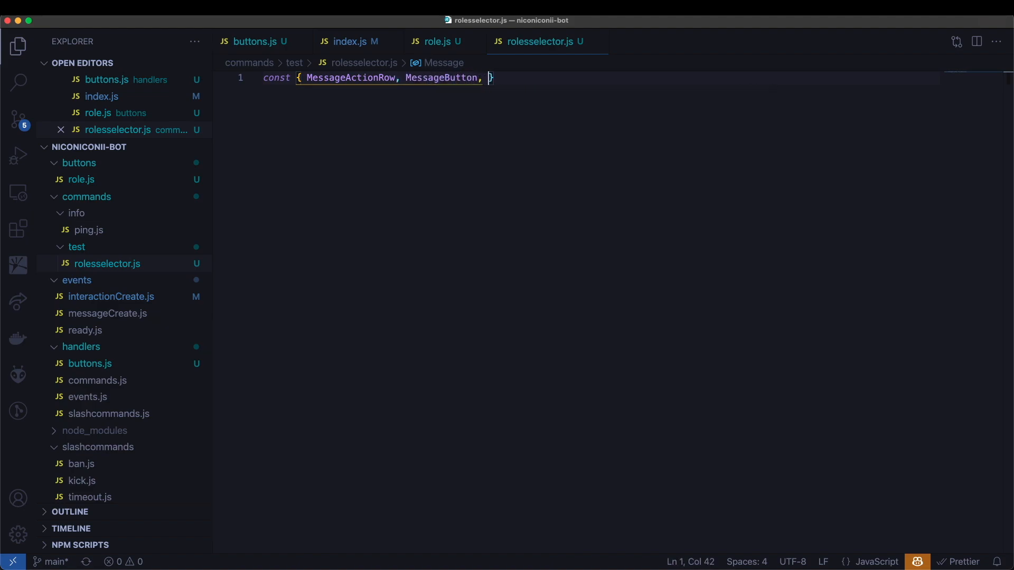
type("MessageEmbed")
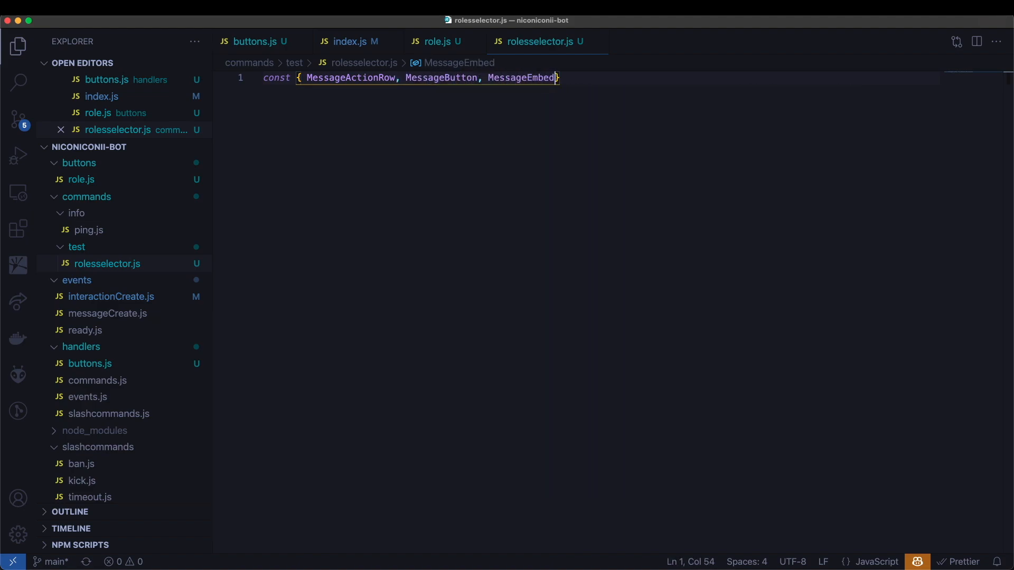
type("}")
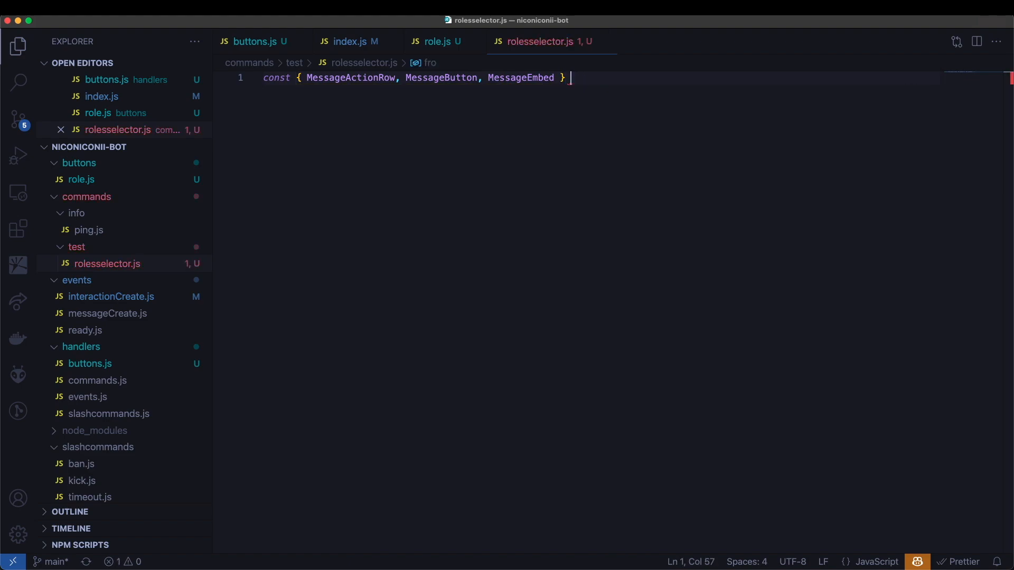
type("= require(\"d\"")
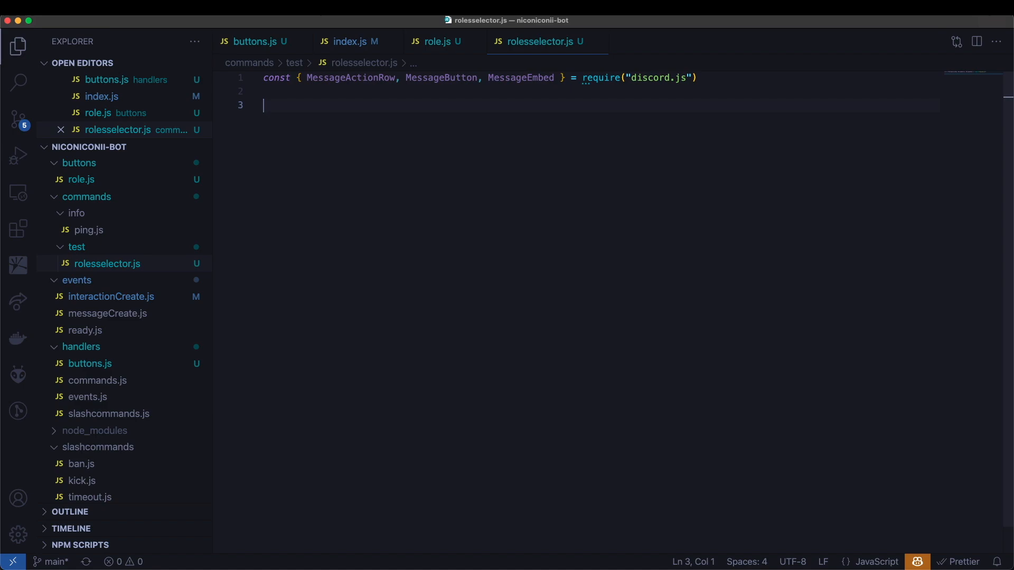
mouse_move(378, 159)
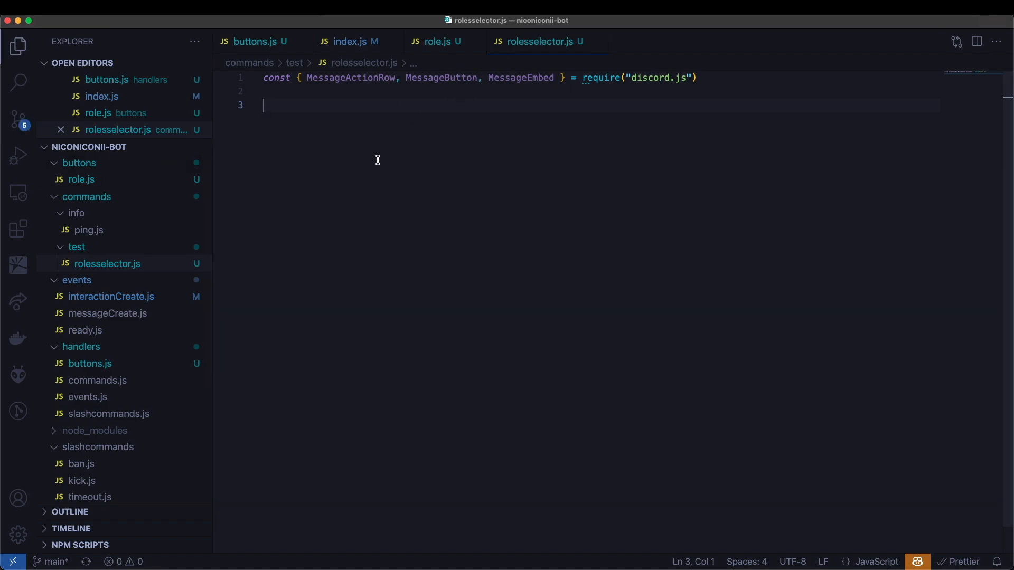
Export name 'rolesselector', category test, devOnly true, and an async run({client, message, args}) function.
type("module.export")
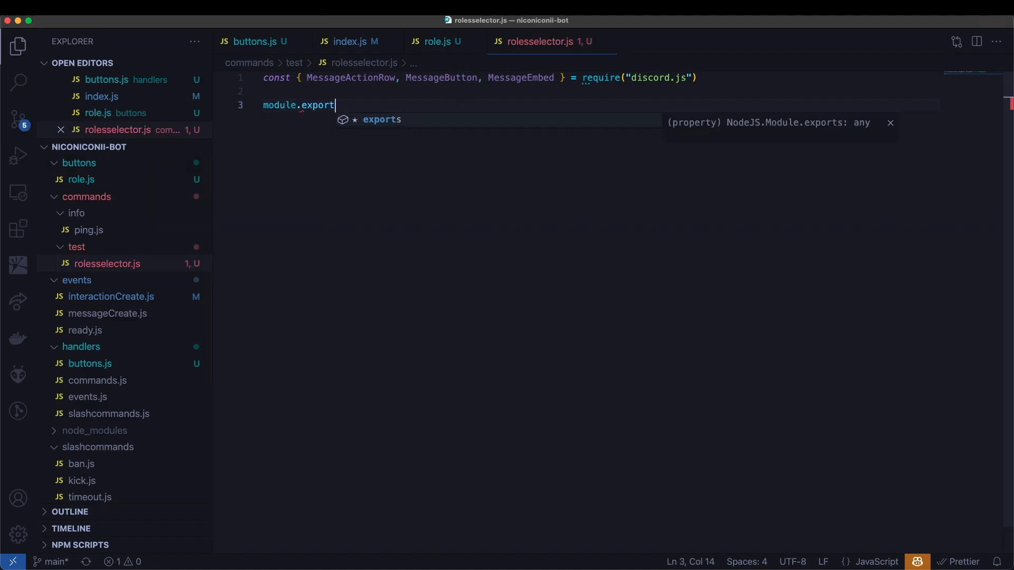
type("s = {")
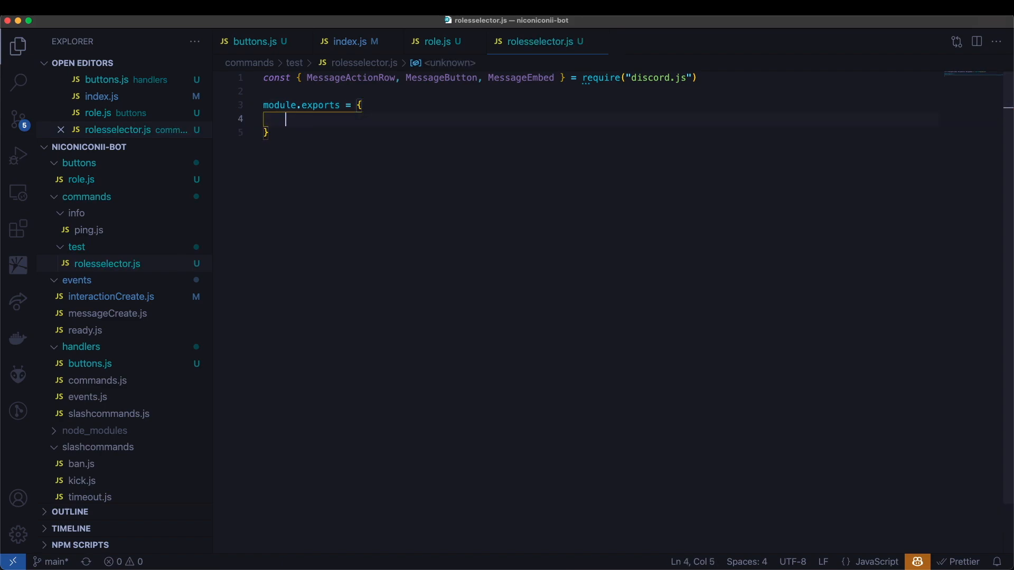
type("name: \"r\"")
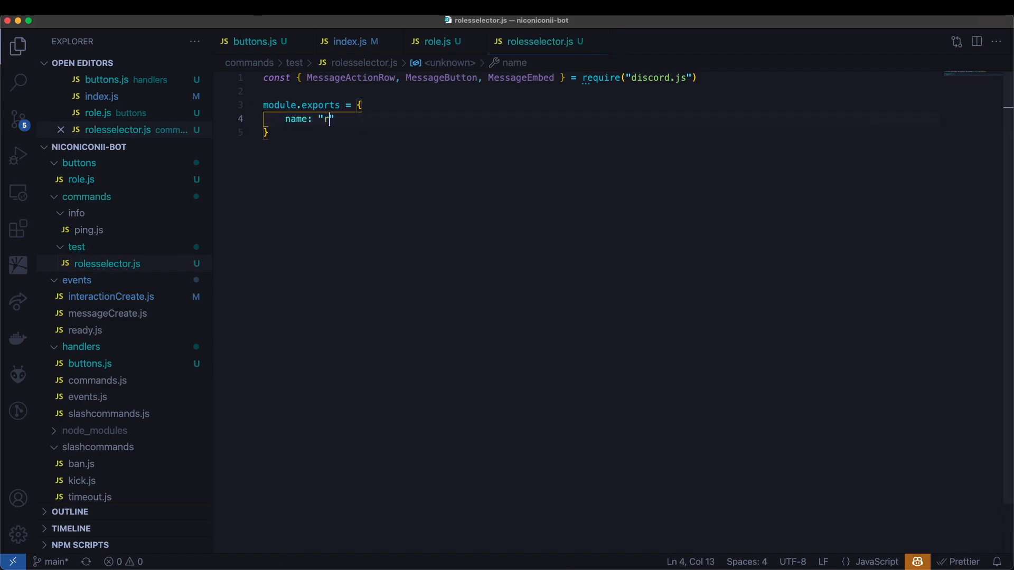
type("oles")
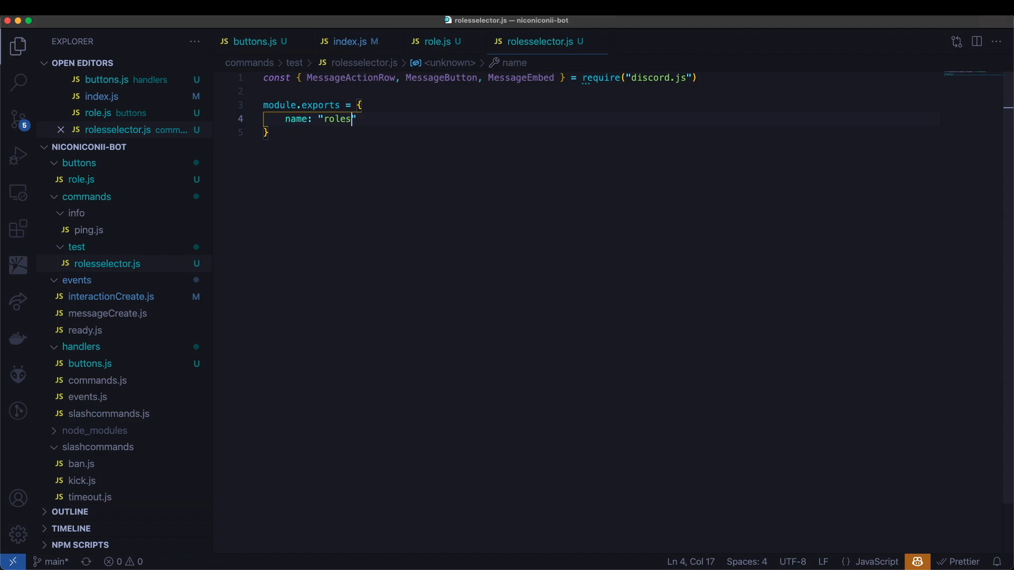
type("selector")
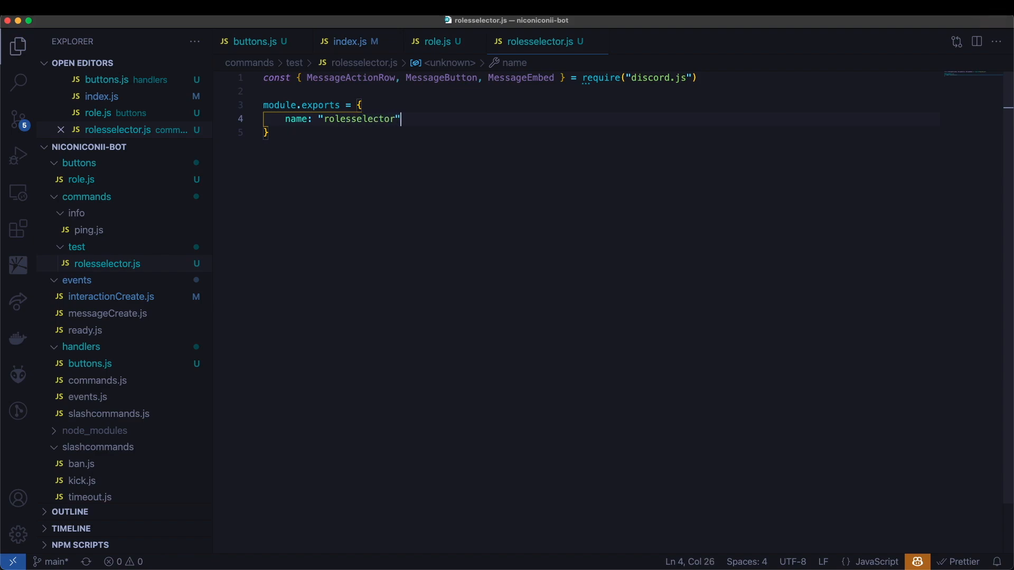
type(",")
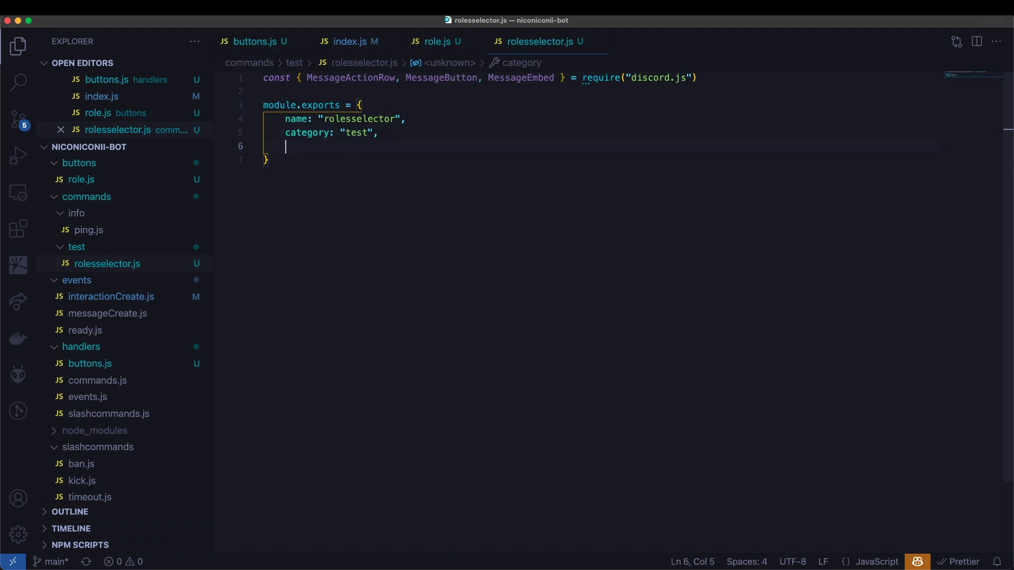
type("dev")
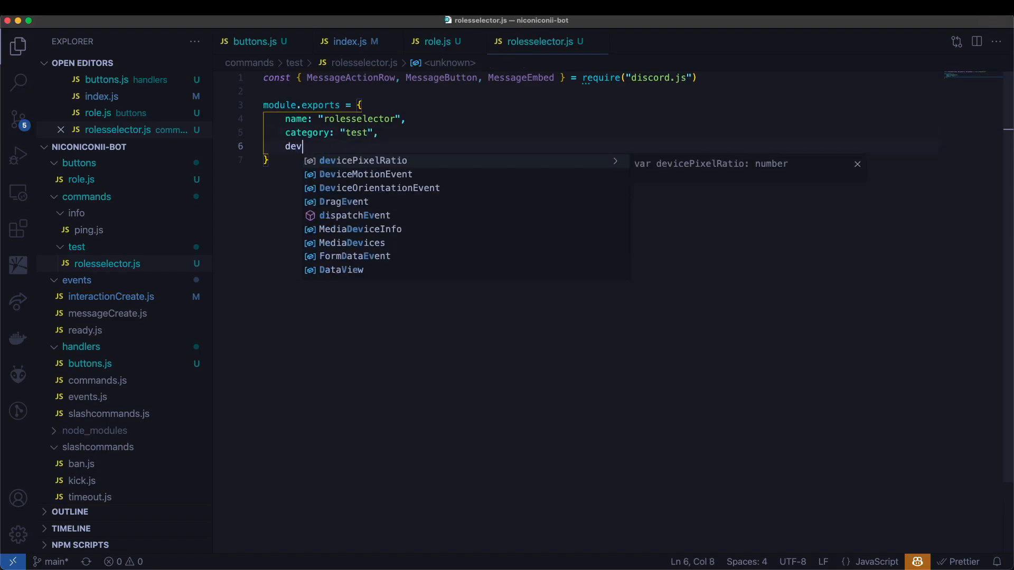
type("Only: true,")
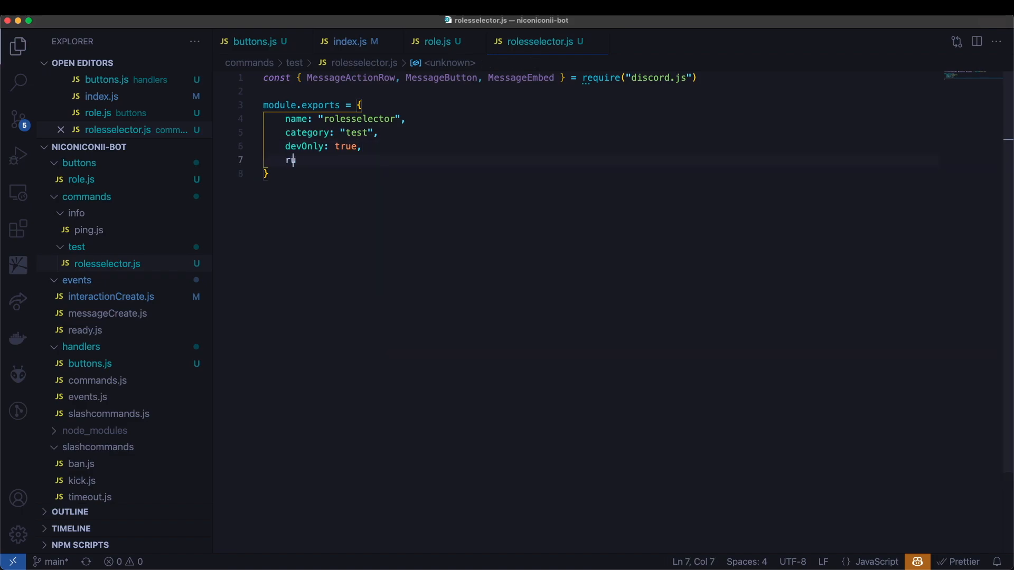
type("un: async ({client, message, args")
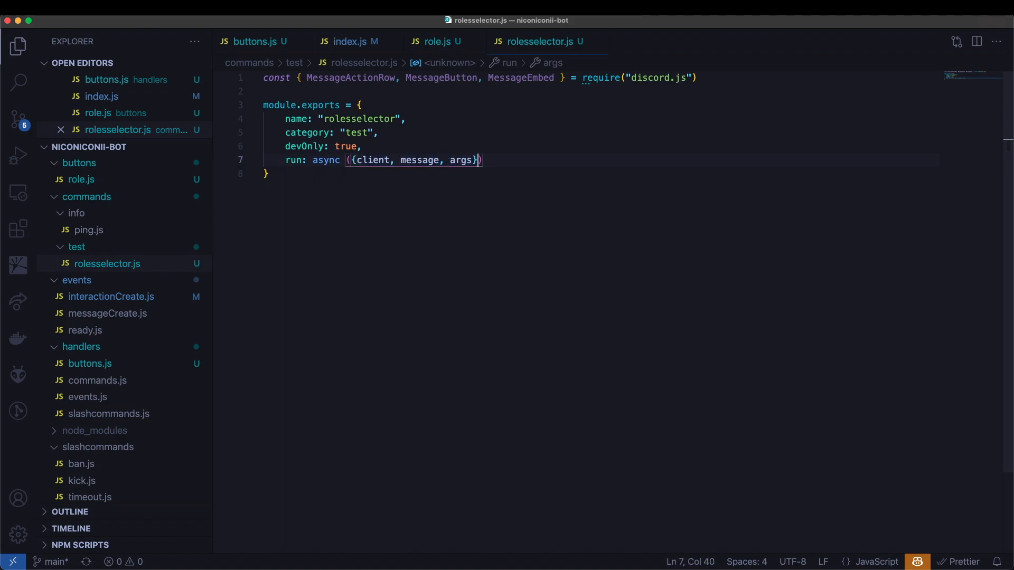
type("=> {")
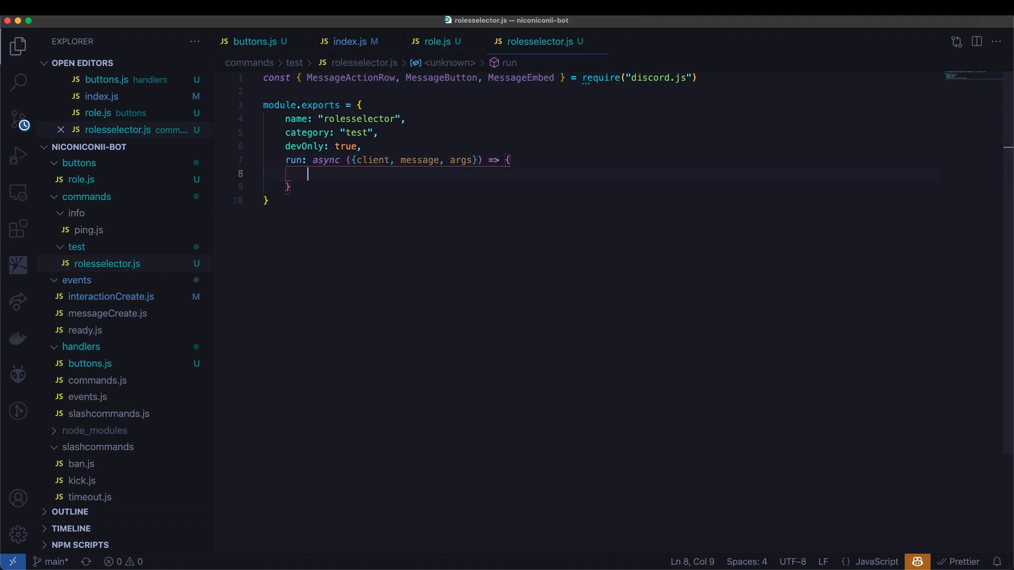
Send a MessageEmbed titled 'Select Role', described 'Select roles from the buttons below', coloured BLUE.
type("message")
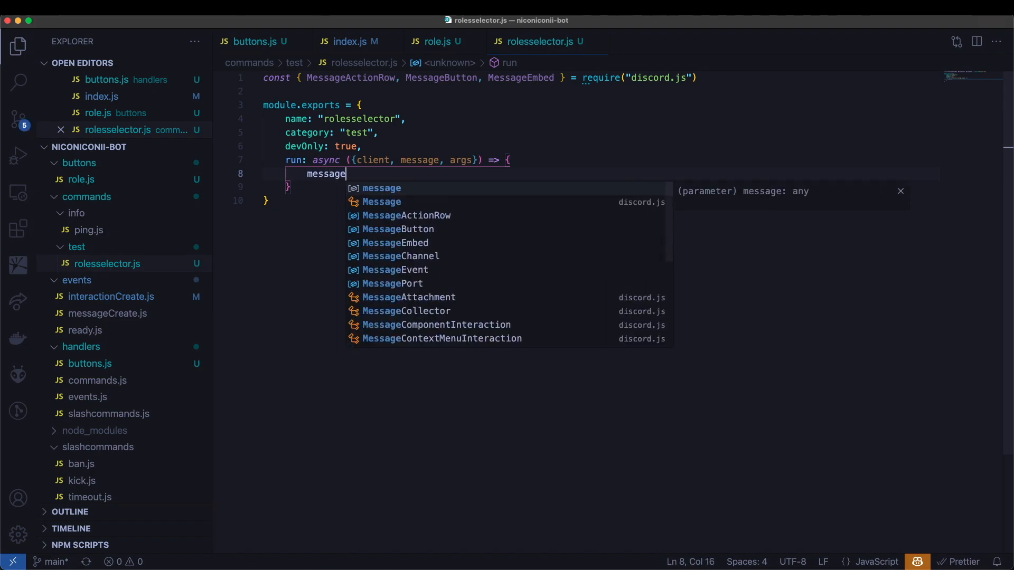
type(".channel.send")
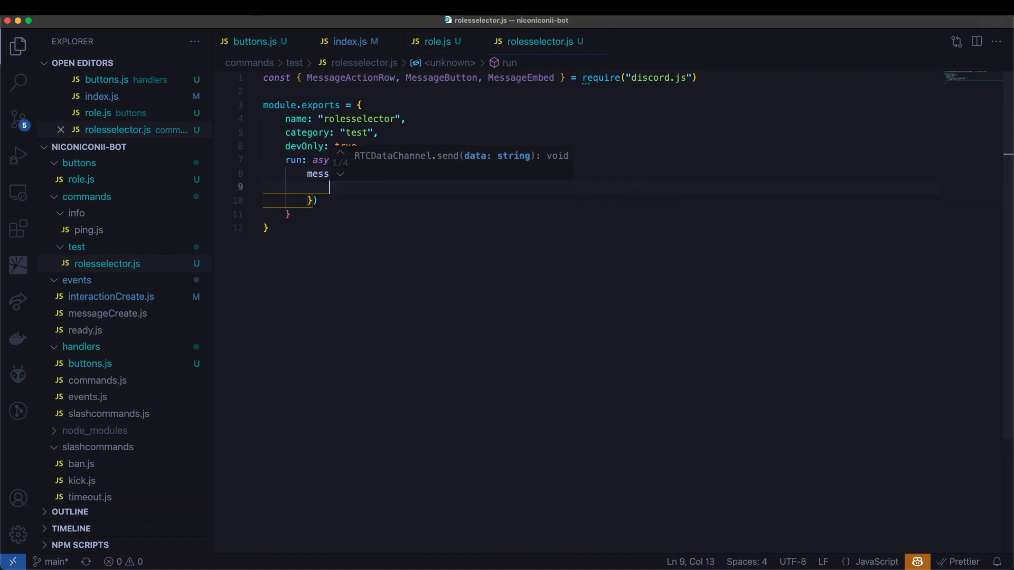
type("embeds: []")
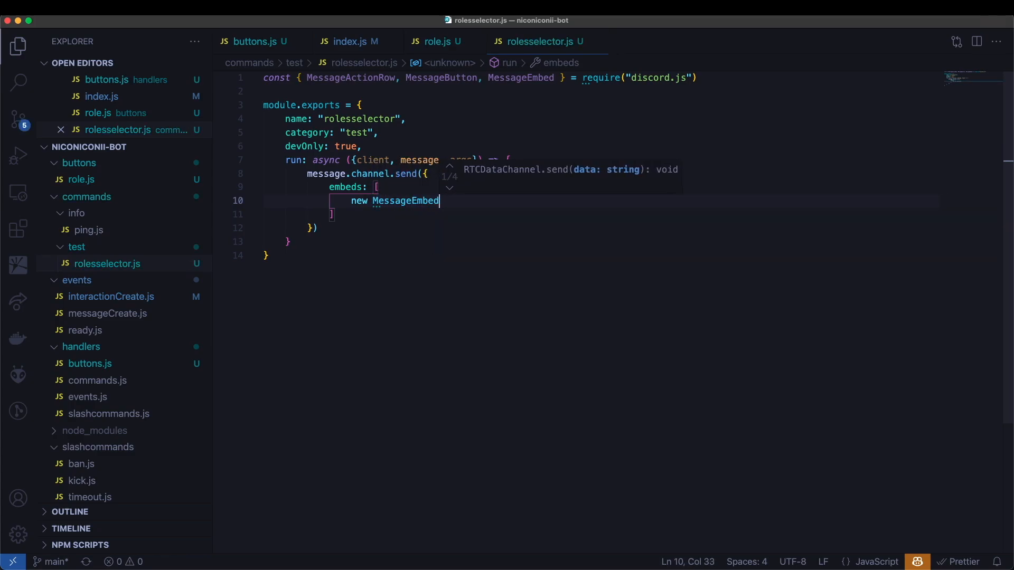
type("().setTitle(\"Select")
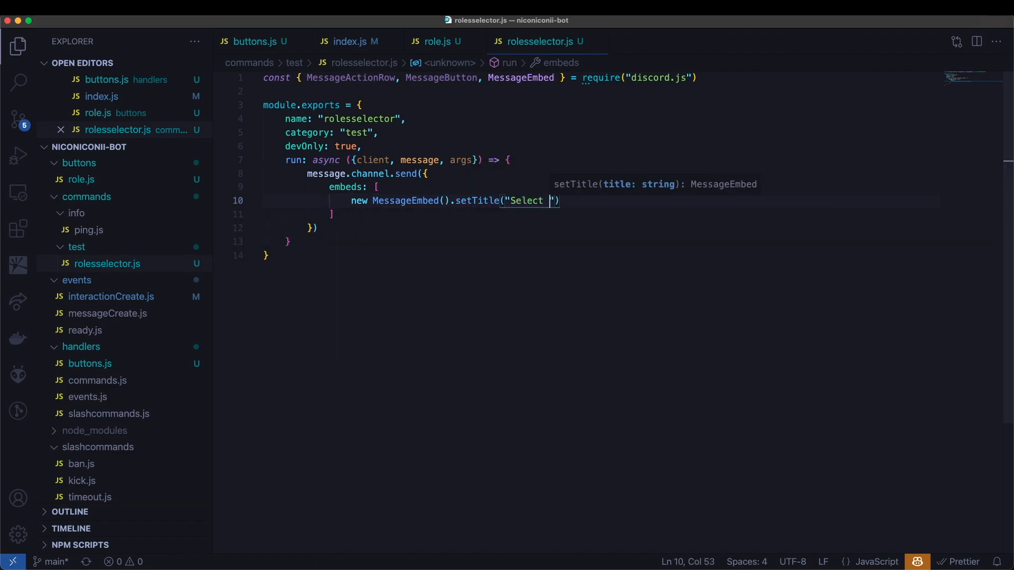
type("Role\").setDescription(\"Select roles \")")
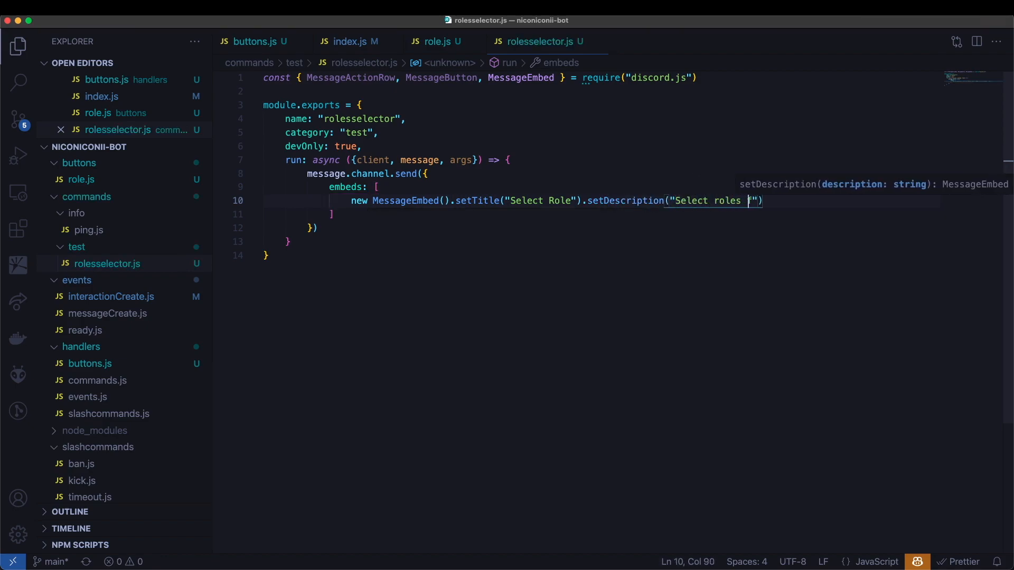
type("from the buttons below")
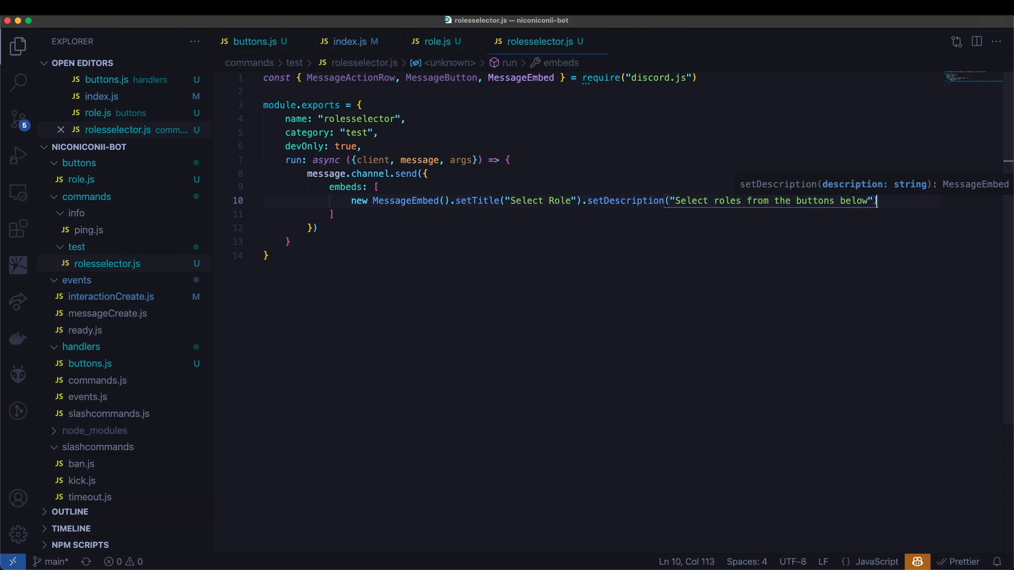
type(".set")
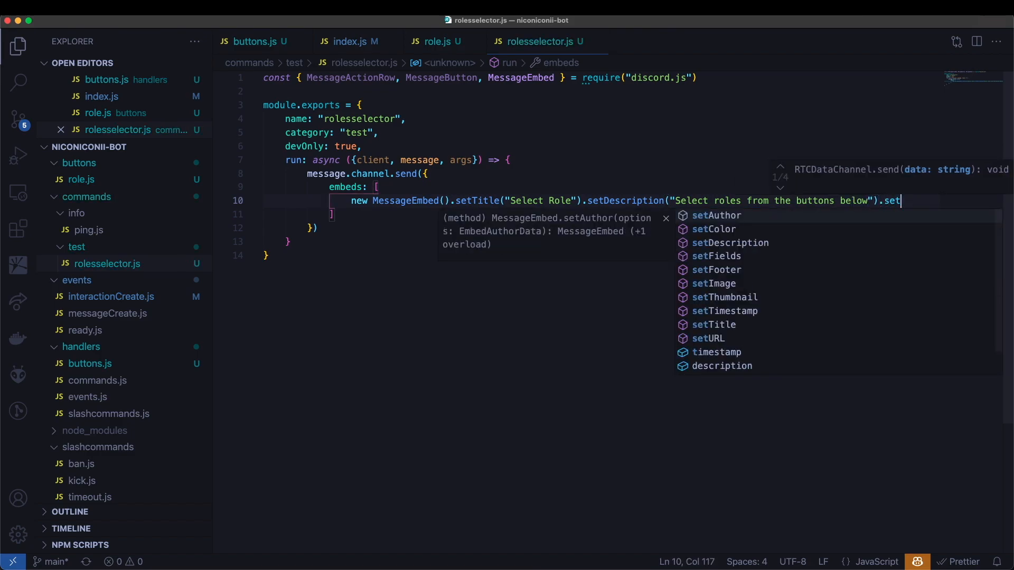
type("Color(\"BLUE\")")
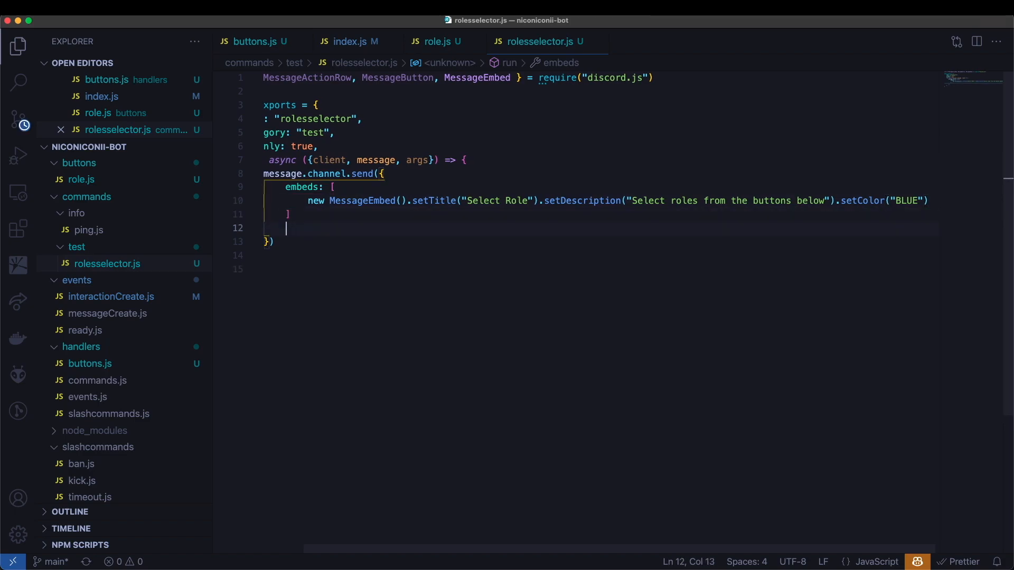
mouse_move(304, 187)
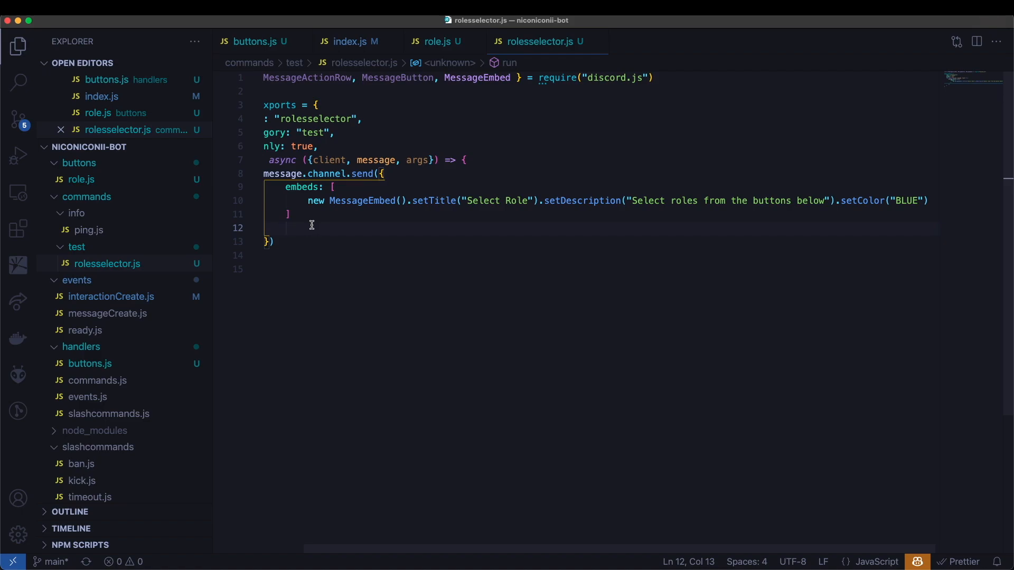
Add components: [new MessageActionRow().addComponents([new MessageButton()])] to the sent message.
type("components: [")
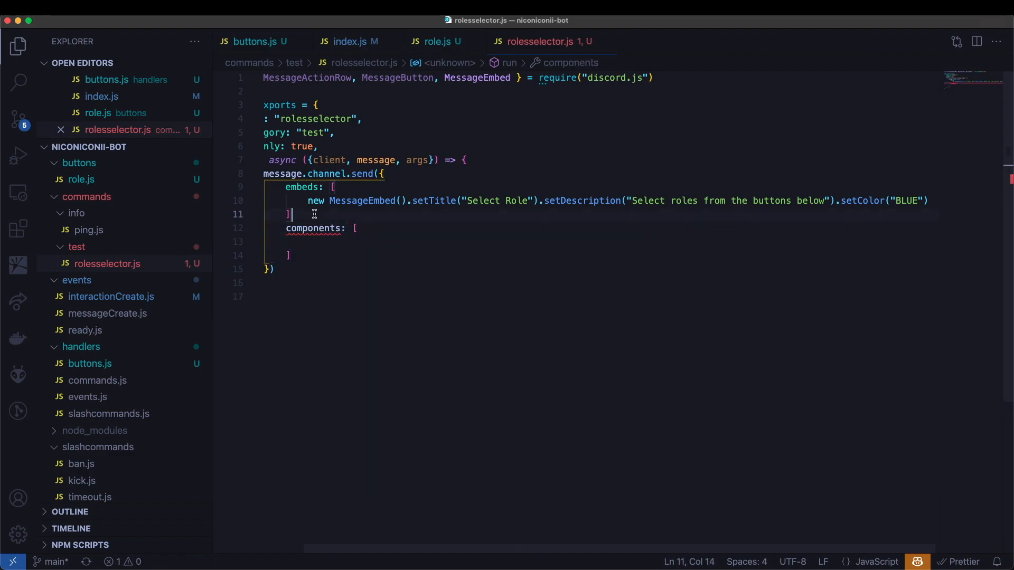
type(",")
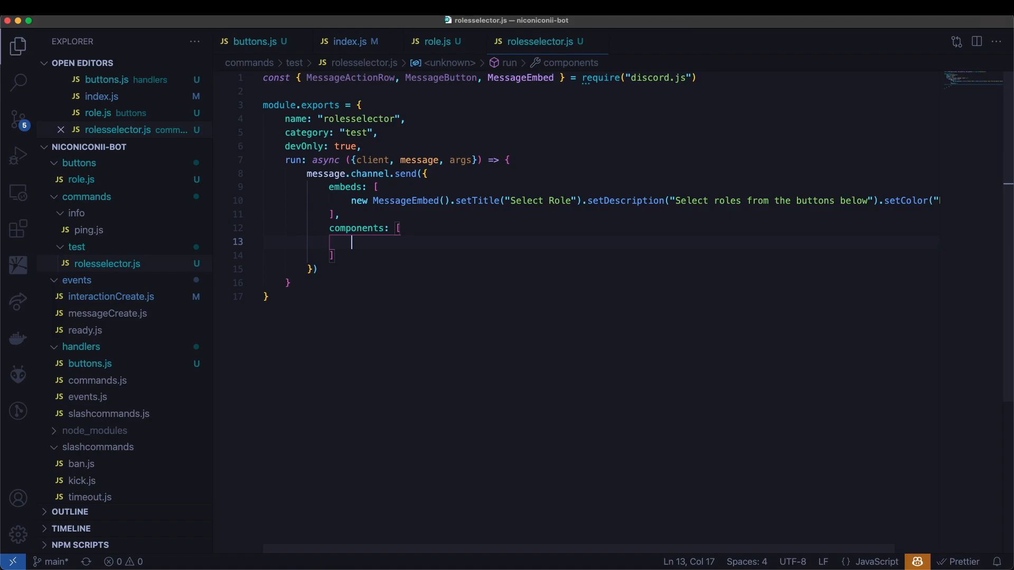
type("new")
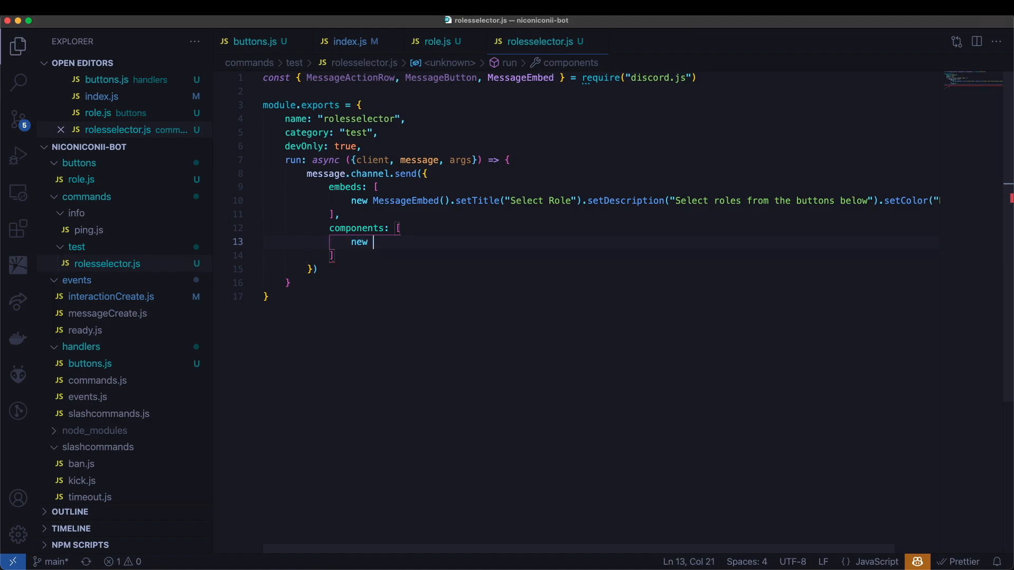
type("MessageActionRow(")
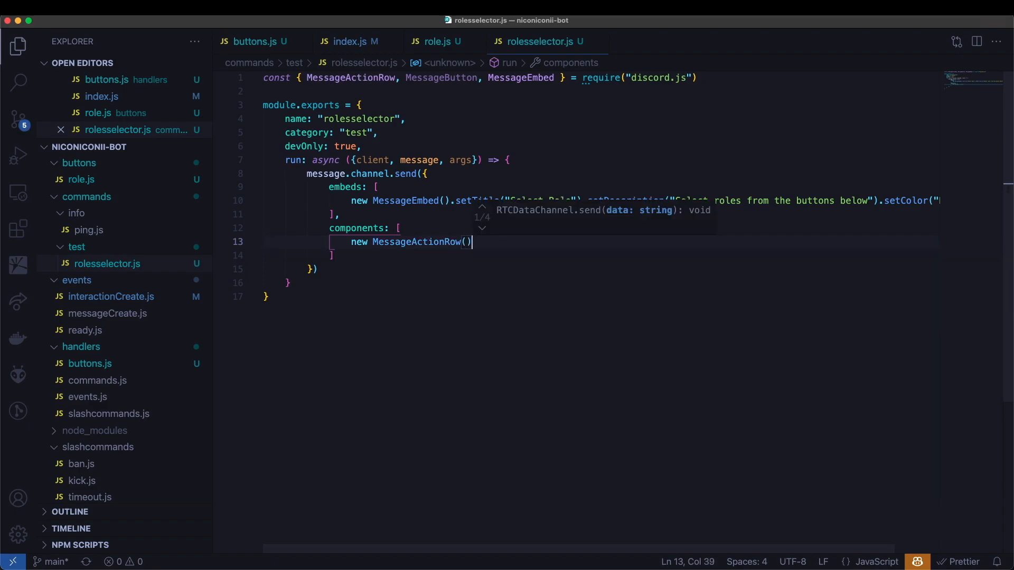
type(".addComponents")
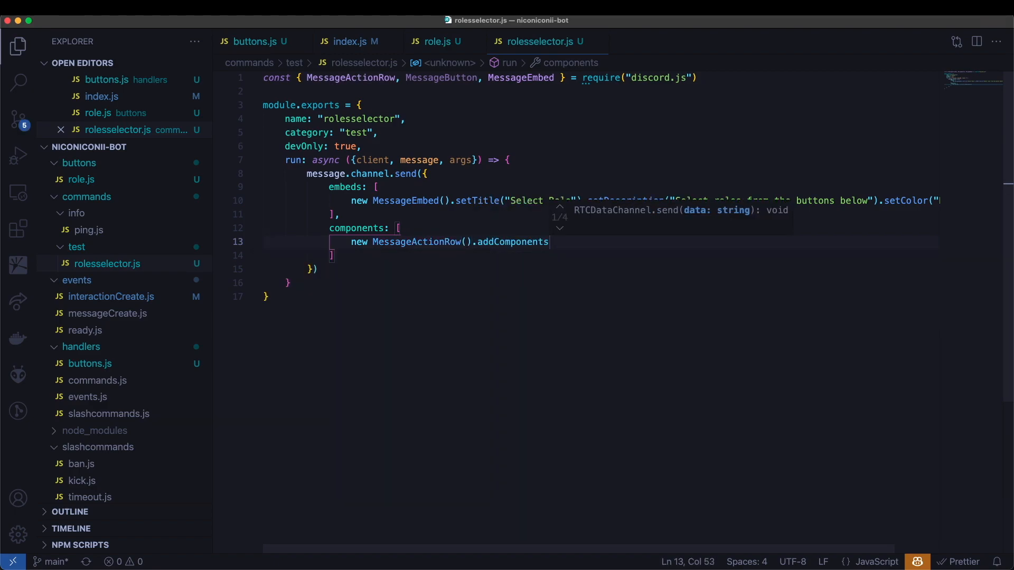
key("Enter")
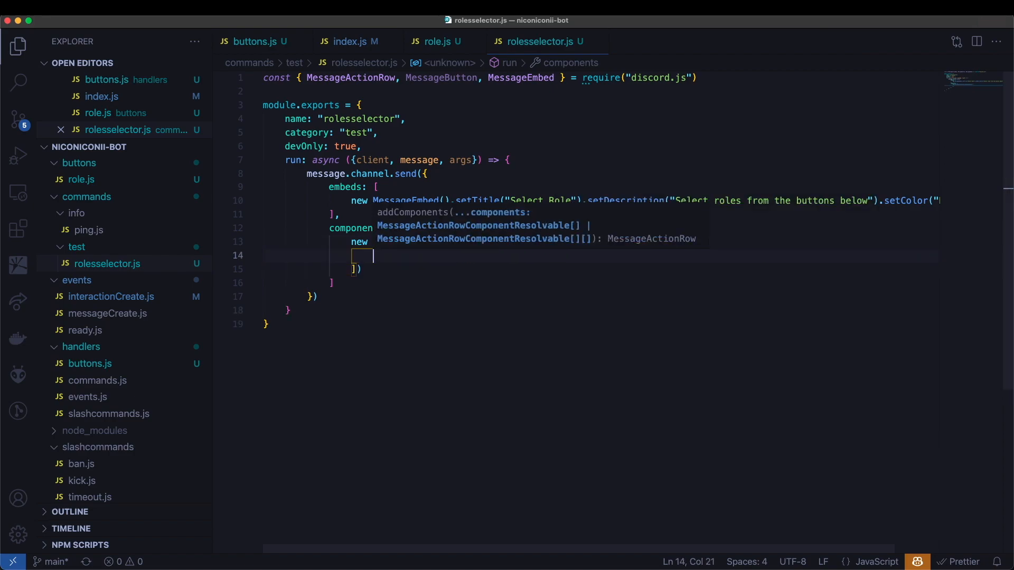
type("new")
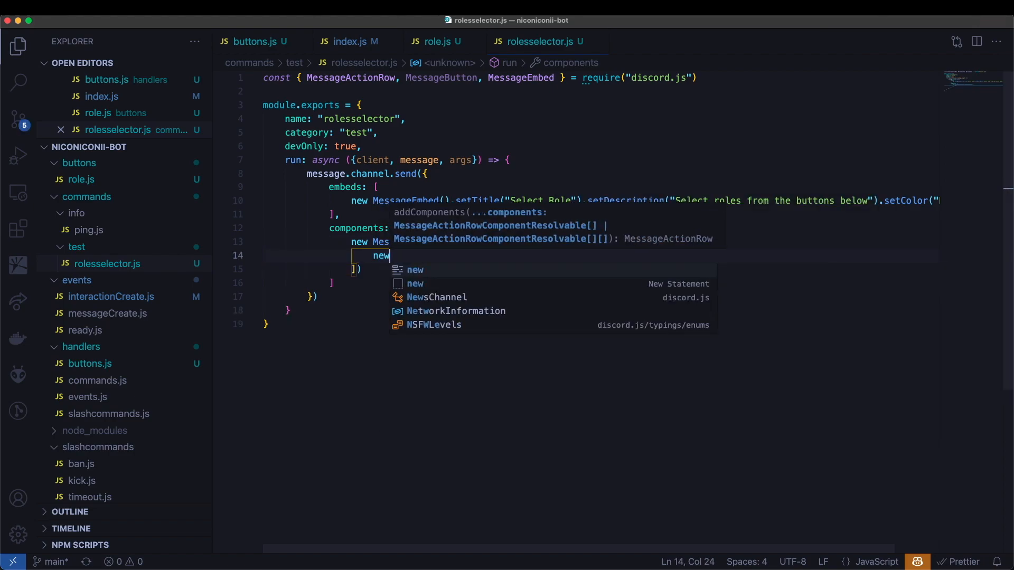
type("Message")
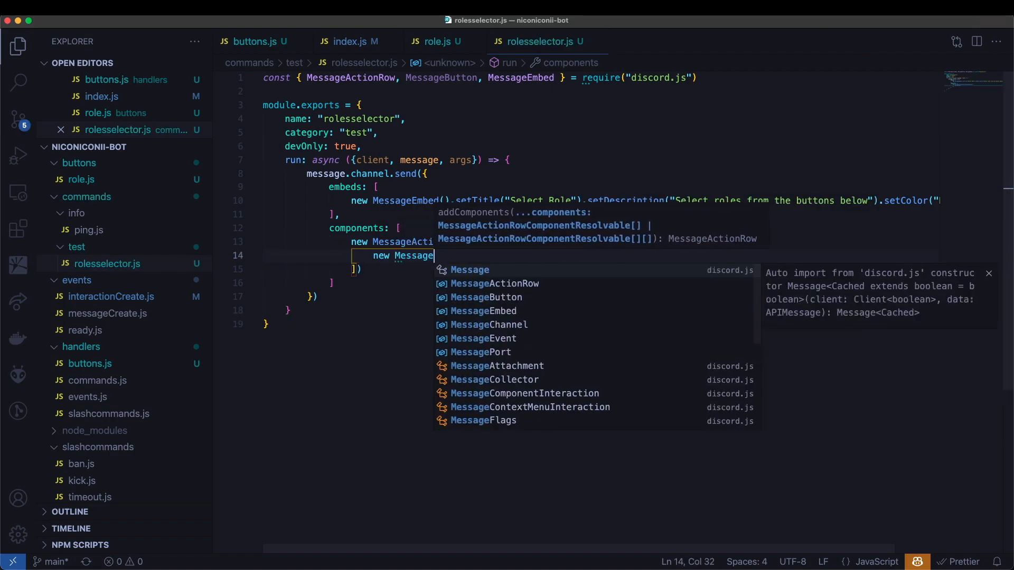
left_click(489, 297)
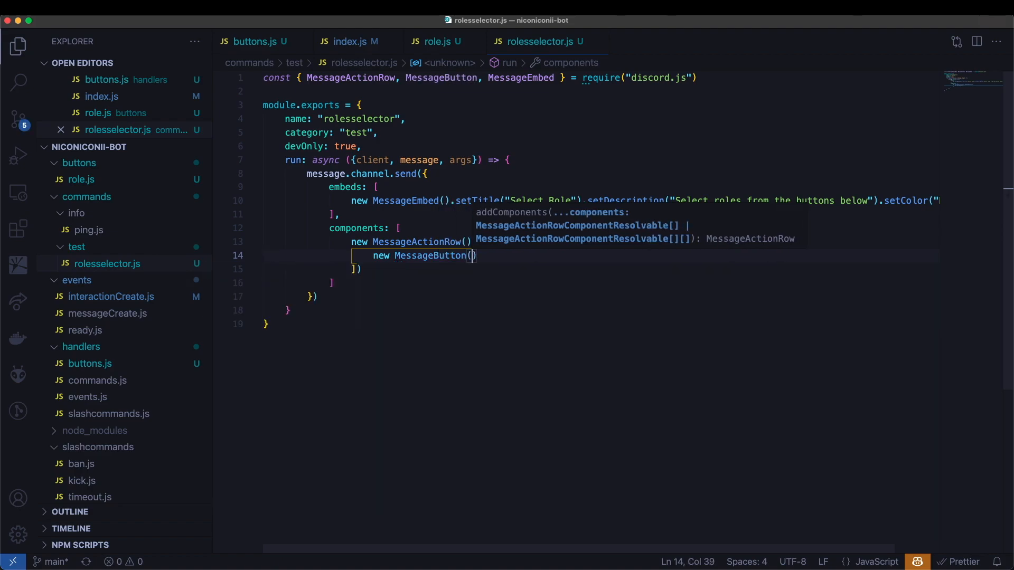
type(".setCustomId(\"")
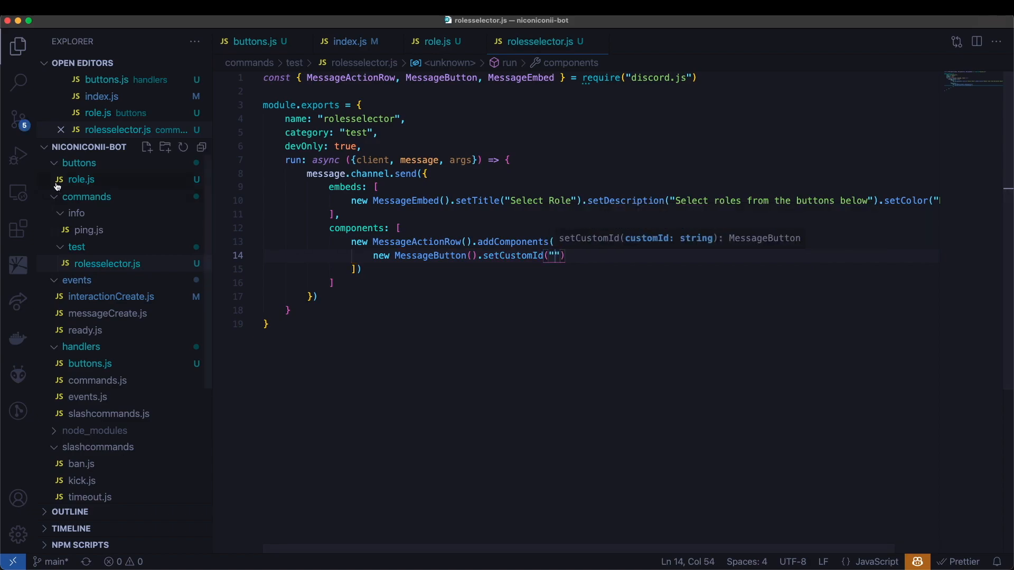
mouse_move(80, 180)
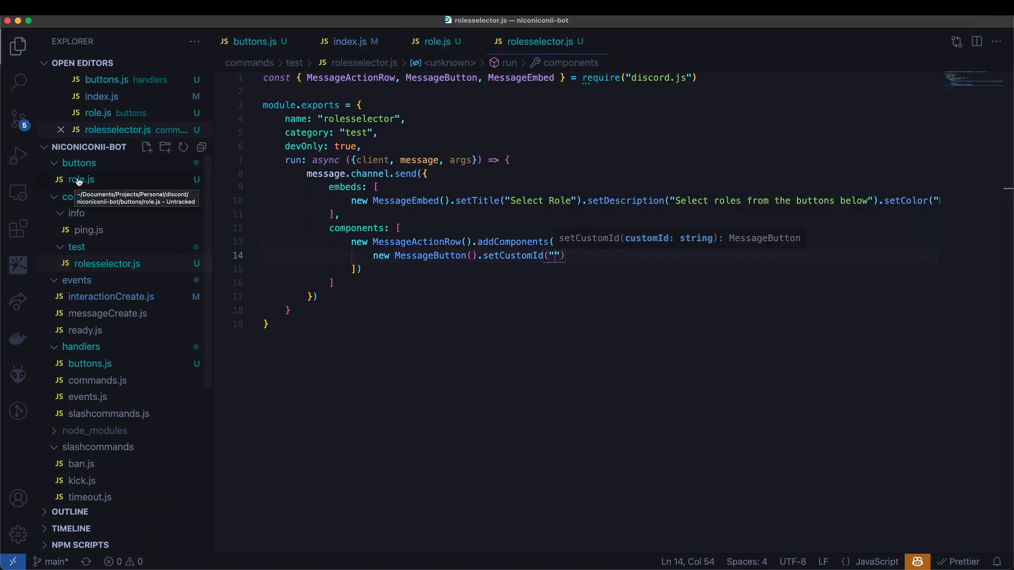
type("role")
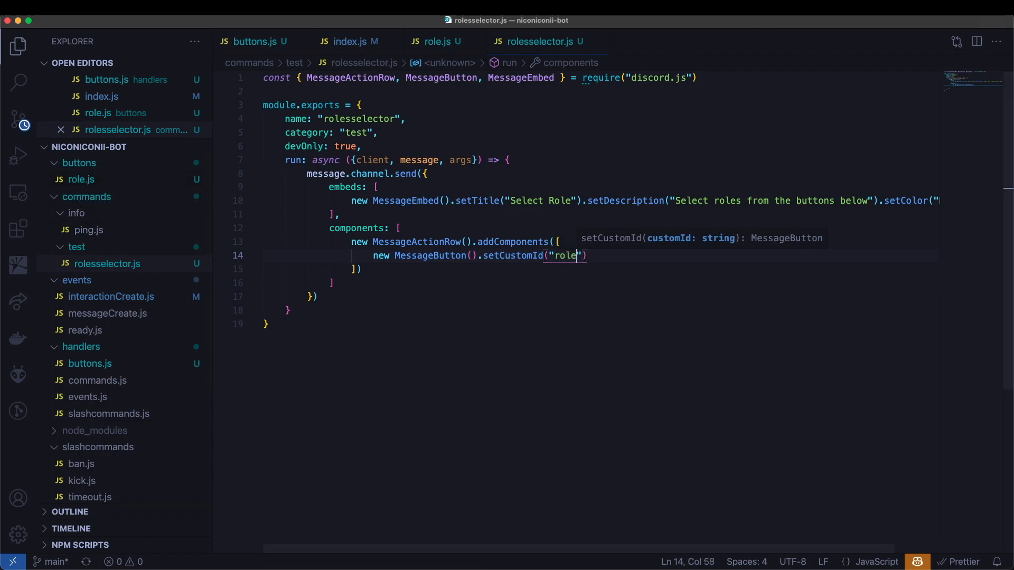
type("-")
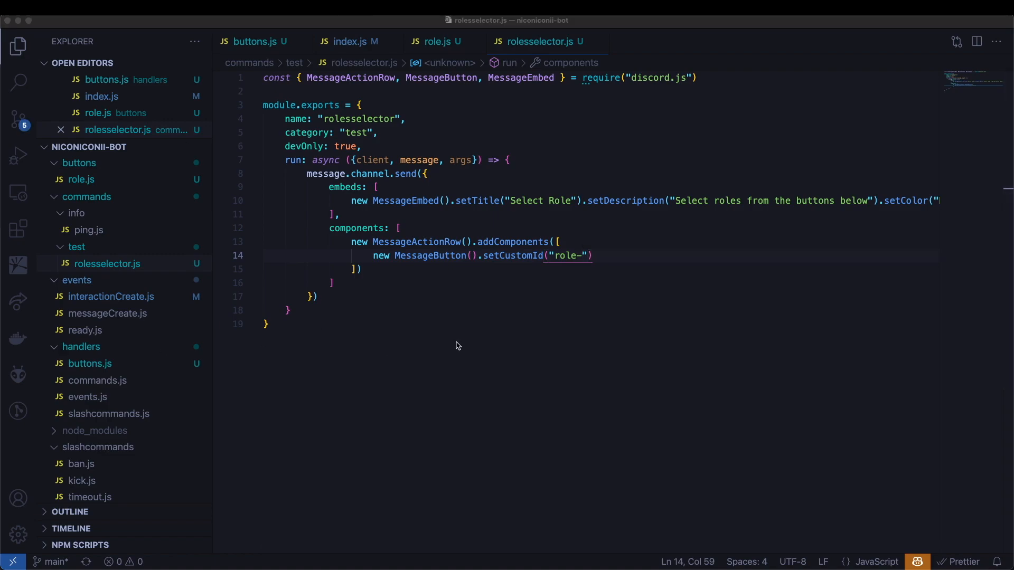
type("935243920177242122")
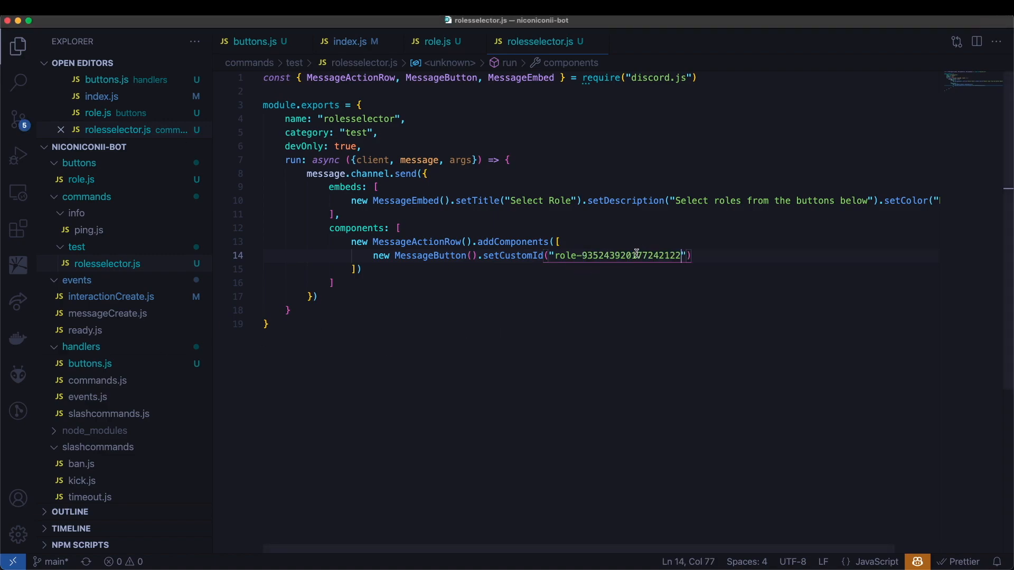
double_click(614, 254)
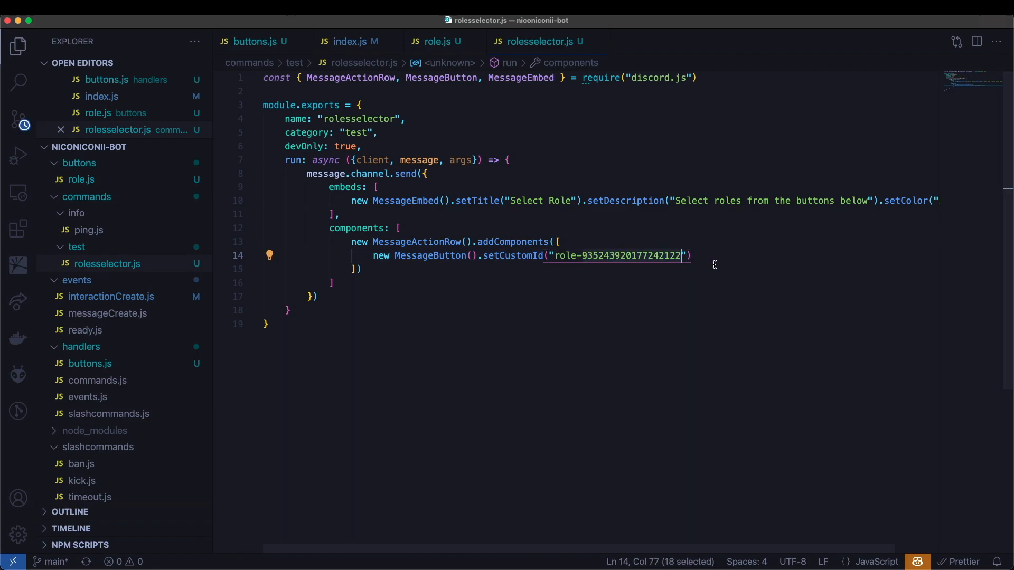
left_click(692, 255)
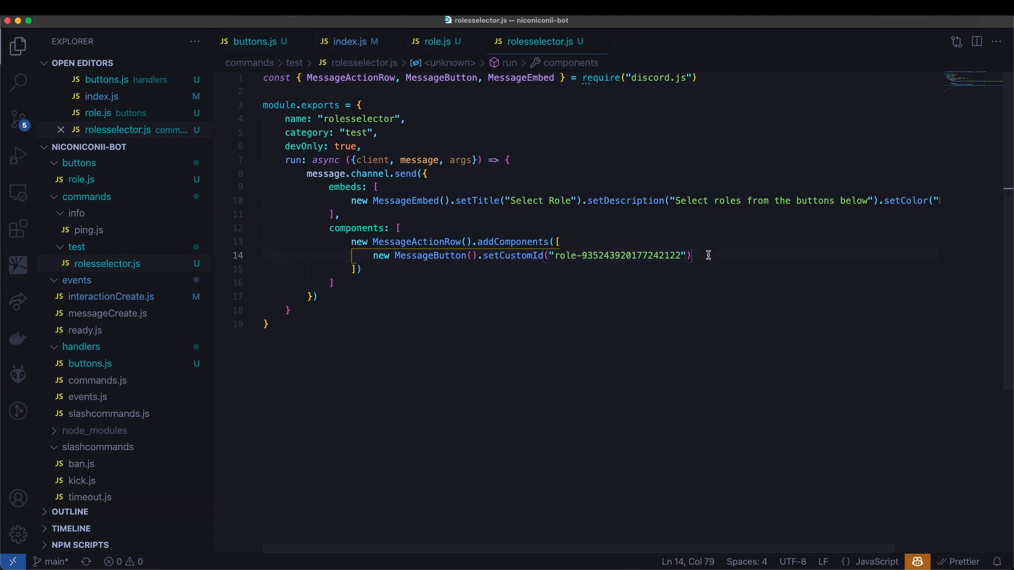
type(".setStyle")
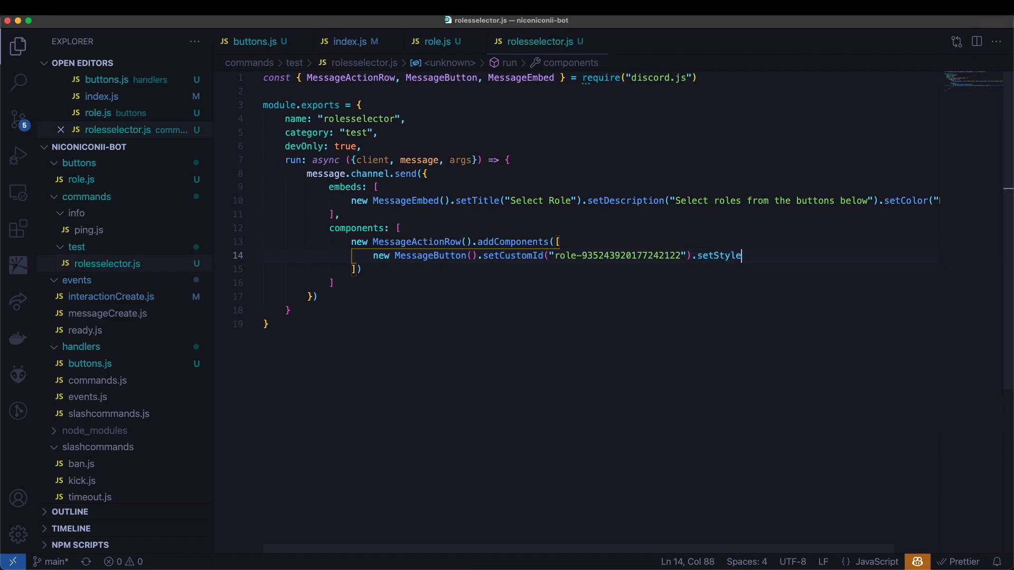
type("(\"")
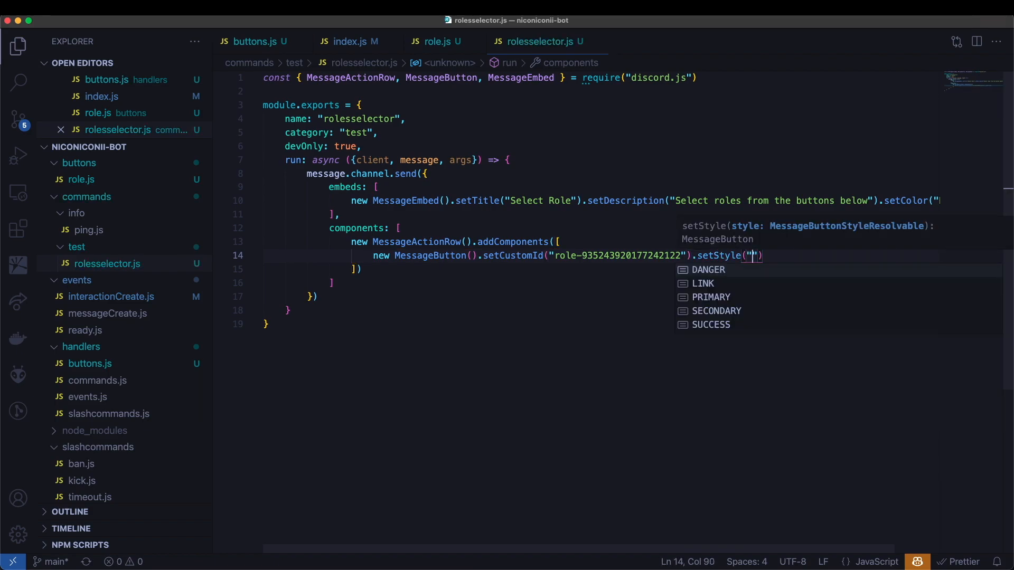
mouse_move(711, 296)
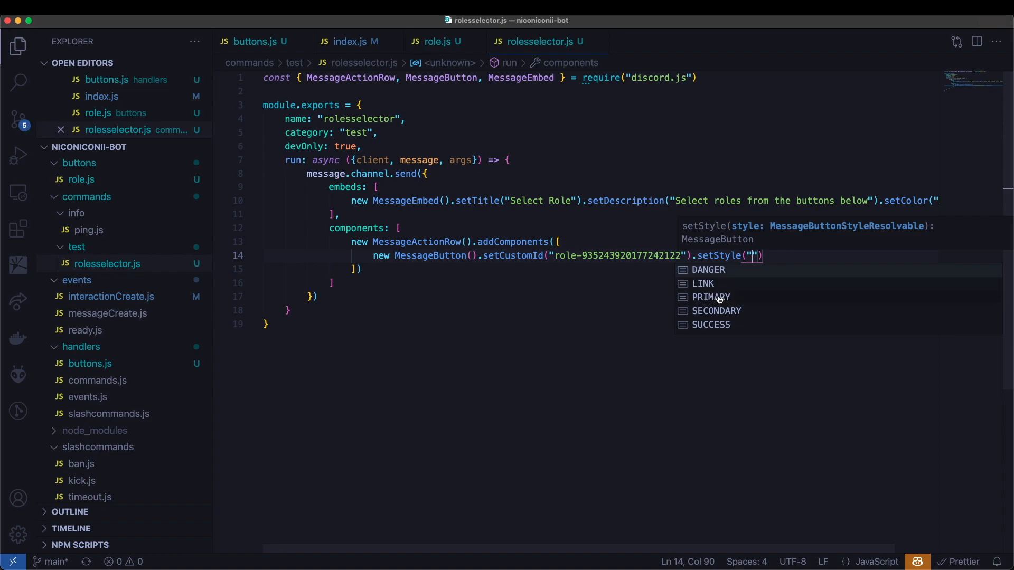
mouse_move(717, 272)
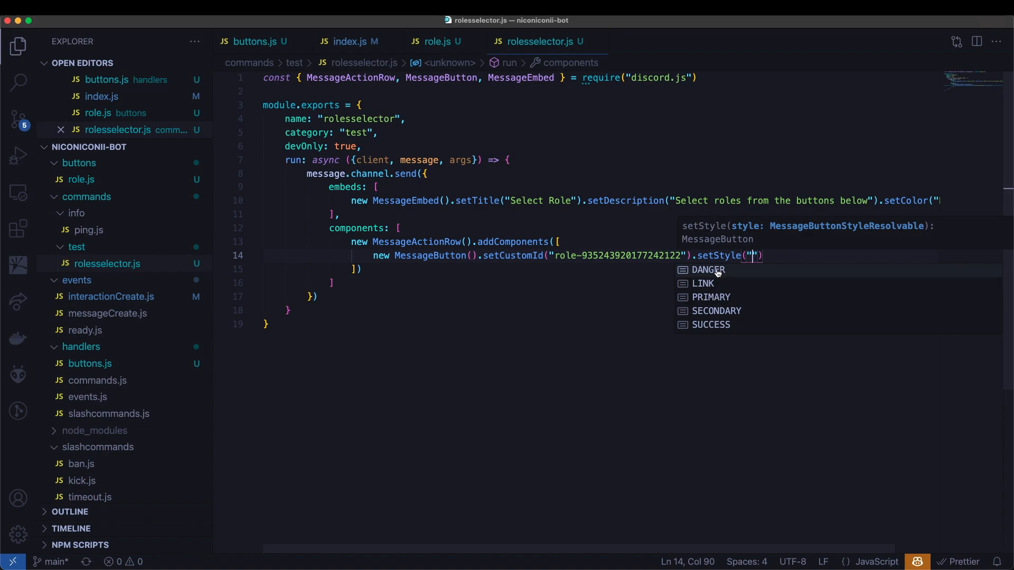
left_click(711, 297)
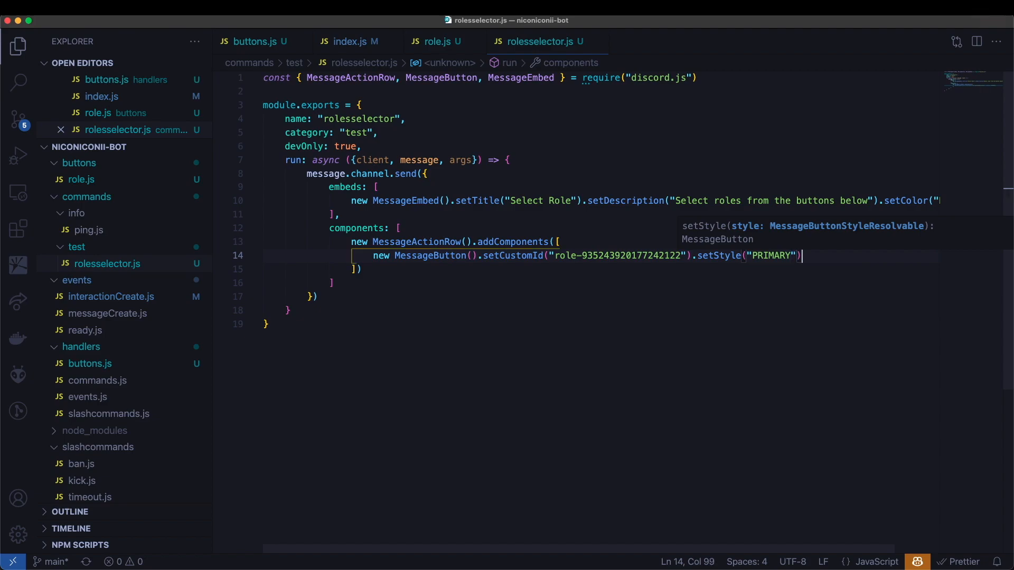
type(".set")
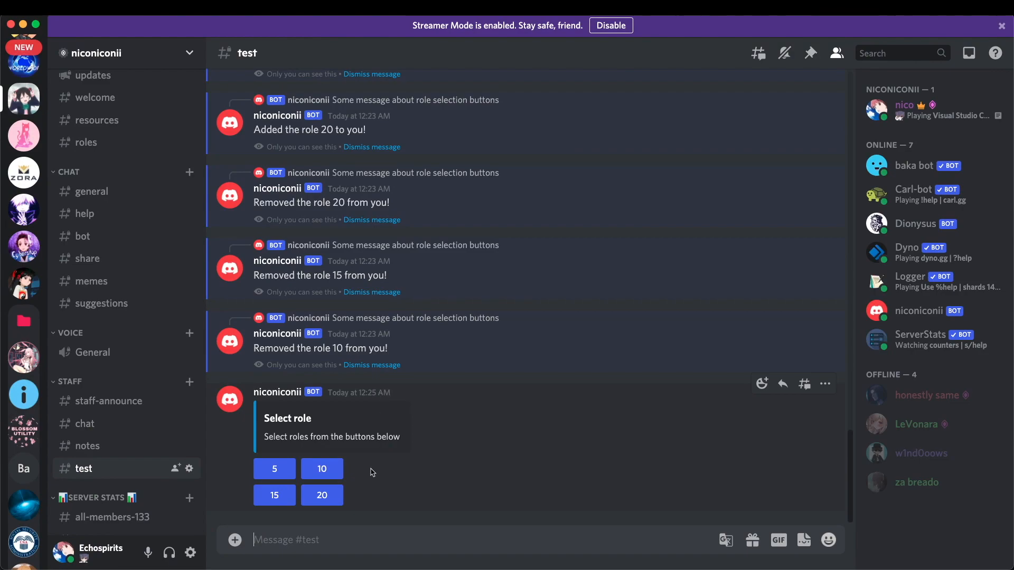
mouse_move(344, 535)
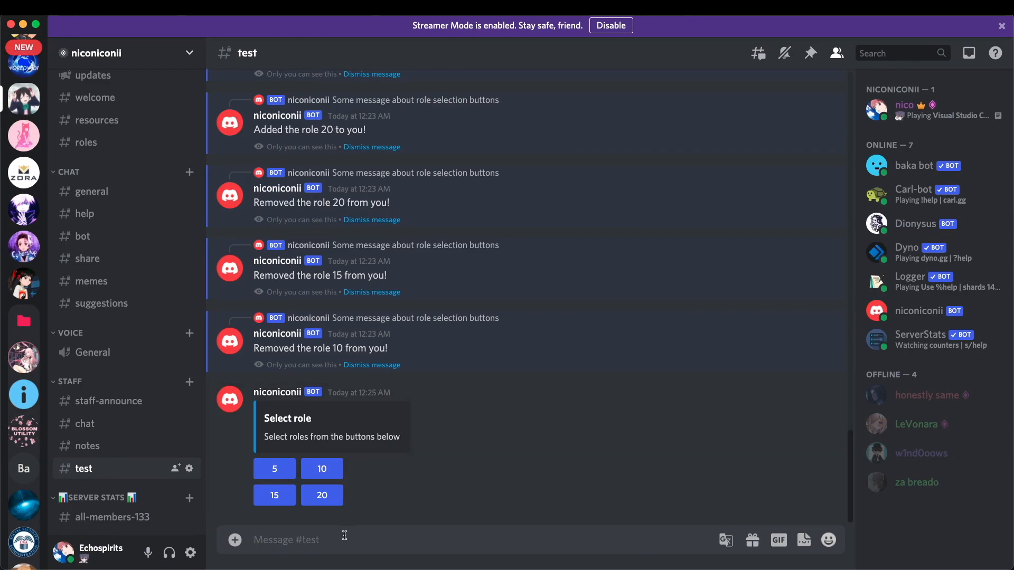
Run n.rolesselector in #test and press the embed's 5 button to toggle role 5.
type("n.roless")
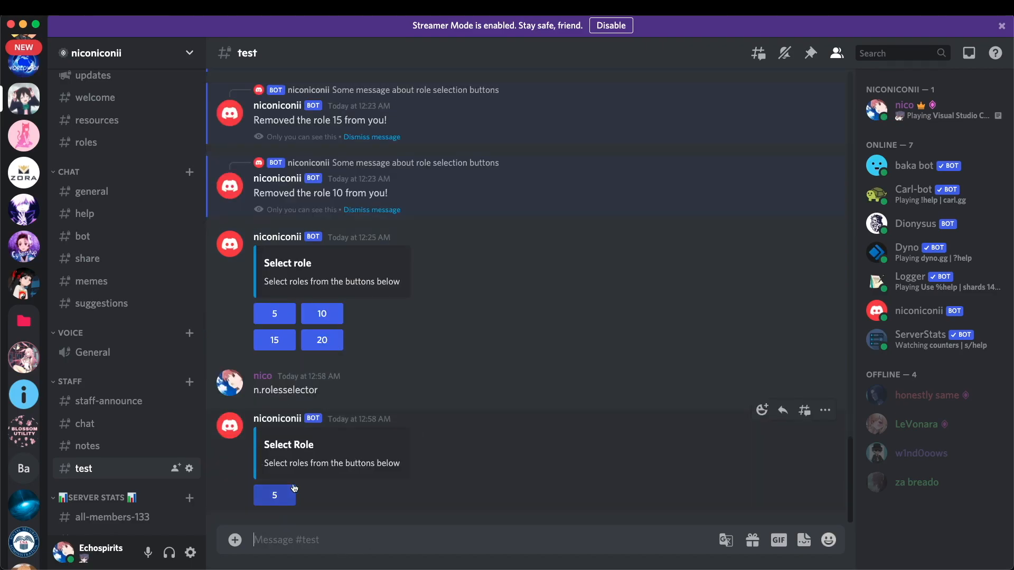
scroll("up", 3)
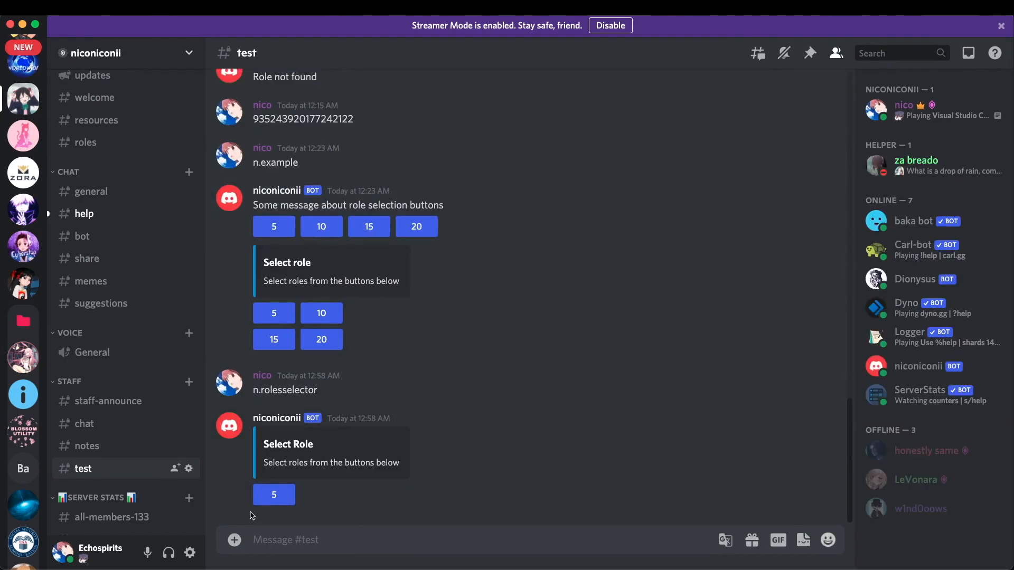
left_click(274, 494)
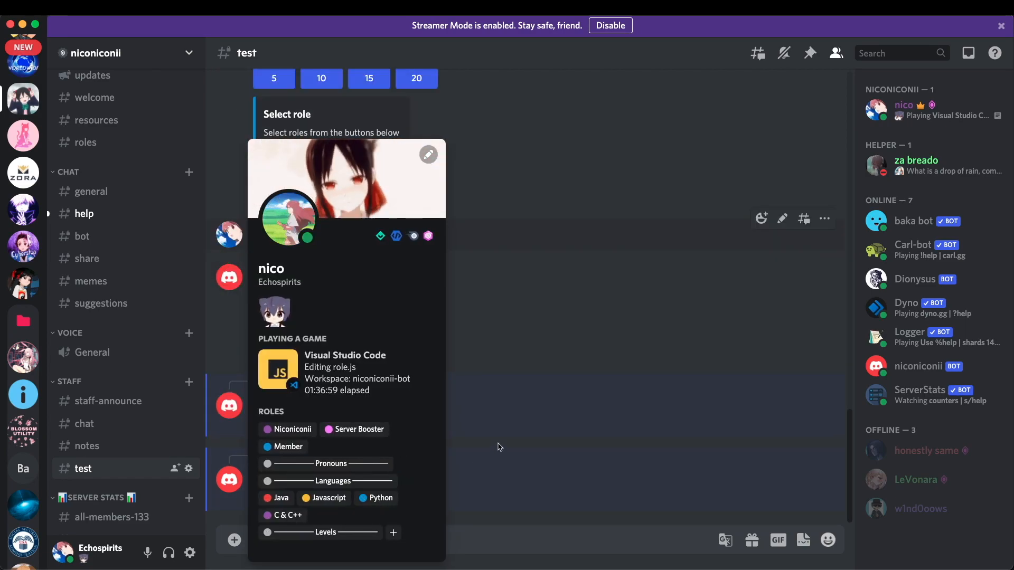
left_click(498, 446)
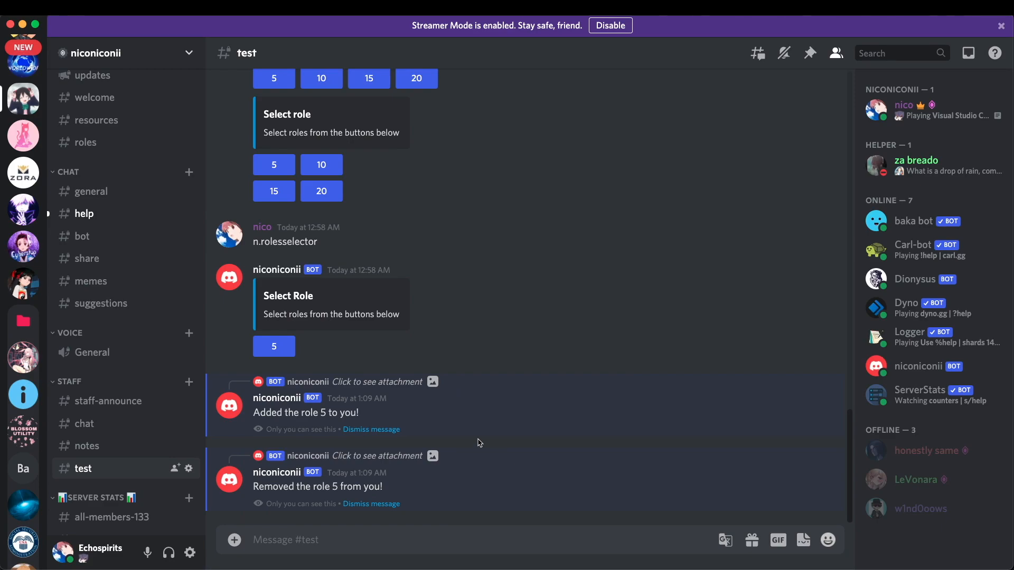
scroll("up", 3)
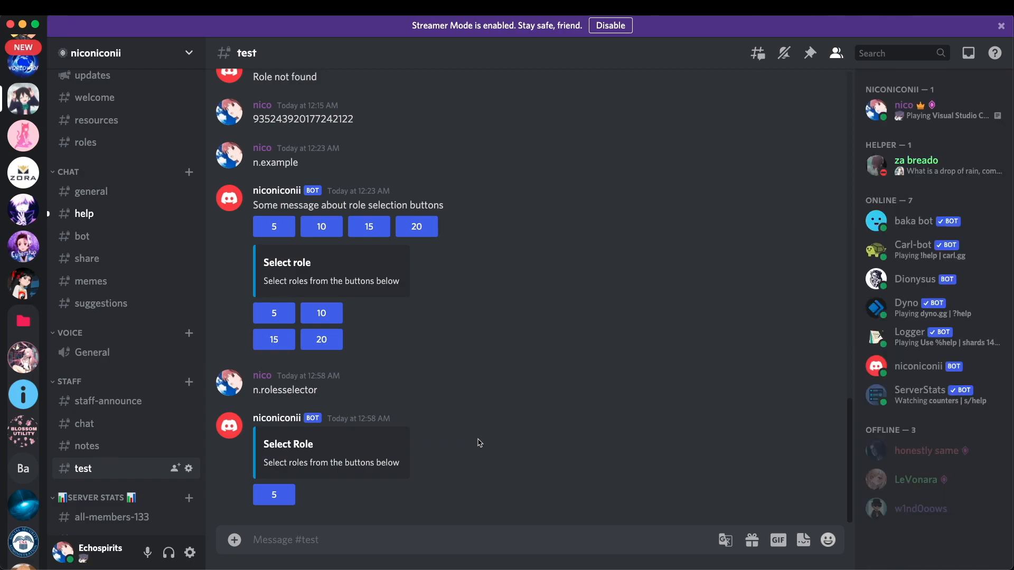